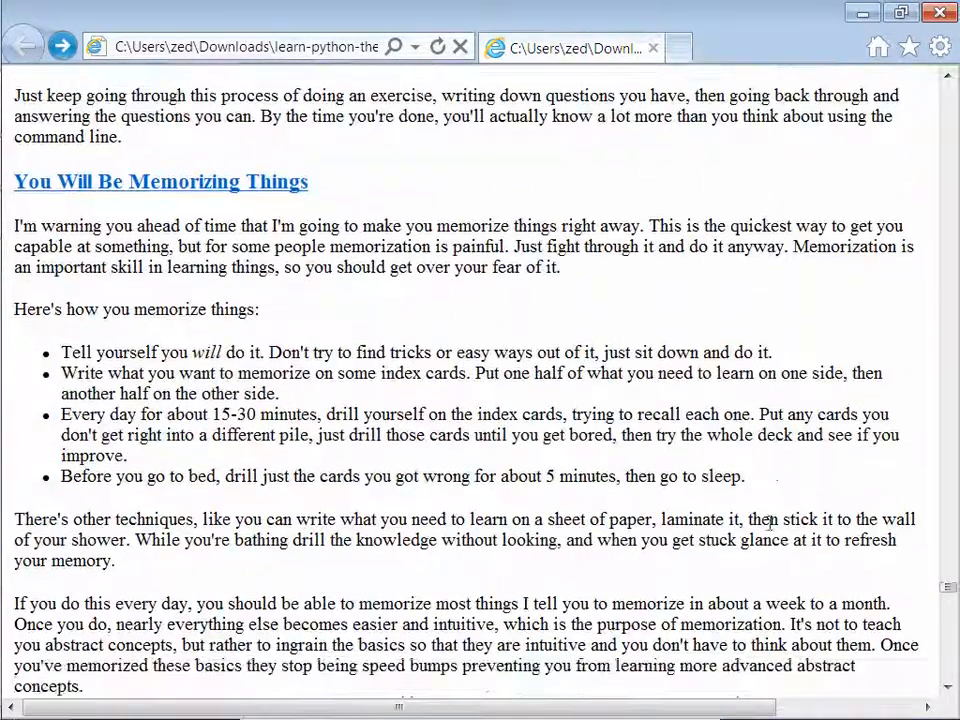
Step: Scroll the tutorial page to the shell Setup section and its Do This steps
{"action": "scroll", "scroll_direction": "down", "scroll_amount": 3}
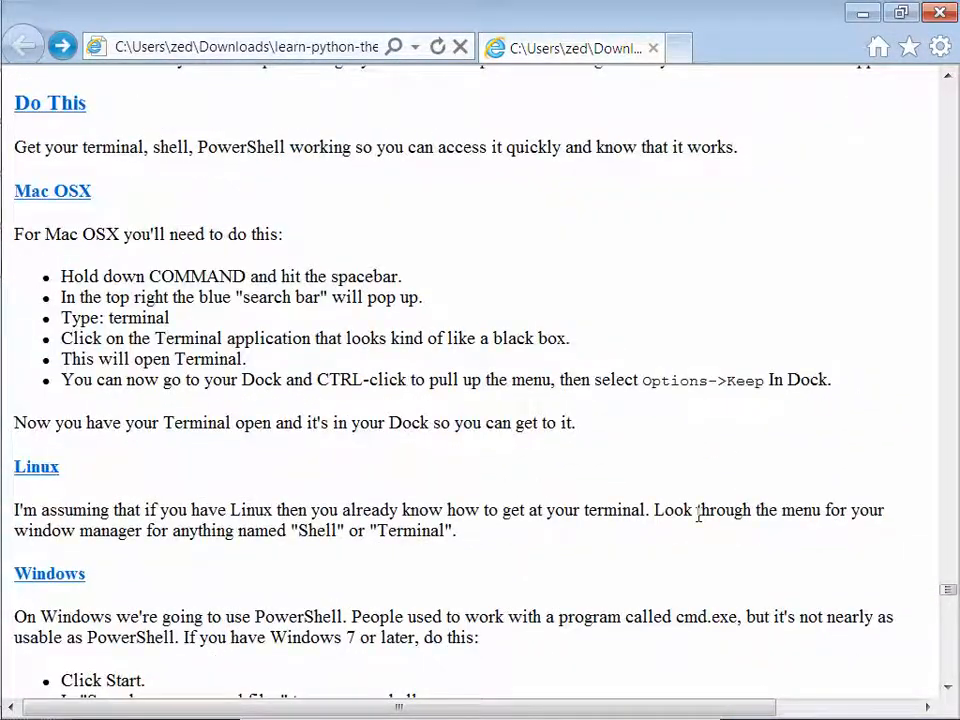
{"action": "scroll", "scroll_direction": "up", "scroll_amount": 3}
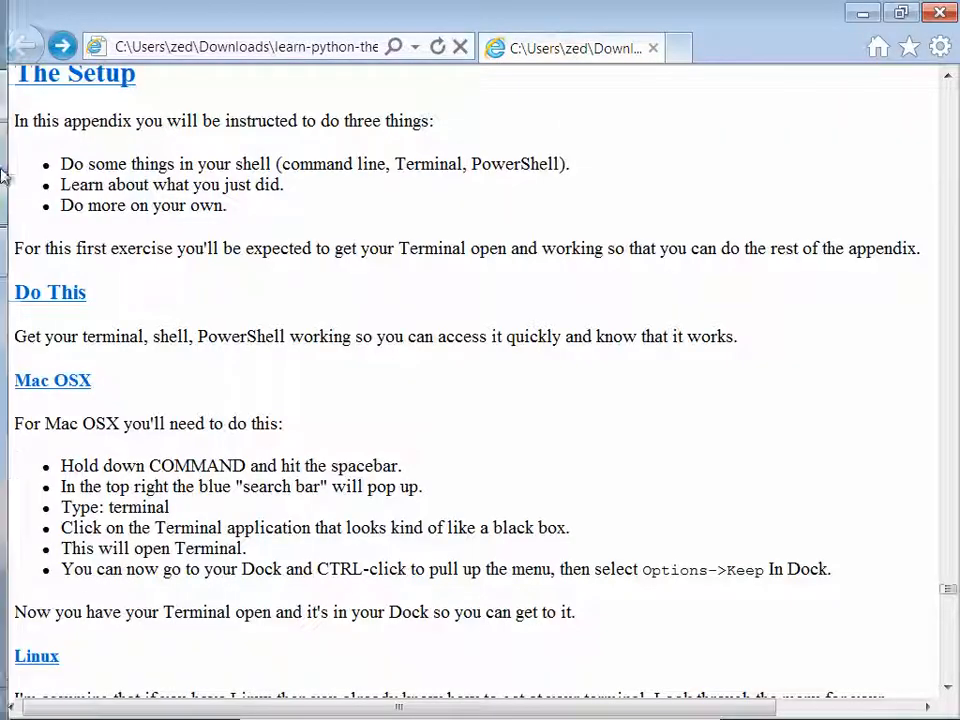
Step: Search the Start Menu for 'power' and launch Windows PowerShell
{"action": "left_click", "coordinate": [34, 30]}
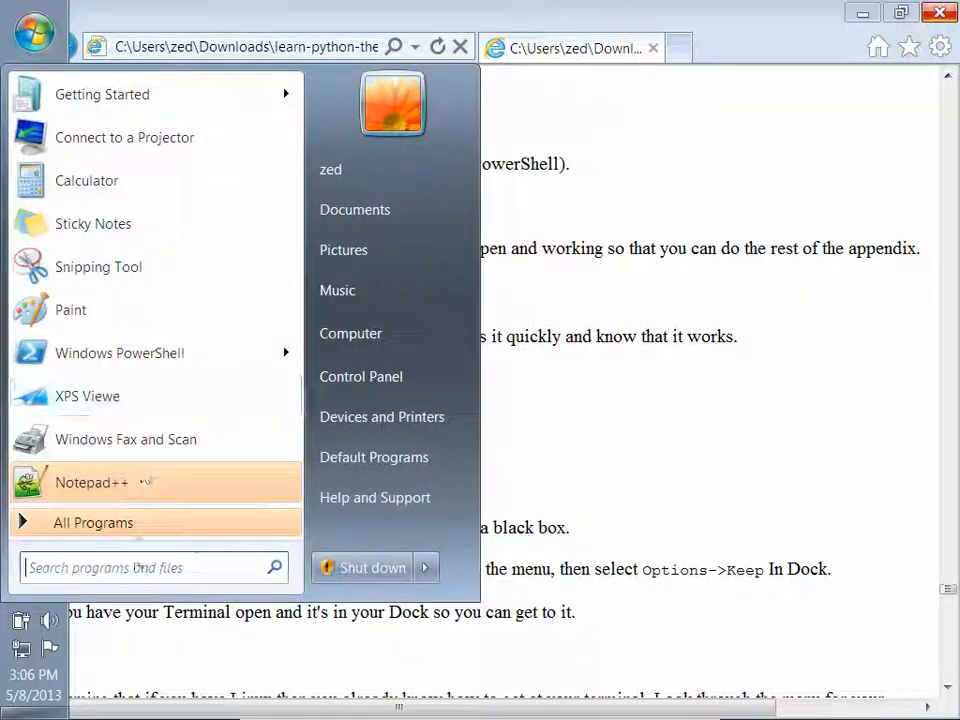
{"action": "mouse_move", "coordinate": [136, 588]}
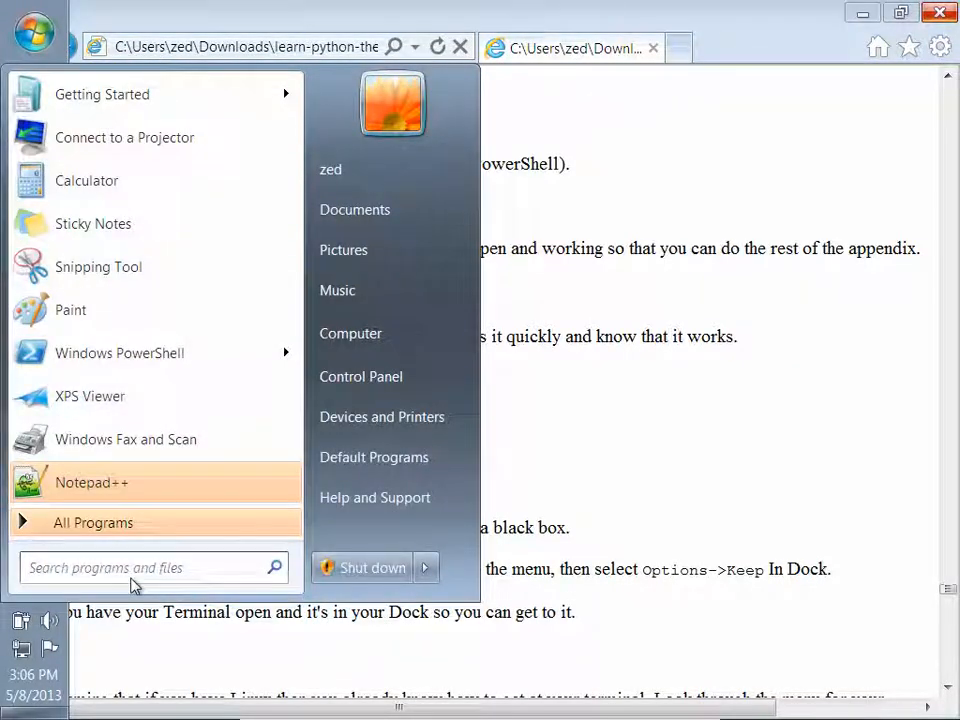
{"action": "type", "text": "power"}
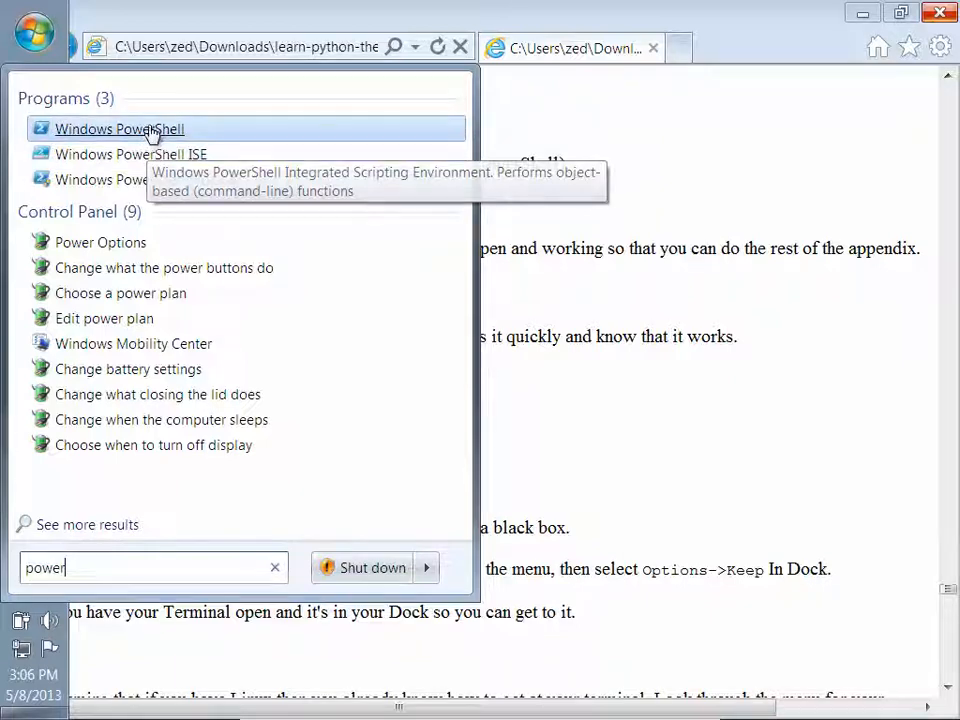
{"action": "left_click", "coordinate": [120, 128]}
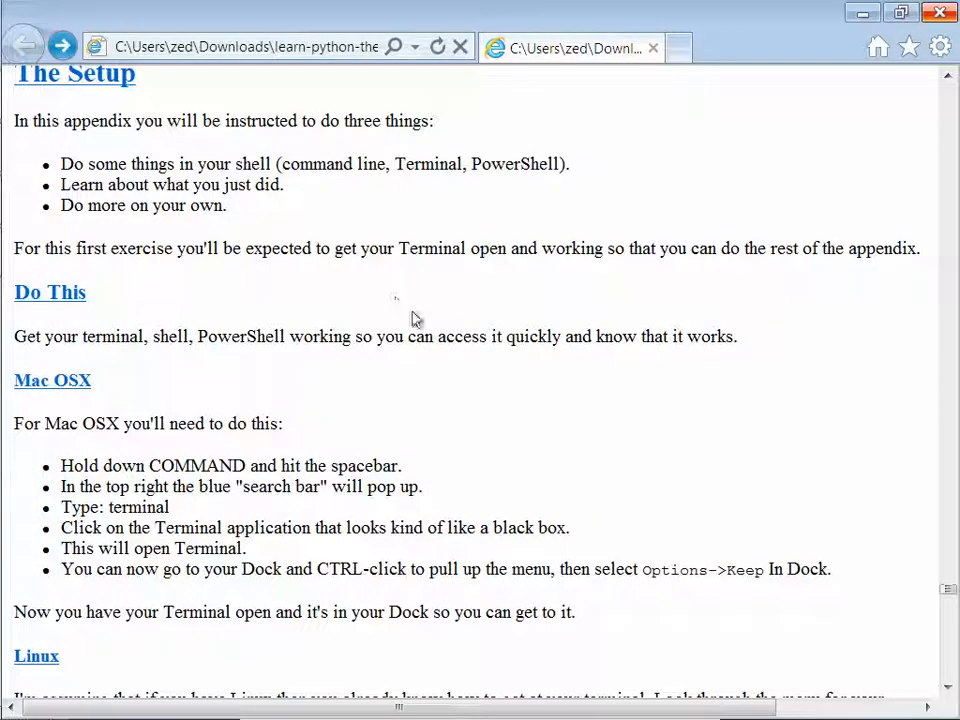
Step: Scroll past the Windows command list to the Paths, Folders, Directories (pwd) lesson
{"action": "scroll", "scroll_direction": "down", "scroll_amount": 3}
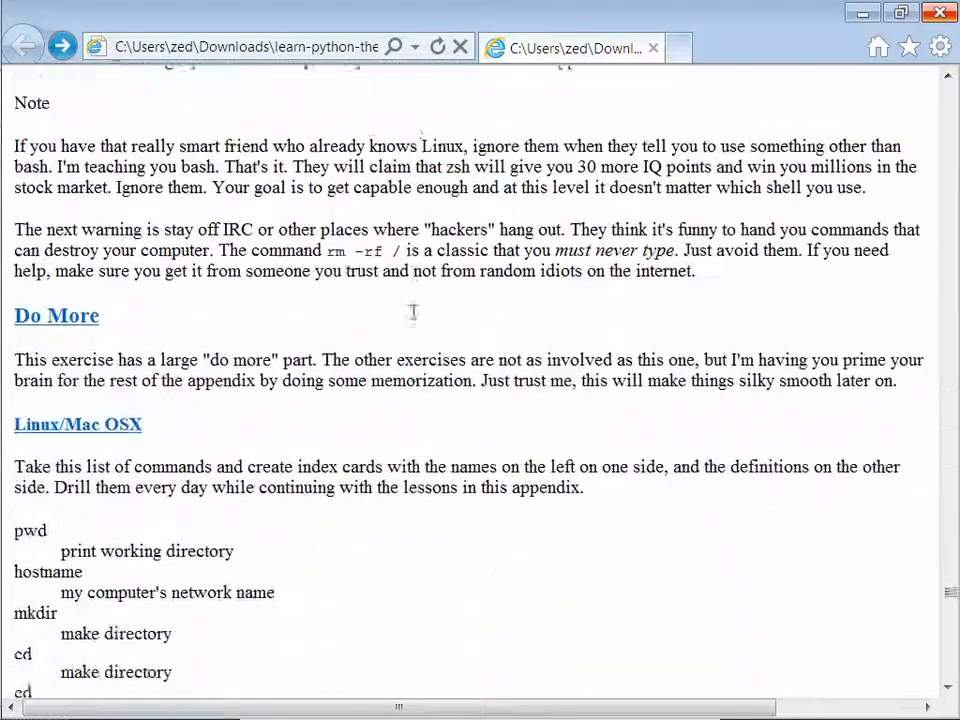
{"action": "scroll", "scroll_direction": "down", "scroll_amount": 3}
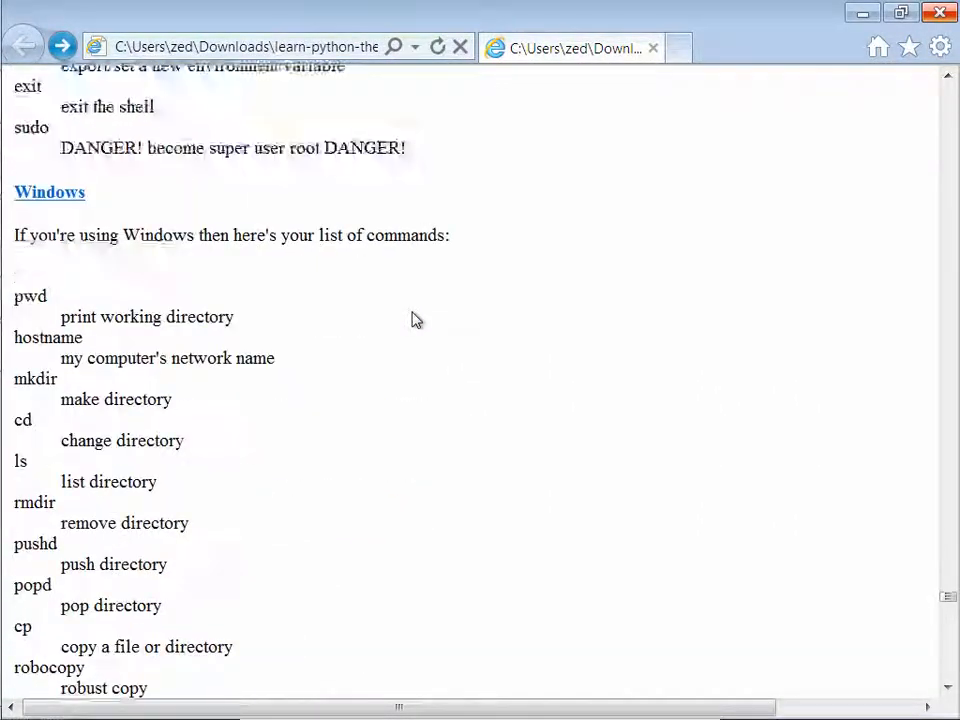
{"action": "scroll", "scroll_direction": "down", "scroll_amount": 3}
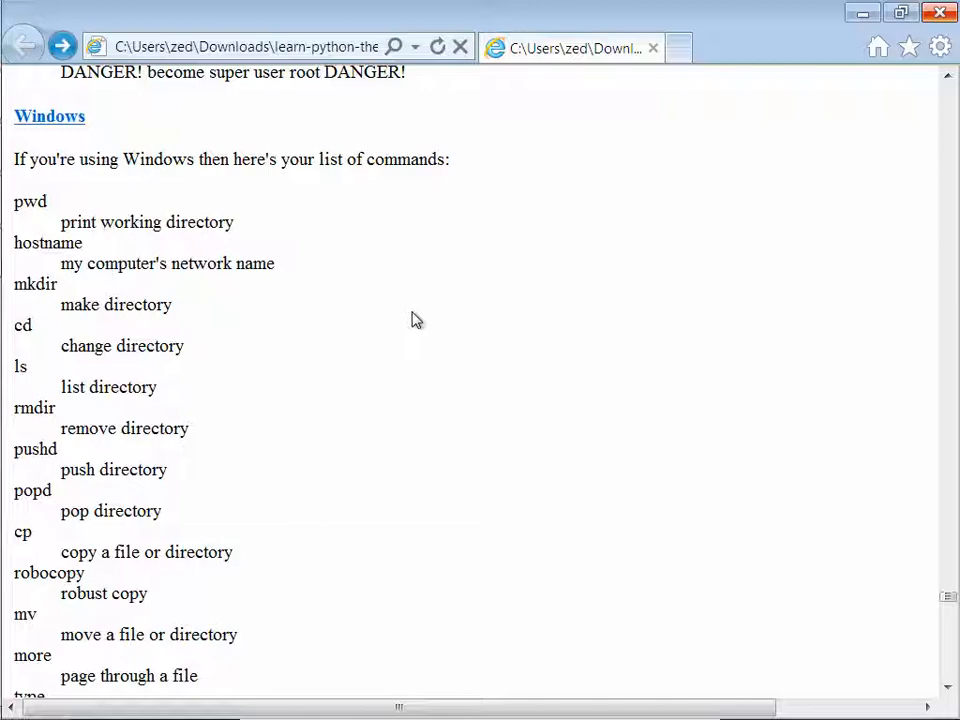
{"action": "scroll", "scroll_direction": "down", "scroll_amount": 3}
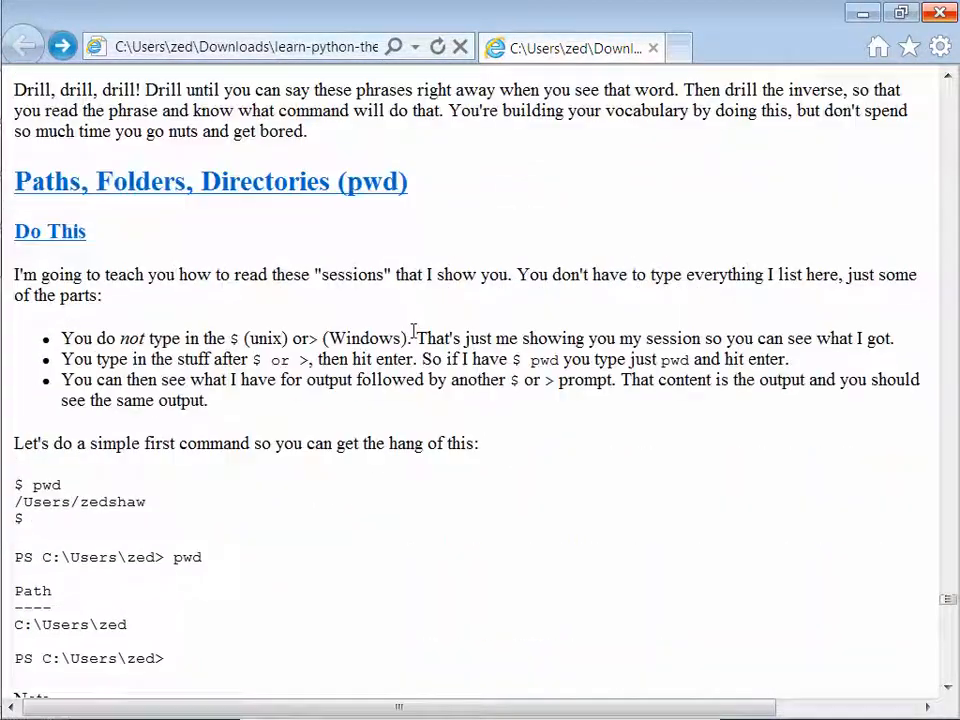
Step: Scroll through the pwd lesson down to Make A Directory and back to If You Get Lost
{"action": "scroll", "scroll_direction": "down", "scroll_amount": 3}
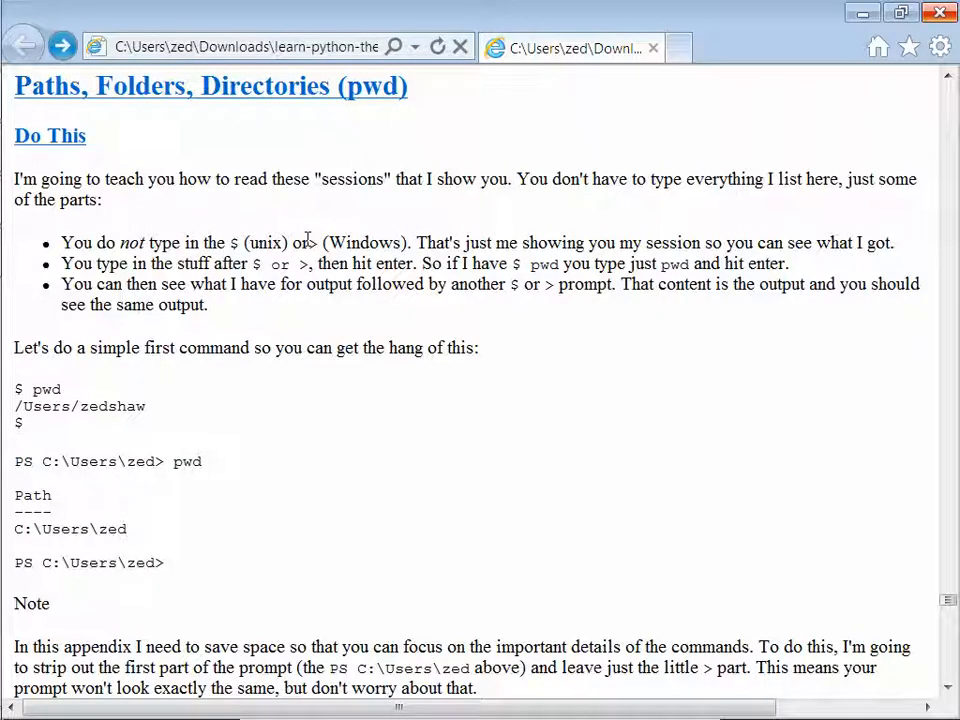
{"action": "scroll", "scroll_direction": "down", "scroll_amount": 3}
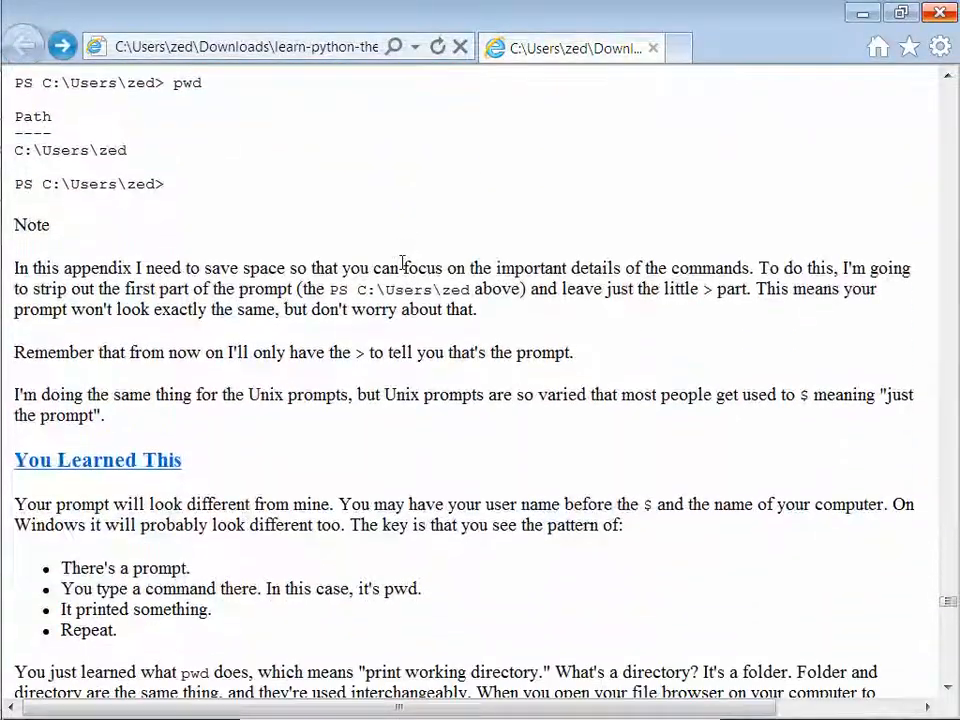
{"action": "scroll", "scroll_direction": "down", "scroll_amount": 3}
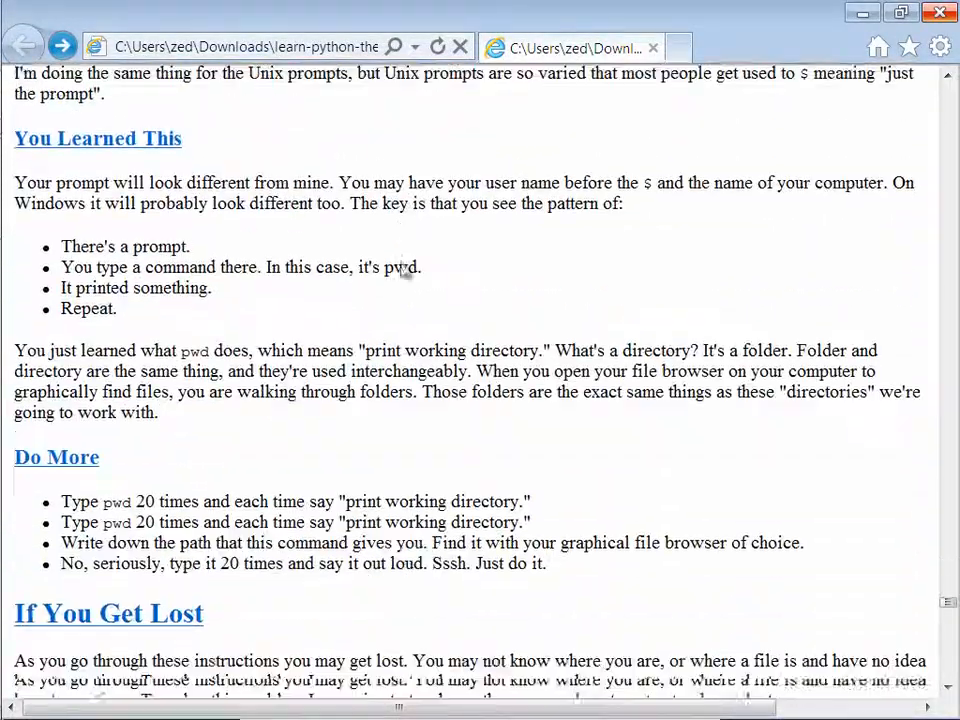
{"action": "scroll", "scroll_direction": "down", "scroll_amount": 3}
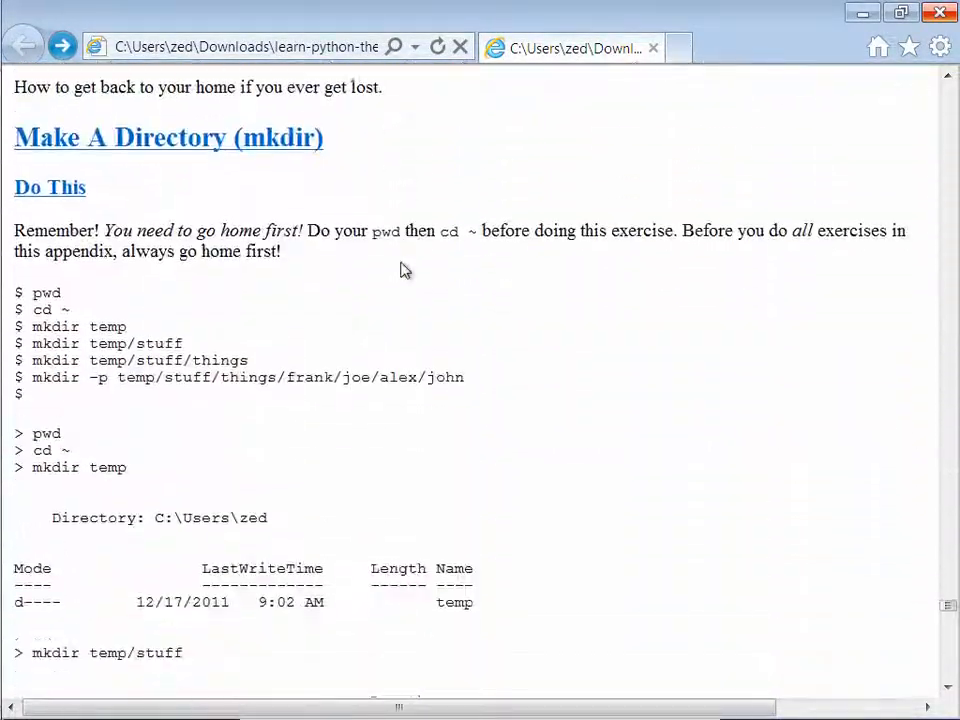
{"action": "scroll", "scroll_direction": "down", "scroll_amount": 3}
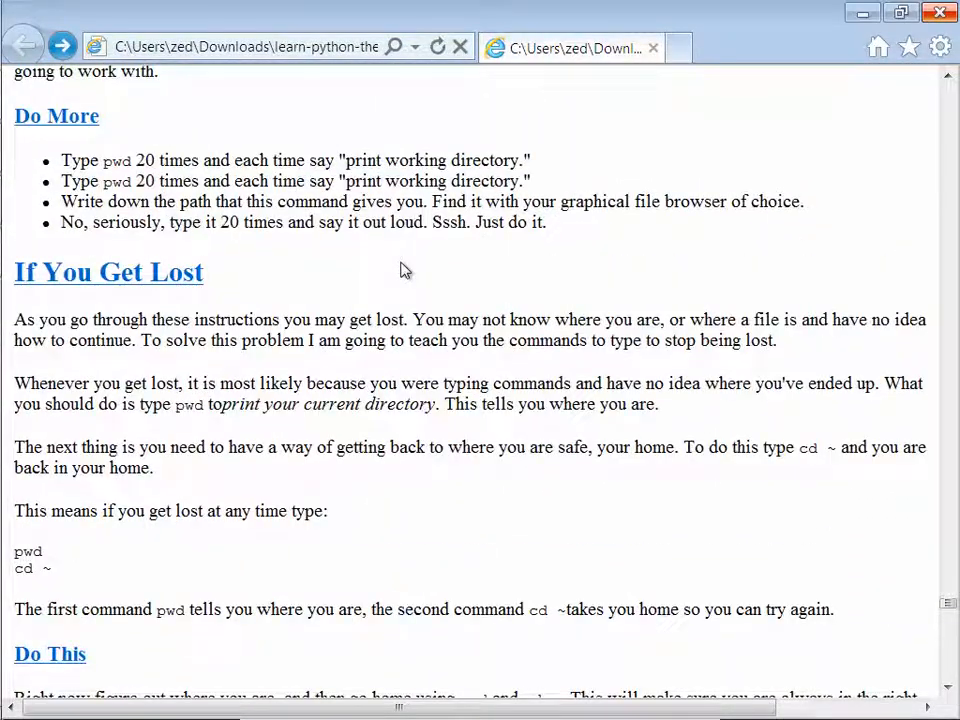
{"action": "scroll", "scroll_direction": "down", "scroll_amount": 3}
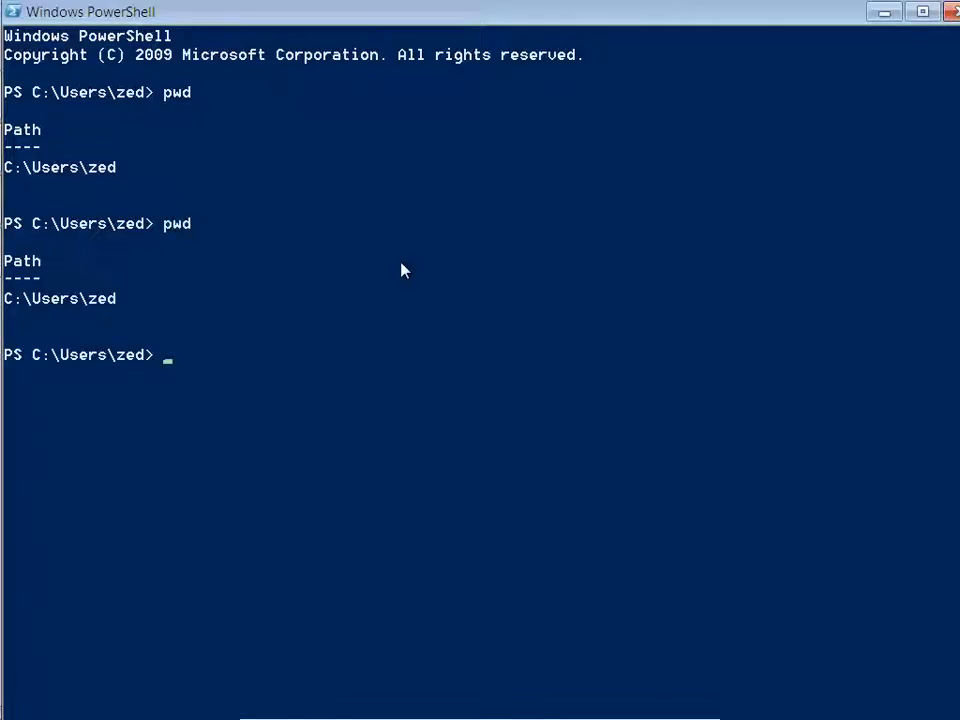
Step: Run cd ~ to return to C:\Users\zed and bring the PowerShell window forward
{"action": "type", "text": "cd ~"}
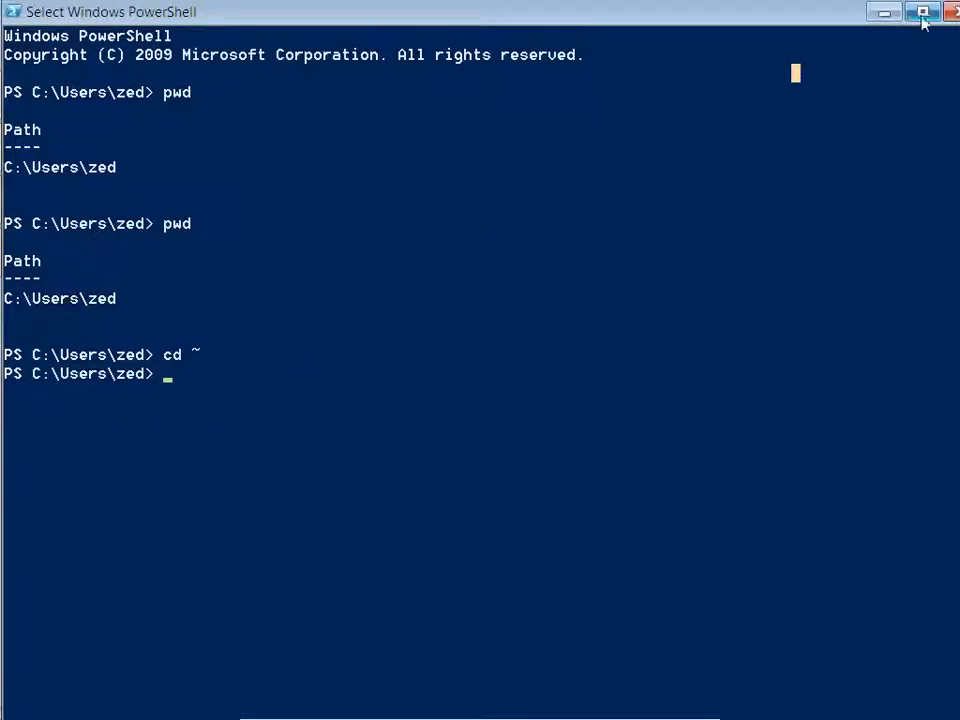
{"action": "left_click", "coordinate": [920, 12]}
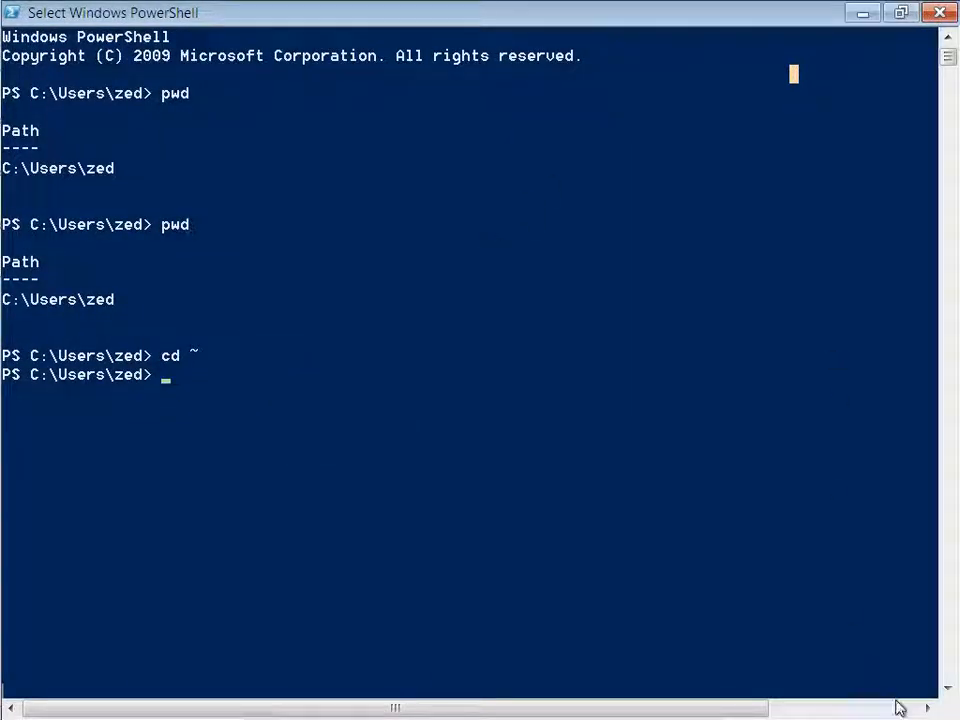
{"action": "mouse_move", "coordinate": [698, 696]}
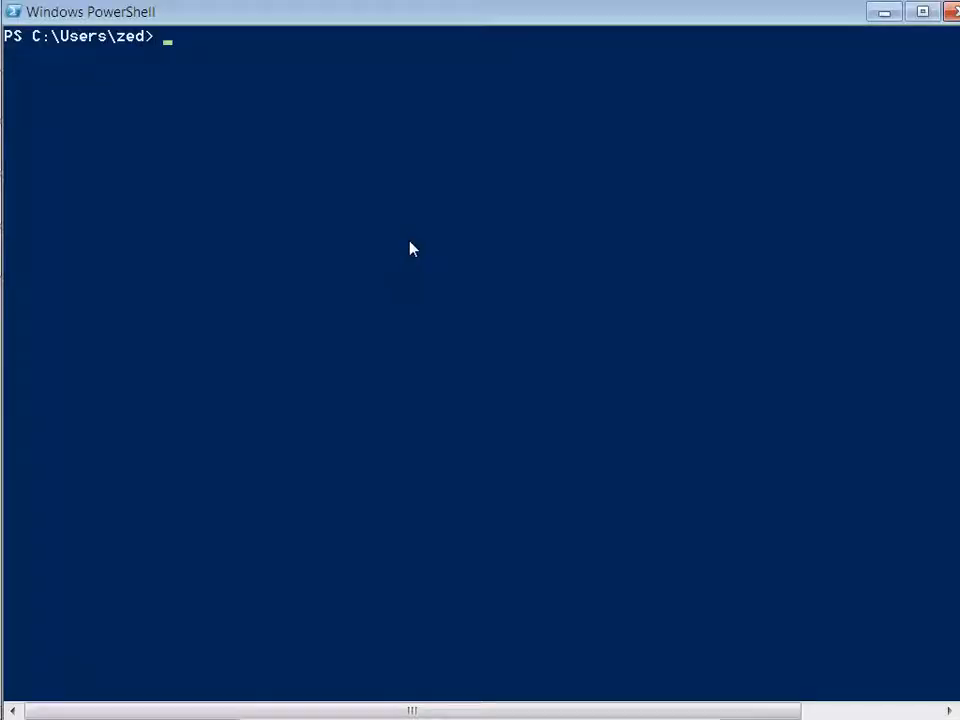
Step: Check pwd, then mkdir temp, temp/stuff and temp/stuff/things
{"action": "type", "text": "pwd"}
{"action": "type", "text": "cd ~"}
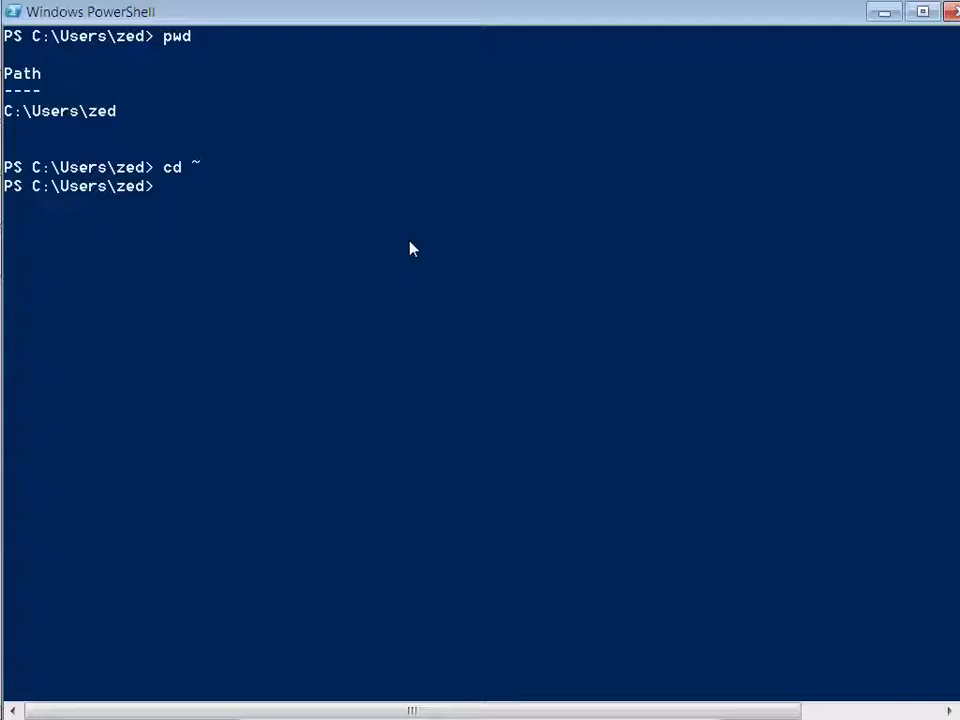
{"action": "type", "text": "mkdir temp"}
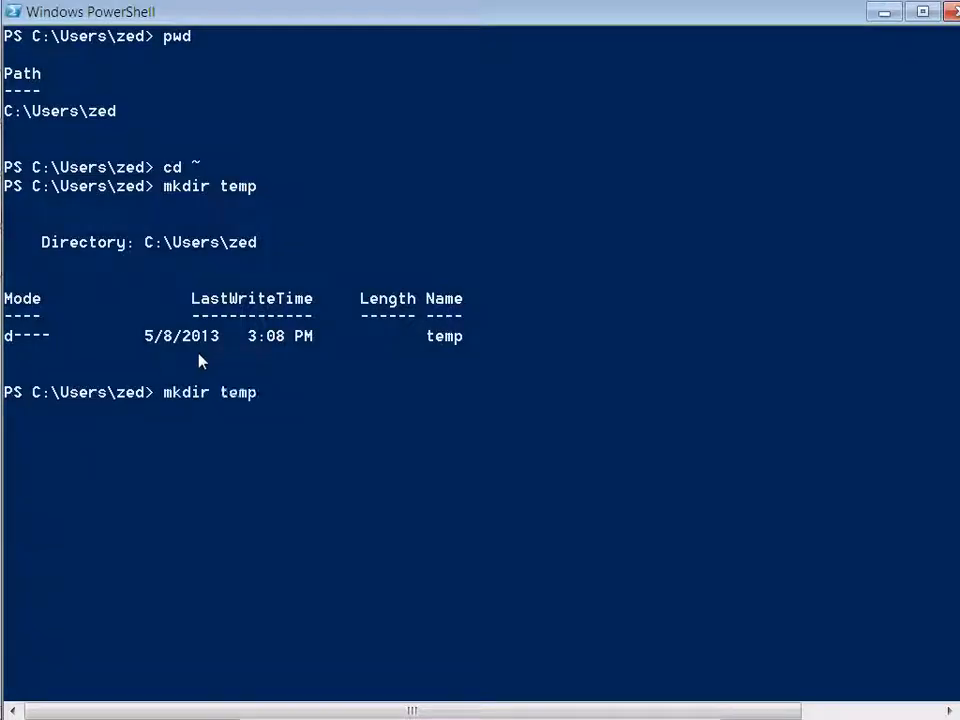
{"action": "type", "text": "/stuff"}
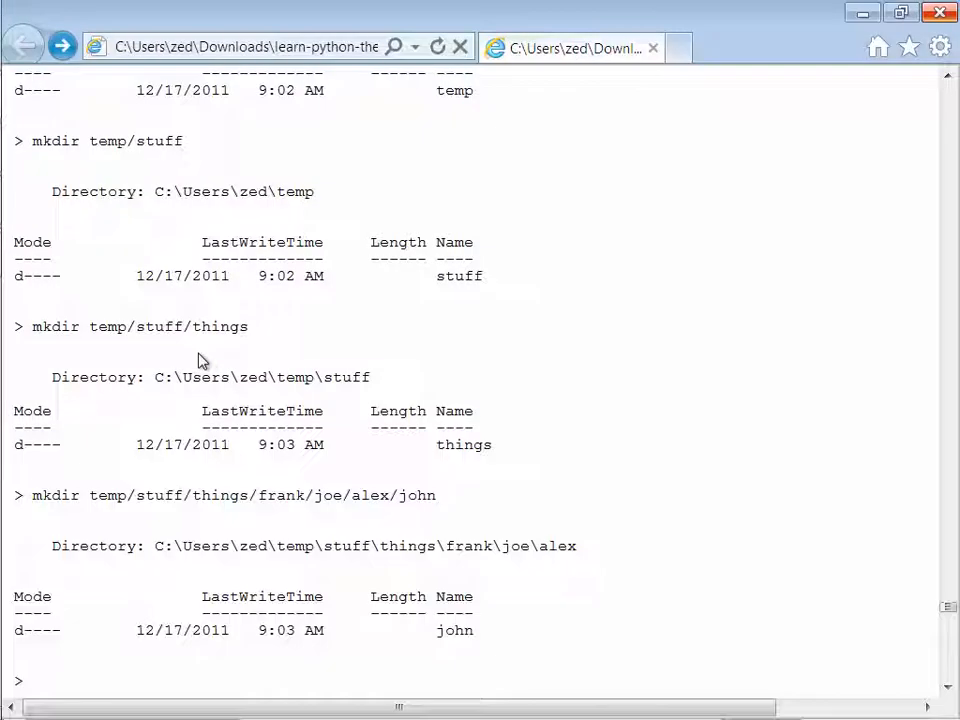
{"action": "scroll", "scroll_direction": "down", "scroll_amount": 3}
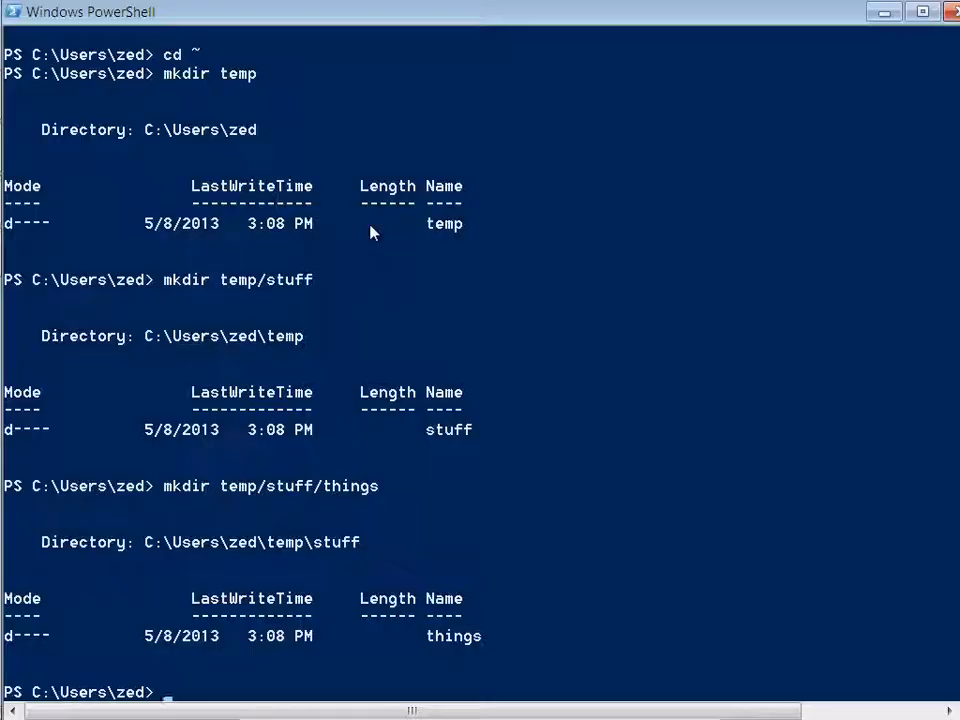
{"action": "type", "text": "mkdir temp/stuff/"}
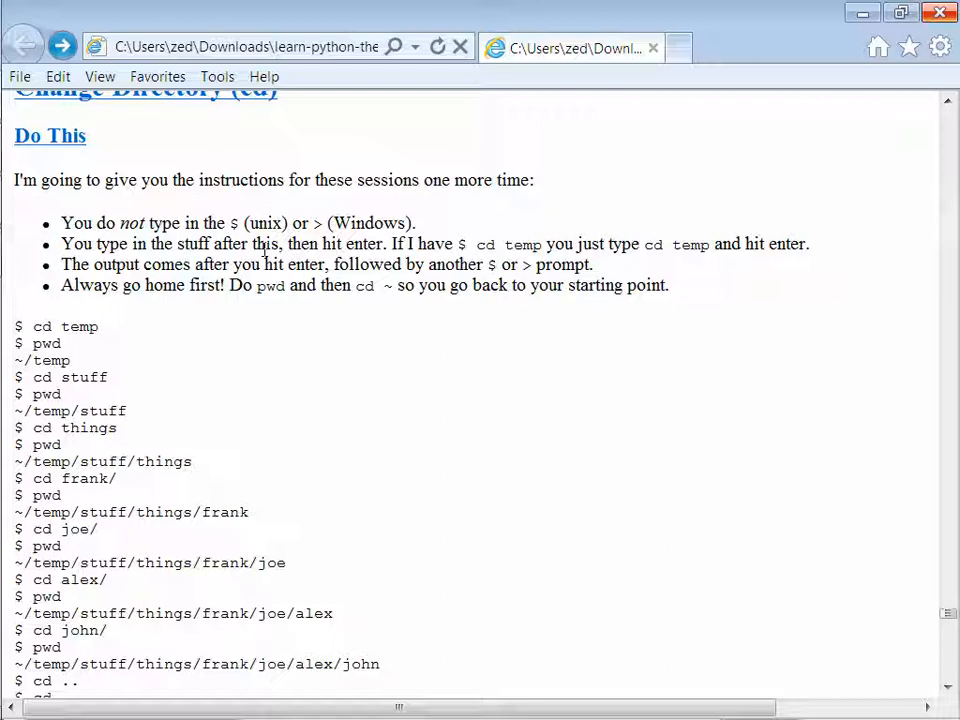
Step: Return home with cd ~ and scroll the tutorial to the cd/pwd example session
{"action": "scroll", "scroll_direction": "up", "scroll_amount": 3}
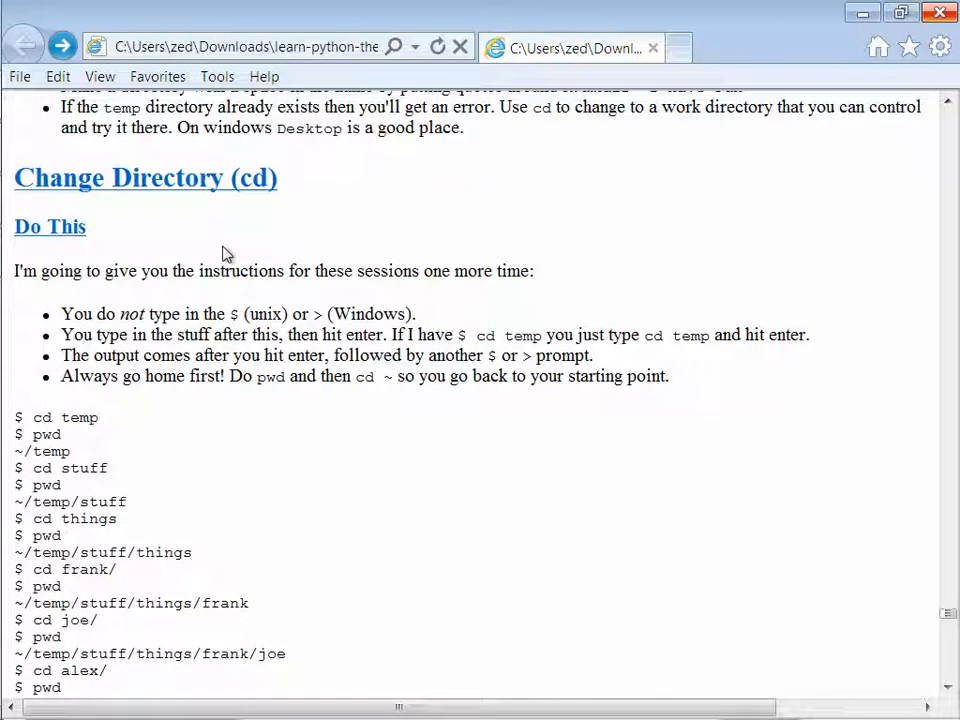
{"action": "mouse_move", "coordinate": [232, 292]}
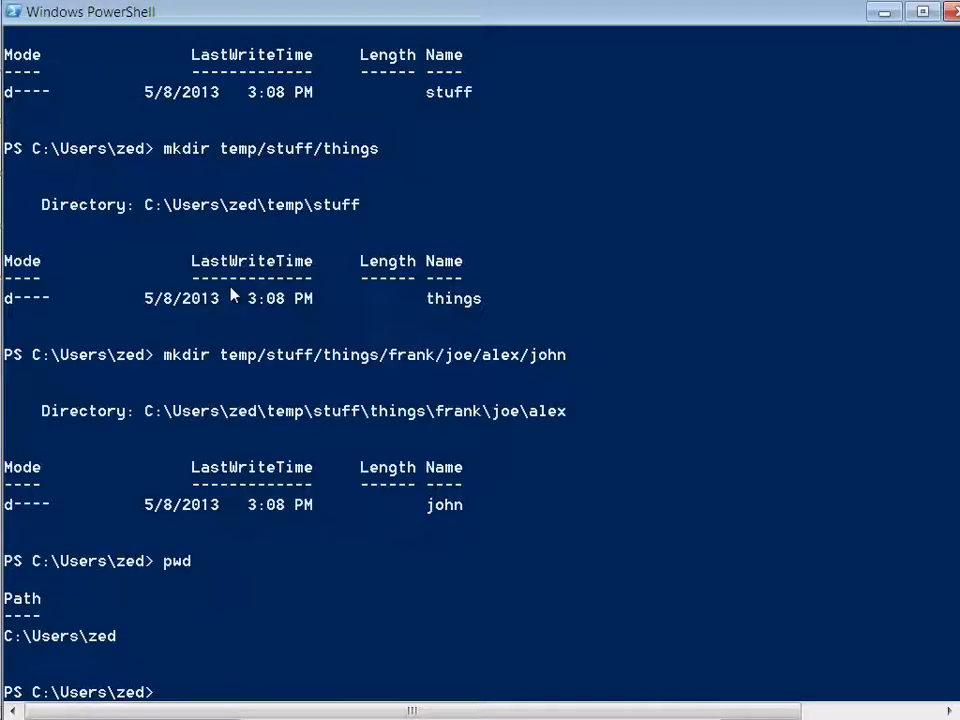
{"action": "type", "text": "cd ~"}
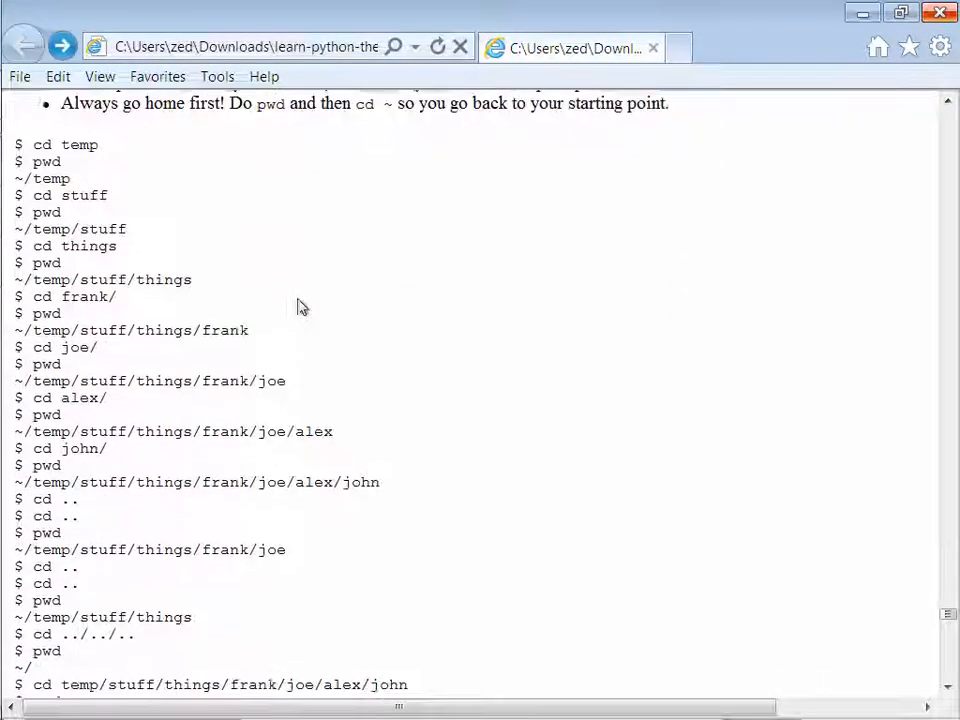
{"action": "scroll", "scroll_direction": "down", "scroll_amount": 3}
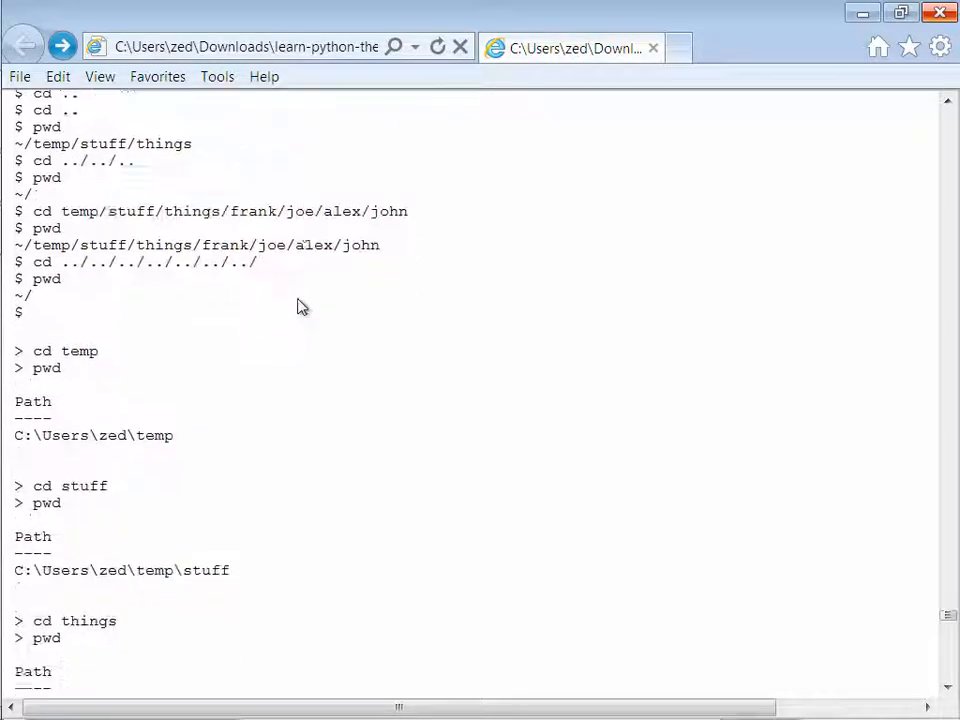
{"action": "scroll", "scroll_direction": "down", "scroll_amount": 3}
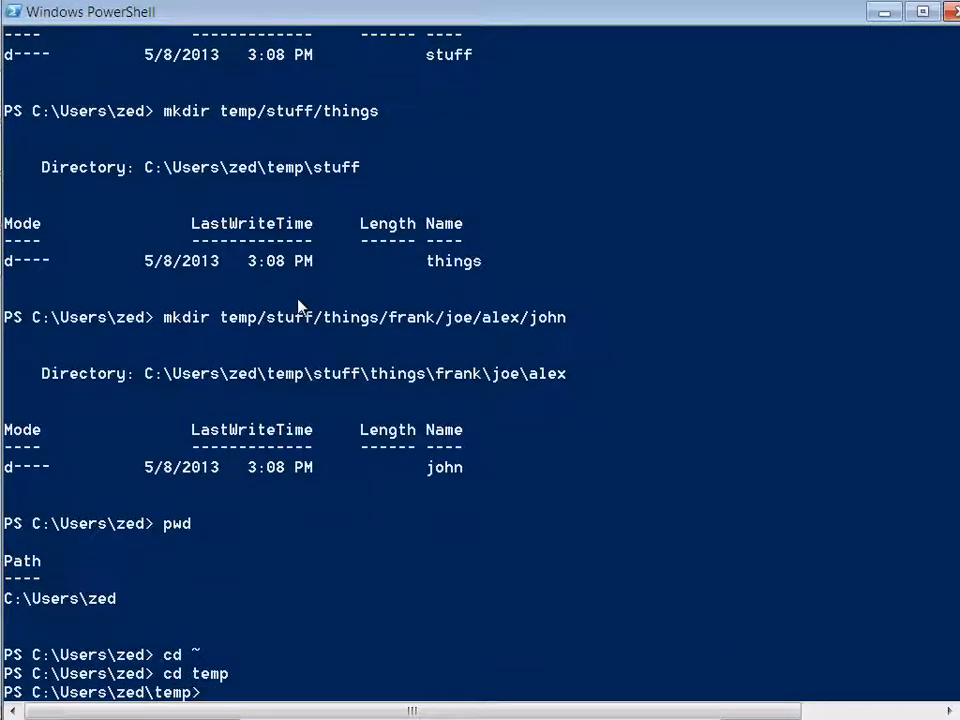
Step: cd down through temp, stuff, things, frank, joe and .\alex, checking pwd along the way
{"action": "type", "text": "pwd"}
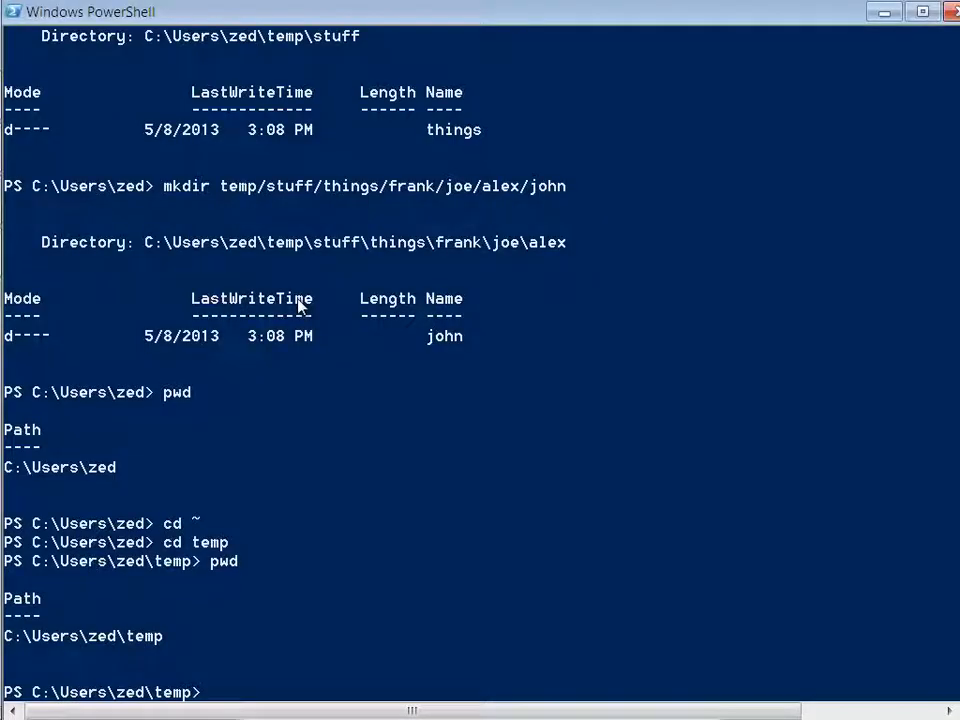
{"action": "type", "text": "cd stuff"}
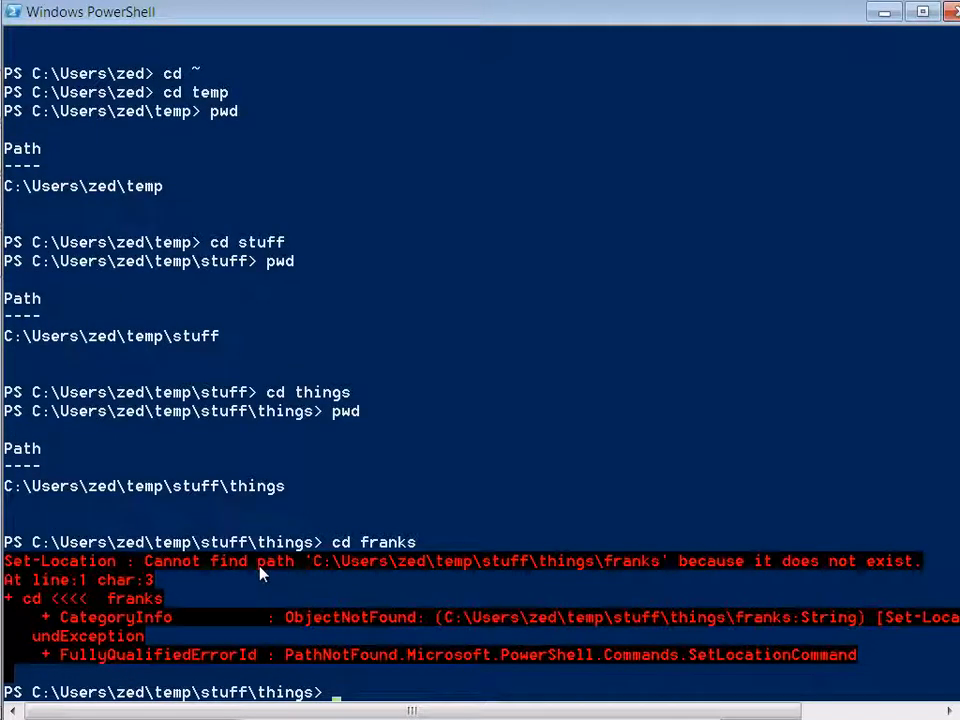
{"action": "type", "text": "cd frank"}
{"action": "type", "text": "pwd"}
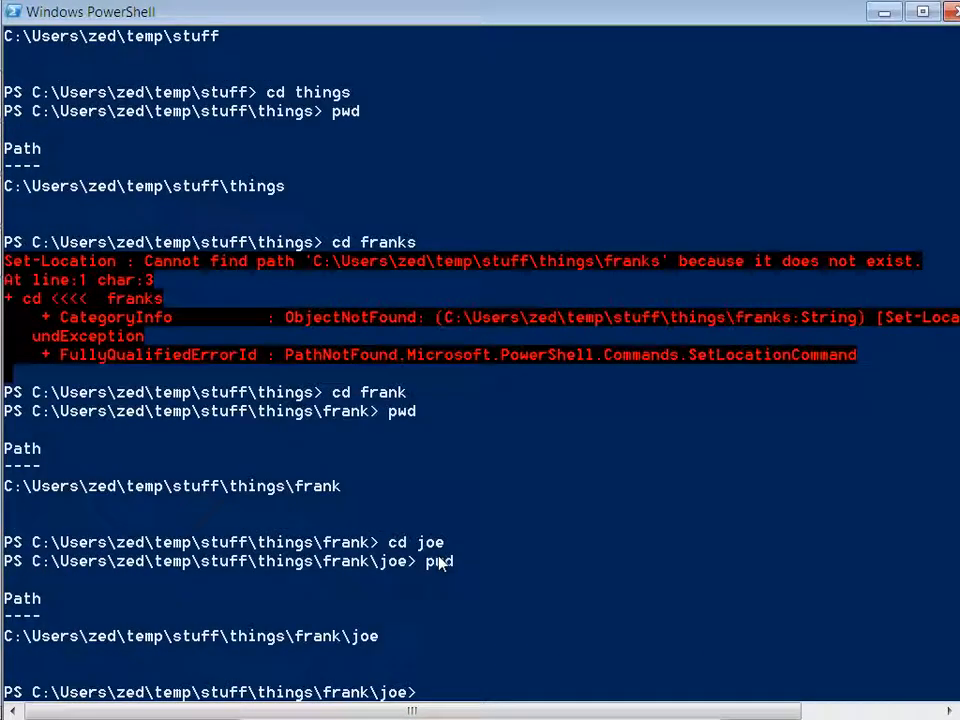
{"action": "type", "text": "cd .\\alex"}
{"action": "type", "text": "pwd"}
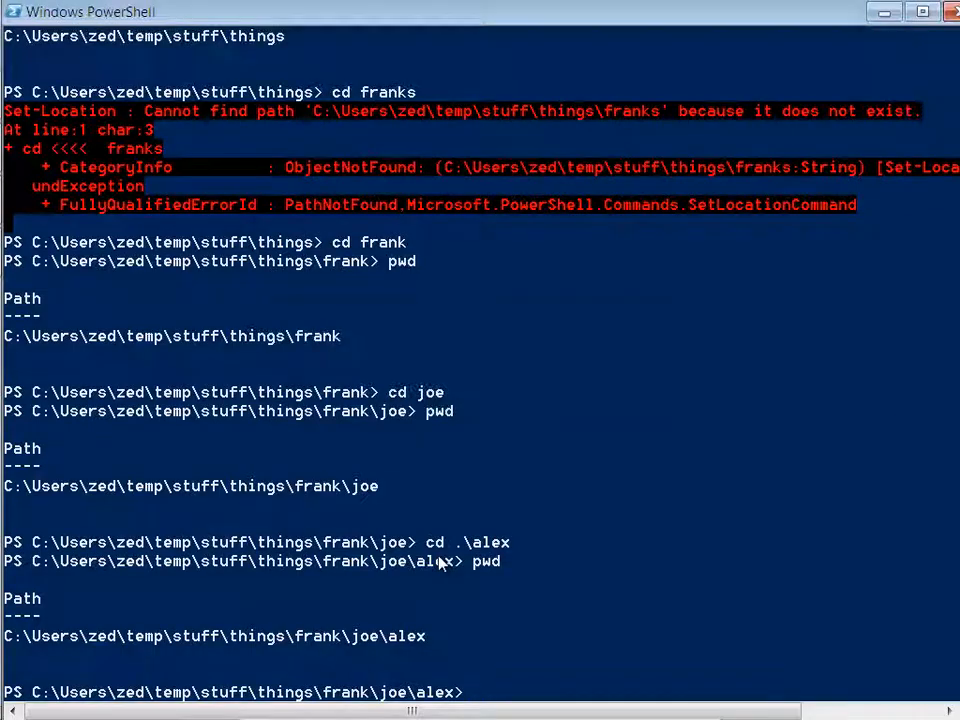
Step: Climb back up with cd .. to things, then jump into .\frank\joe\alex\john in one command
{"action": "type", "text": "cd .."}
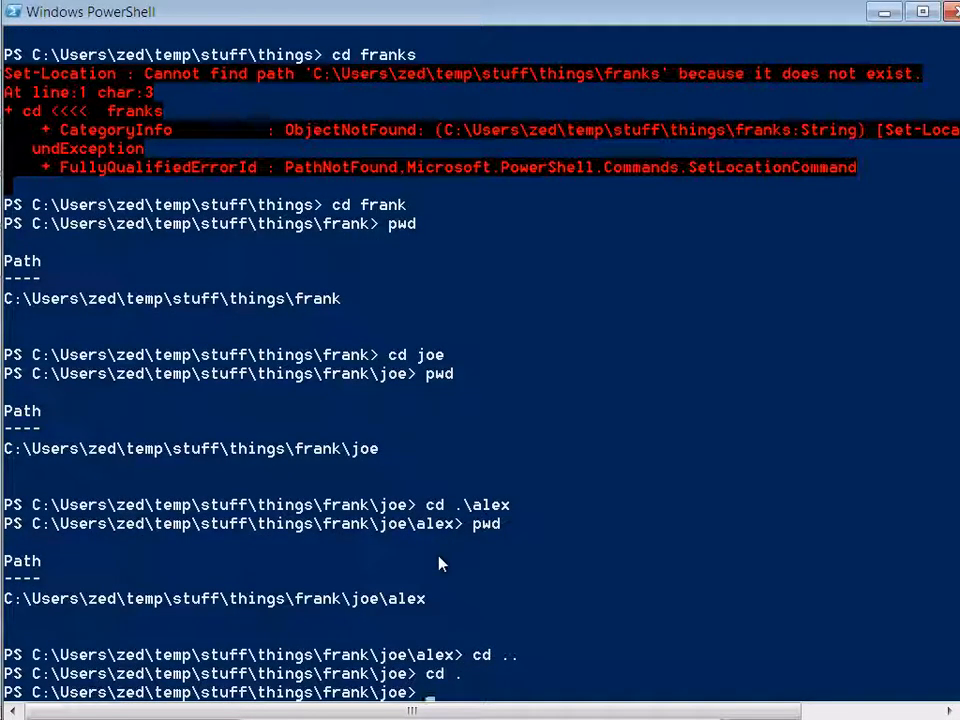
{"action": "type", "text": "p\\stuff\\things> pwd"}
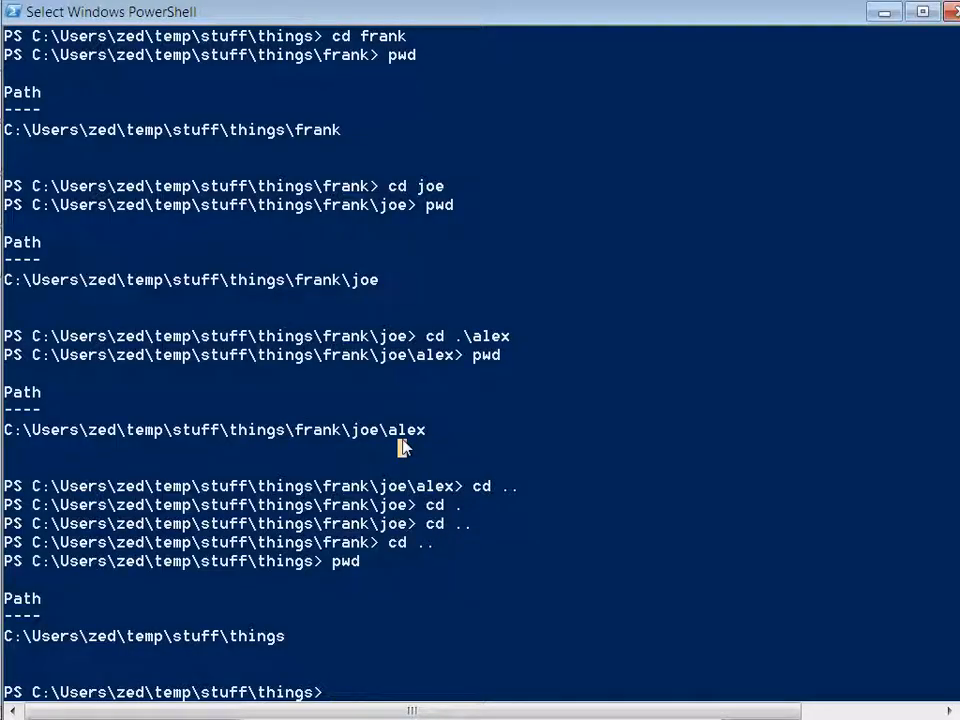
{"action": "type", "text": "cd"}
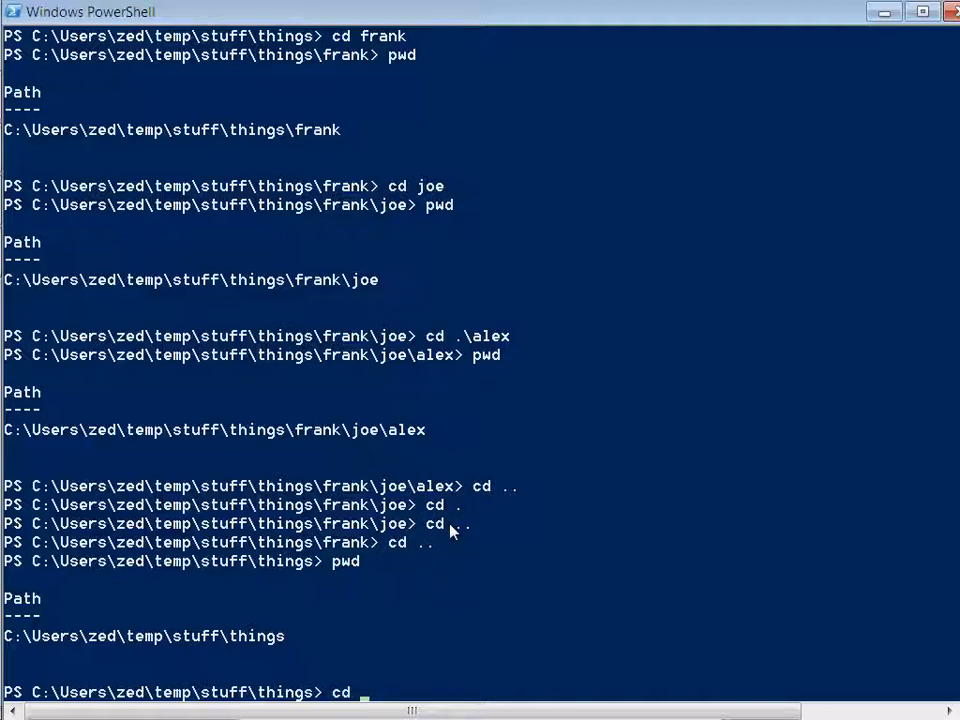
{"action": "type", "text": ".\\frank"}
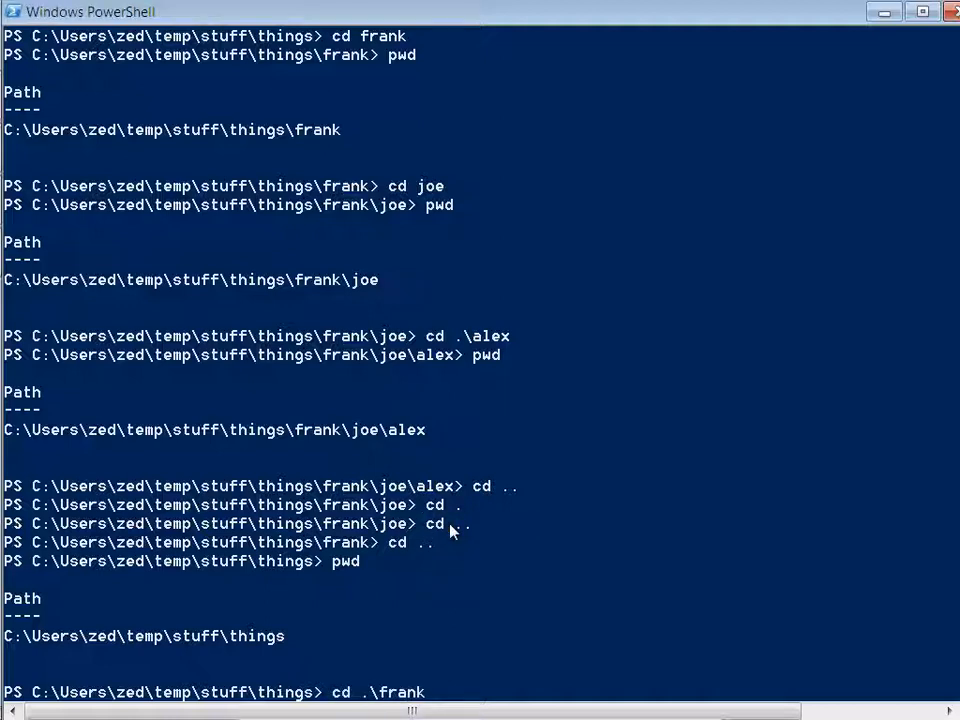
{"action": "type", "text": "\\joe\\alex\\john"}
{"action": "type", "text": "cd ."}
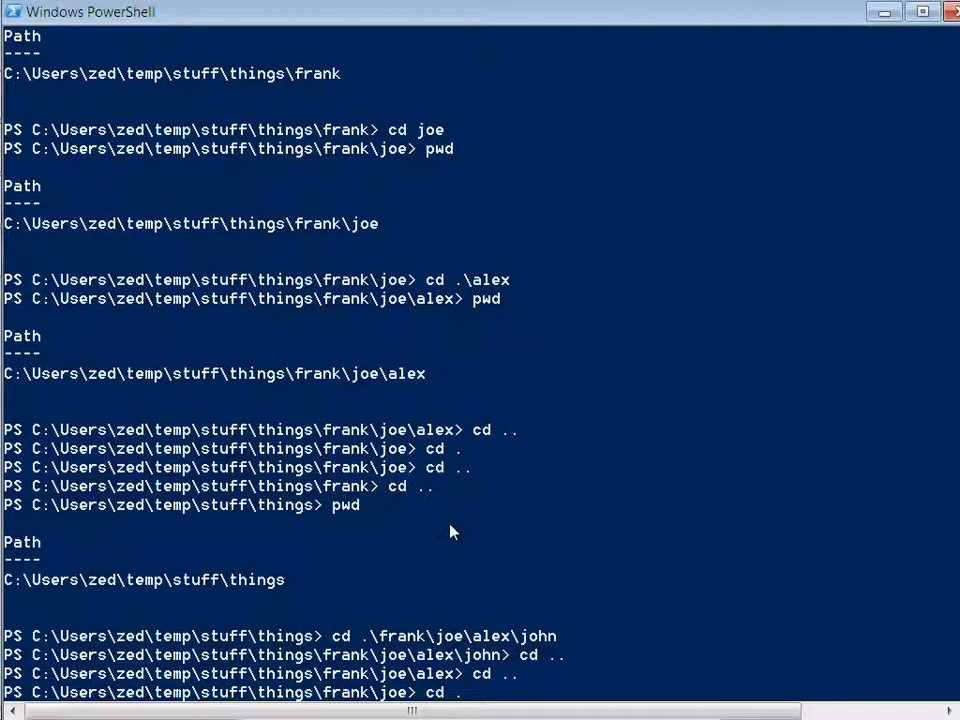
{"action": "scroll", "scroll_direction": "down", "scroll_amount": 3}
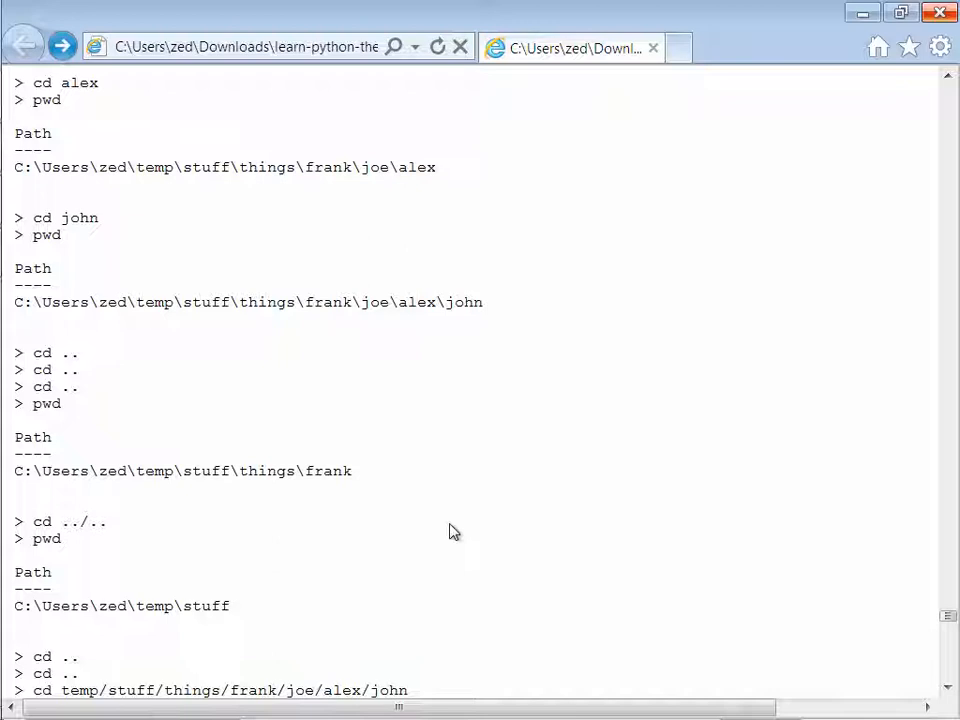
{"action": "mouse_move", "coordinate": [88, 492]}
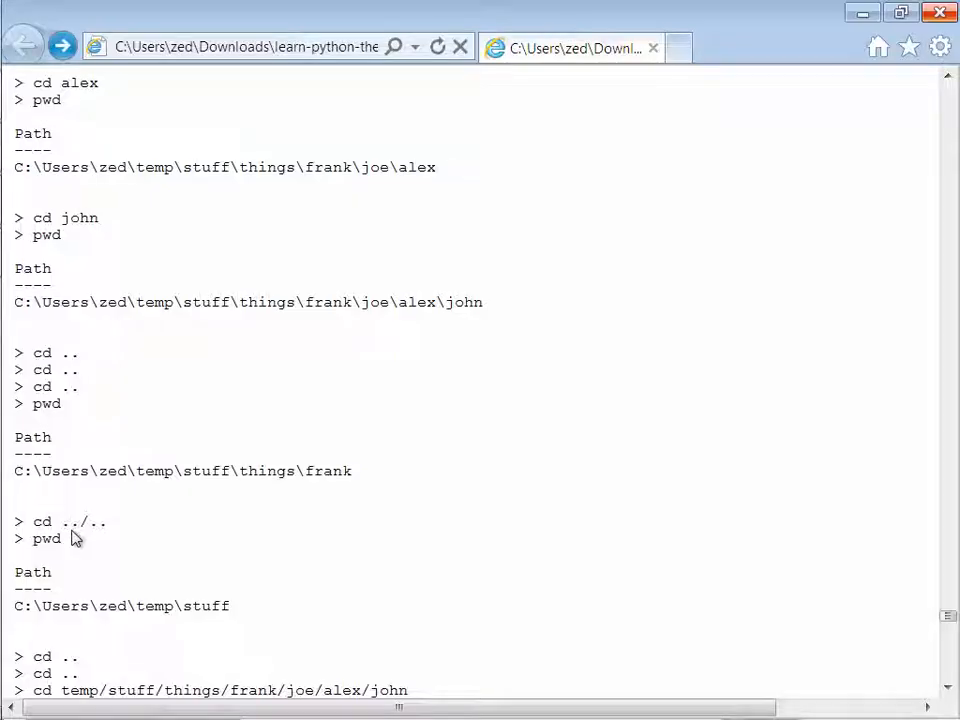
Step: Scroll the tutorial to the cd .. and cd ../.. part of the example session
{"action": "scroll", "scroll_direction": "down", "scroll_amount": 3}
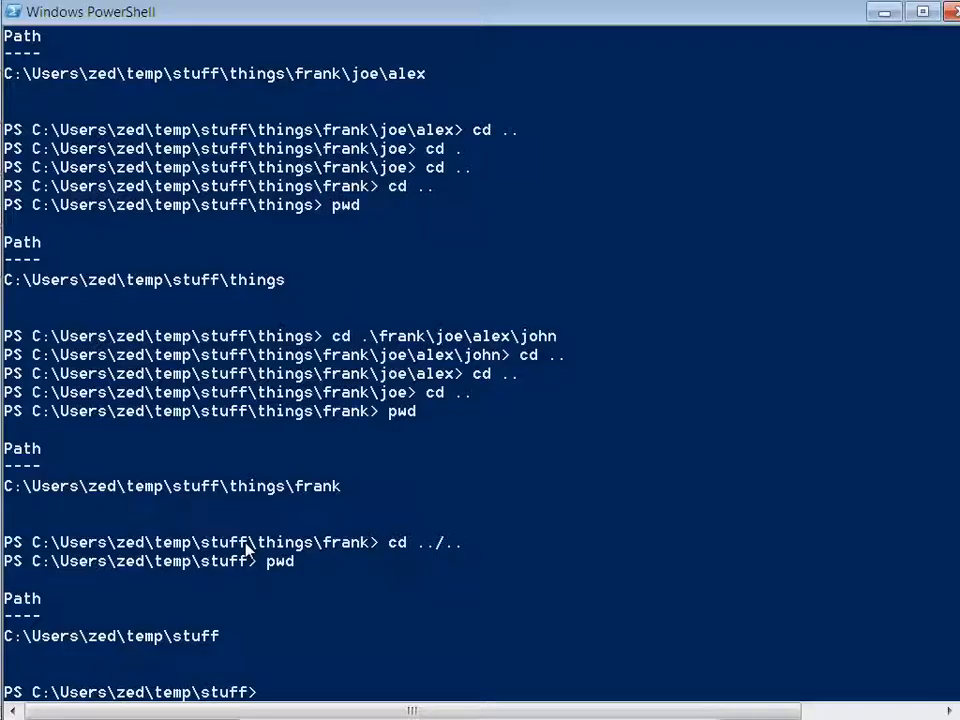
Step: Climb from stuff to C:\Users\zed, jump to temp/stuff/things/frank/joe/alex/john, then cd ../ back up
{"action": "type", "text": "cd .."}
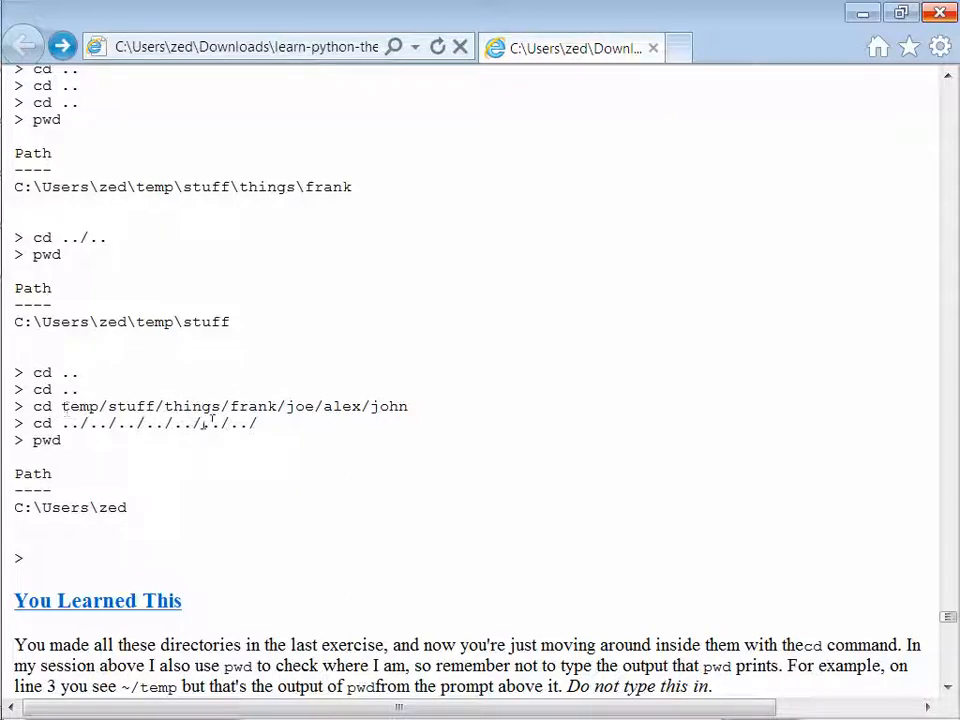
{"action": "mouse_move", "coordinate": [448, 418]}
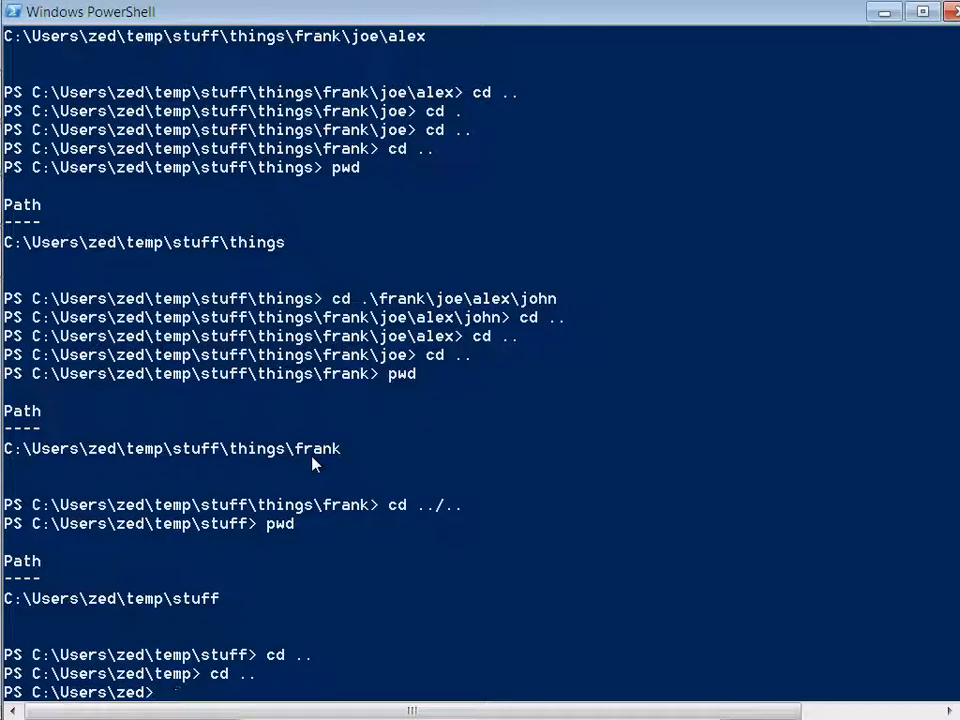
{"action": "type", "text": "cd temp/stuff"}
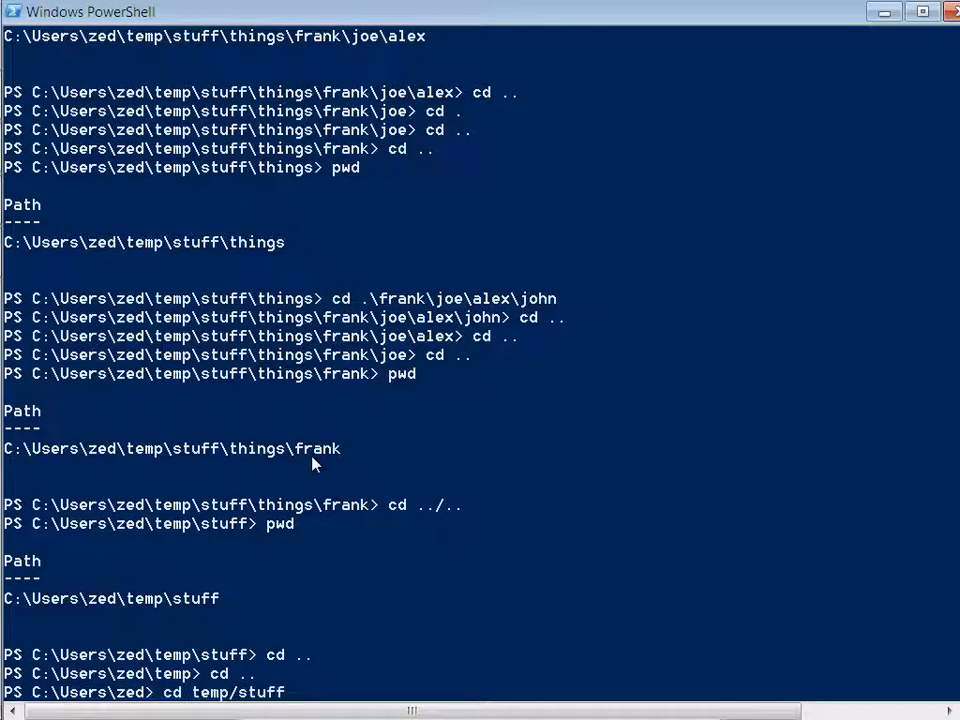
{"action": "type", "text": "things/"}
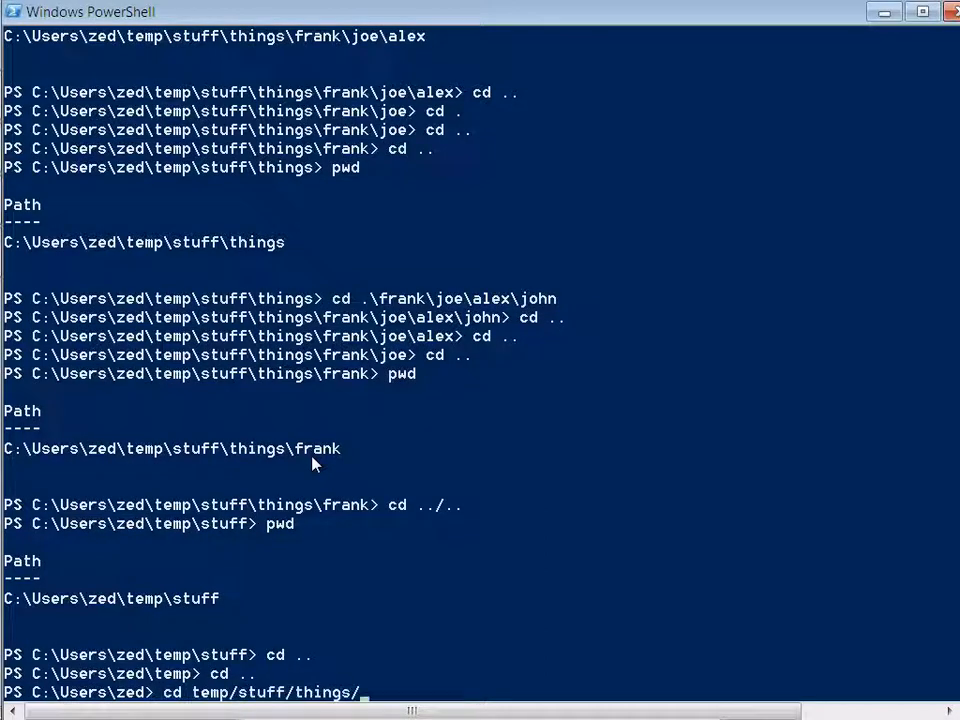
{"action": "type", "text": "frank/joe/alex/john"}
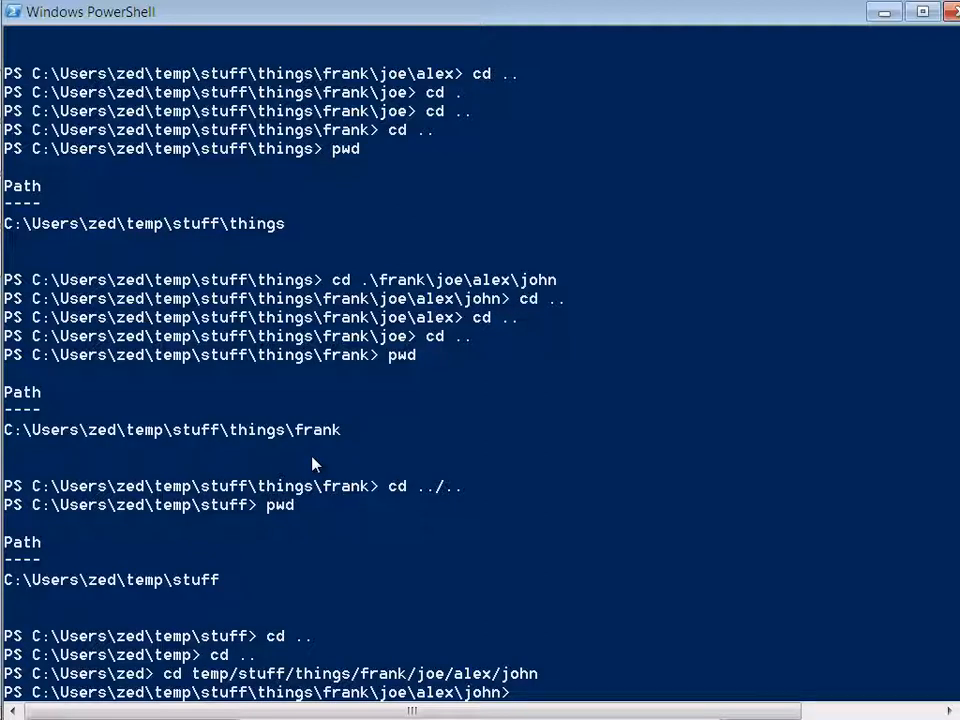
{"action": "type", "text": "cd ../"}
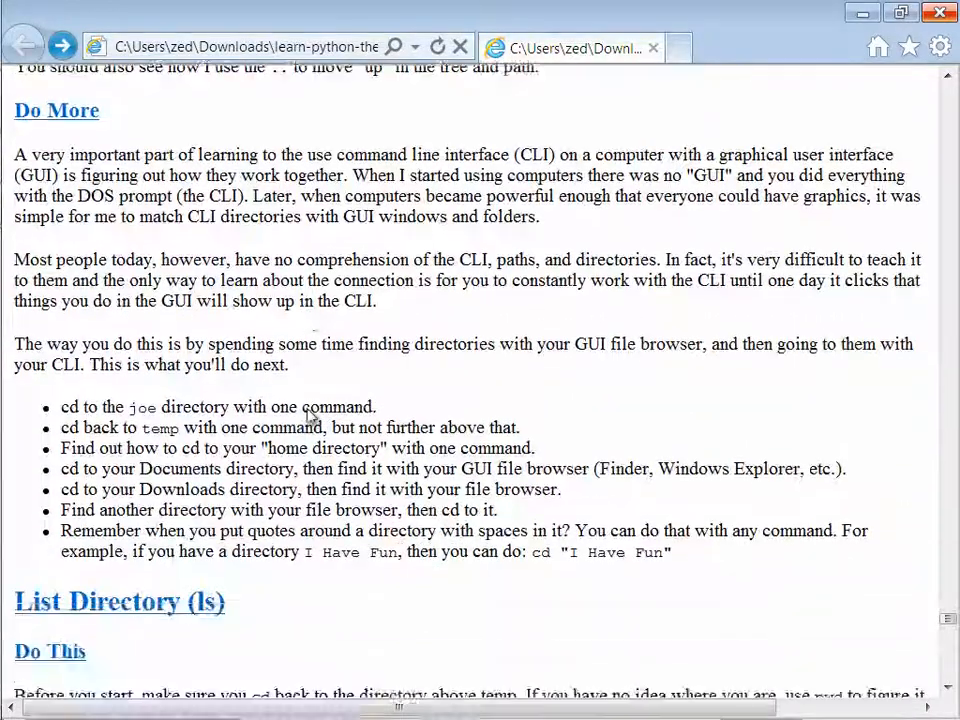
Step: Scroll the tutorial page down to the List Directory (ls) 'Do This' example session
{"action": "scroll", "scroll_direction": "down", "scroll_amount": 3}
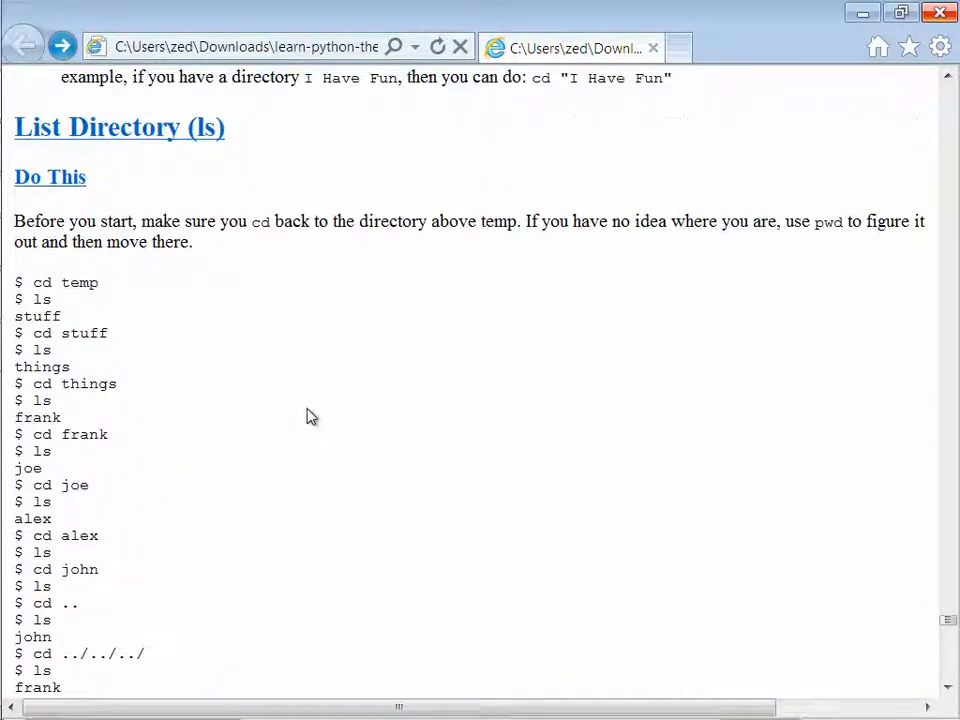
{"action": "key", "text": "alt"}
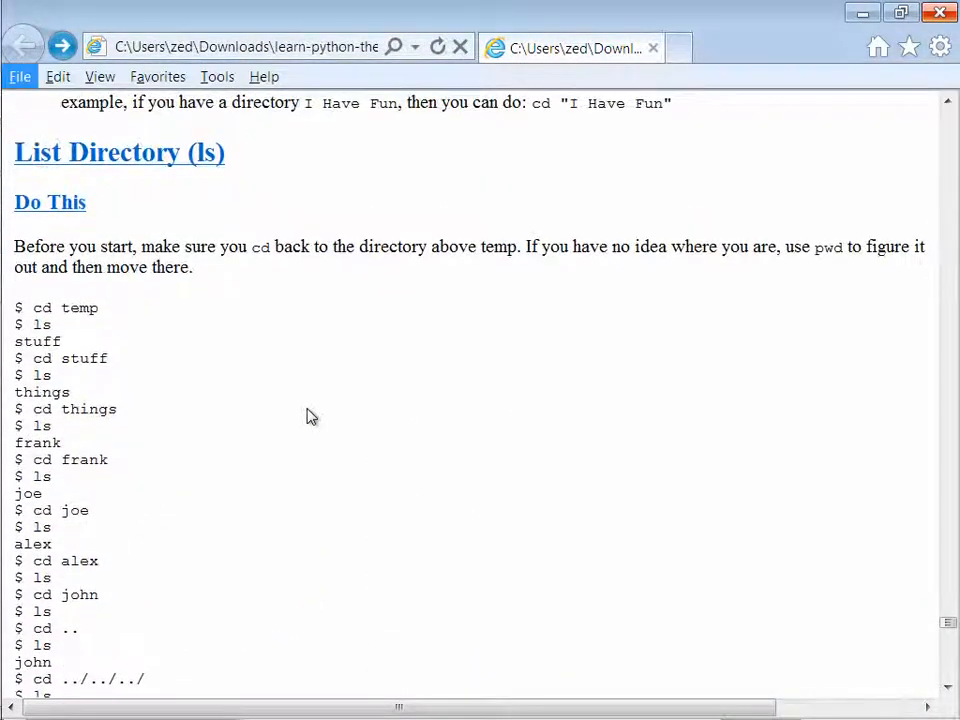
{"action": "scroll", "scroll_direction": "down", "scroll_amount": 3}
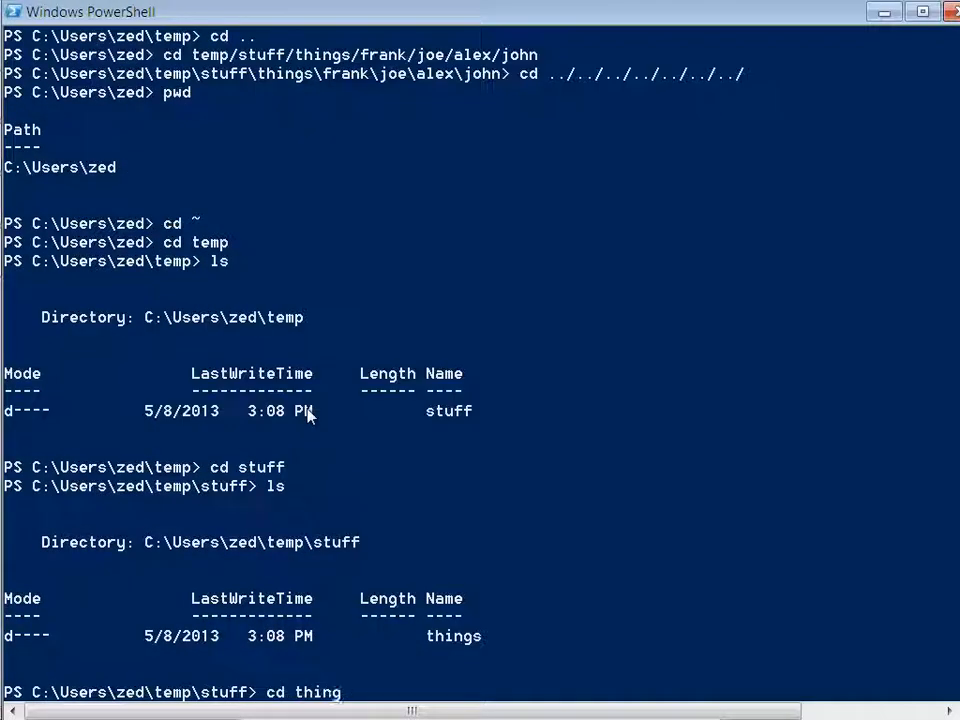
Step: Descend through temp, stuff, things, frank, joe and alex, running ls in each folder
{"action": "type", "text": "s"}
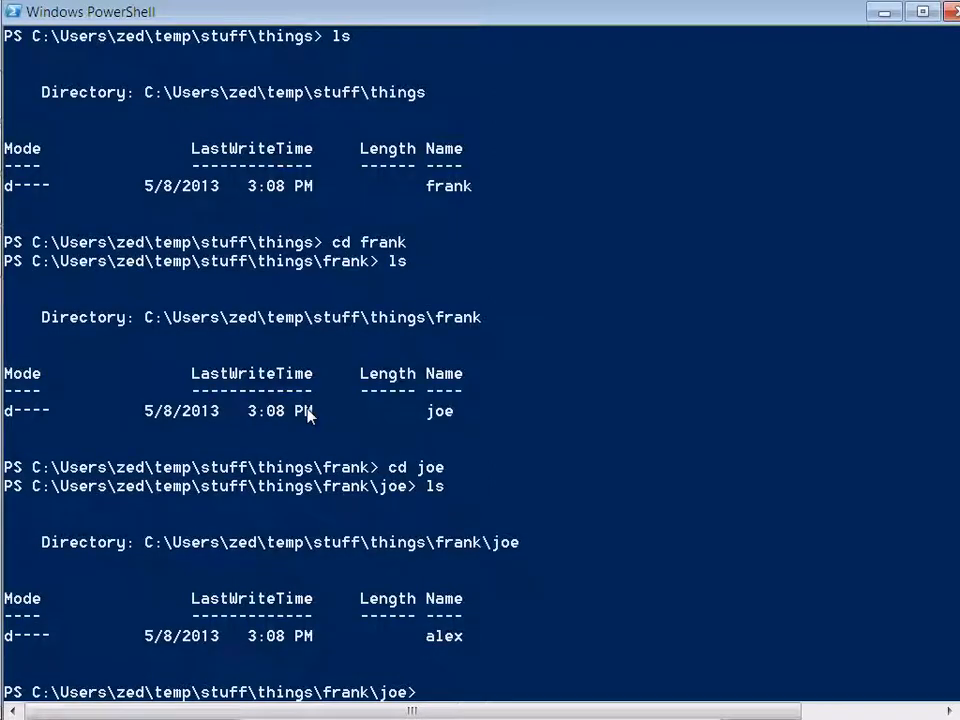
{"action": "type", "text": "cd alex"}
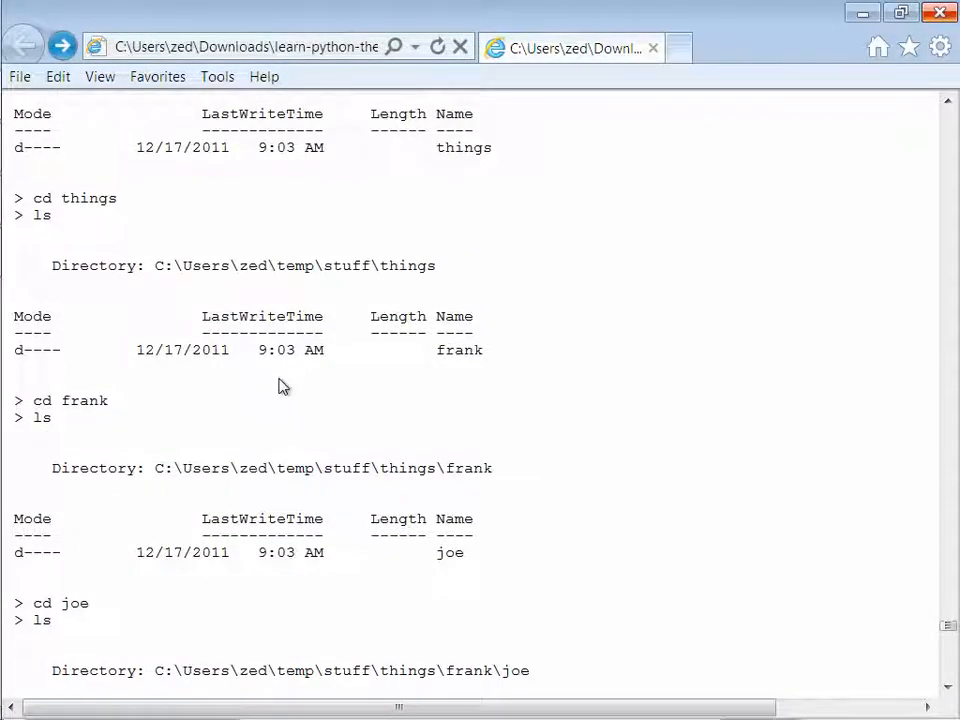
Step: Scroll the tutorial past the ls lesson to the rmdir example removing john, alex, joe, frank and things
{"action": "scroll", "scroll_direction": "down", "scroll_amount": 3}
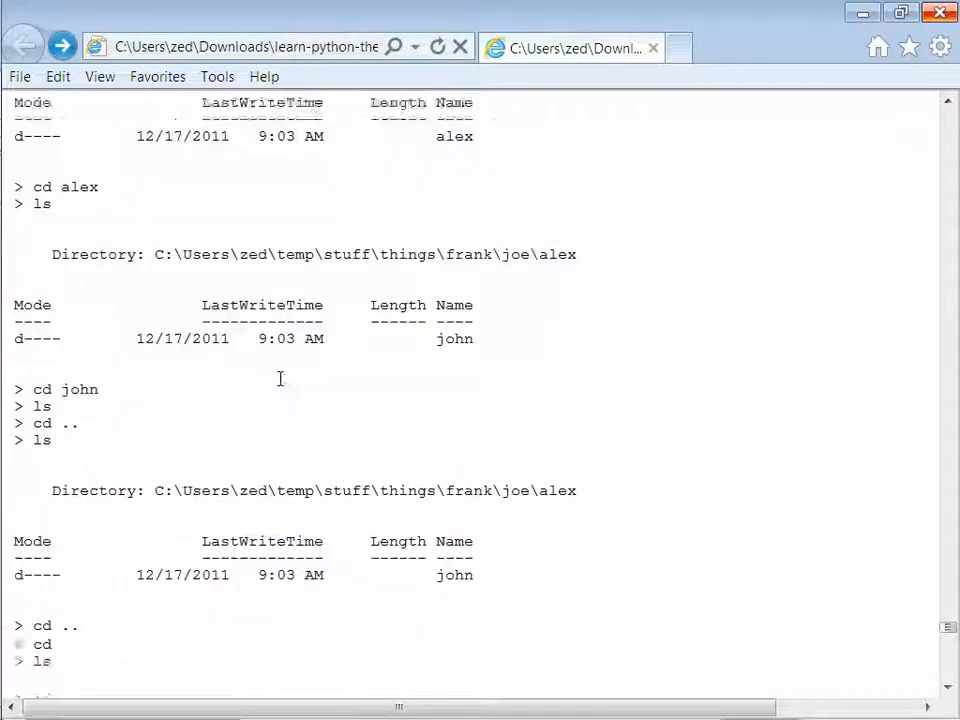
{"action": "scroll", "scroll_direction": "down", "scroll_amount": 3}
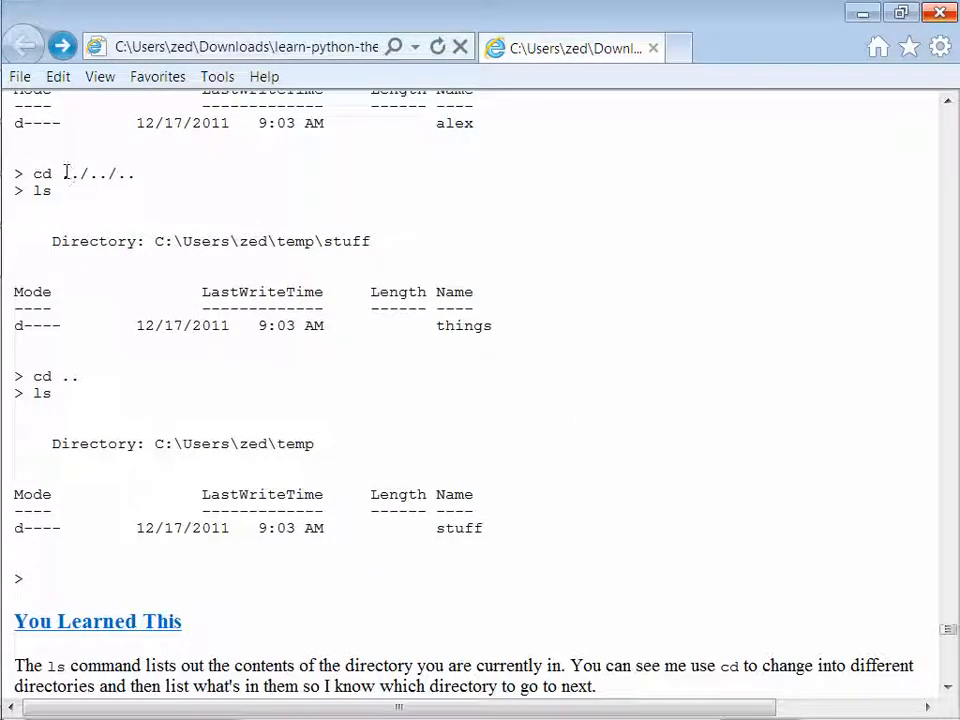
{"action": "mouse_move", "coordinate": [156, 190]}
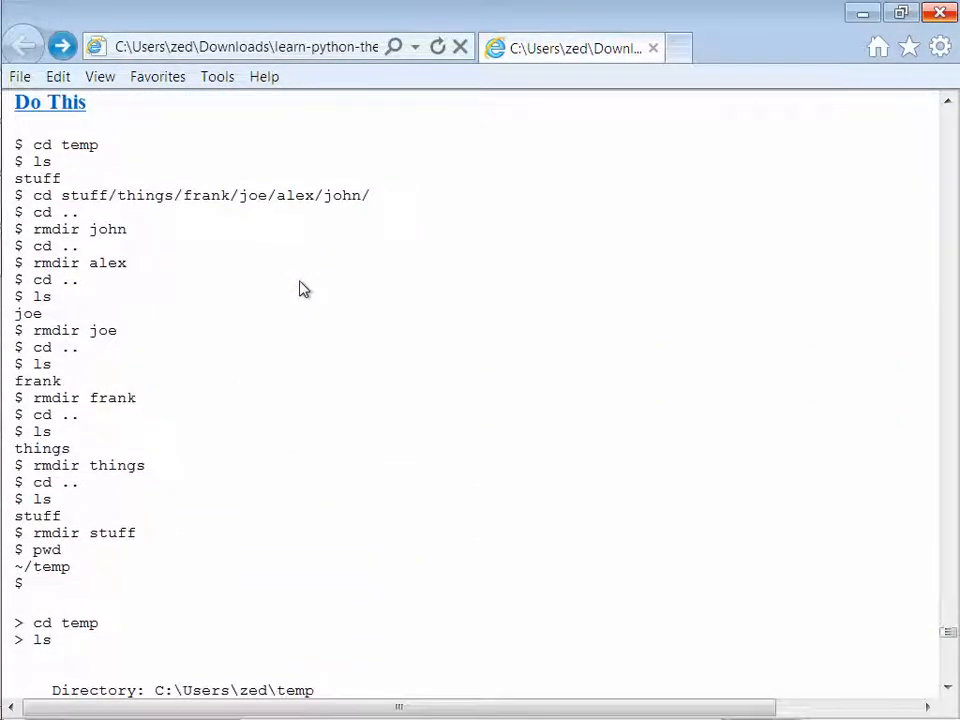
{"action": "scroll", "scroll_direction": "down", "scroll_amount": 3}
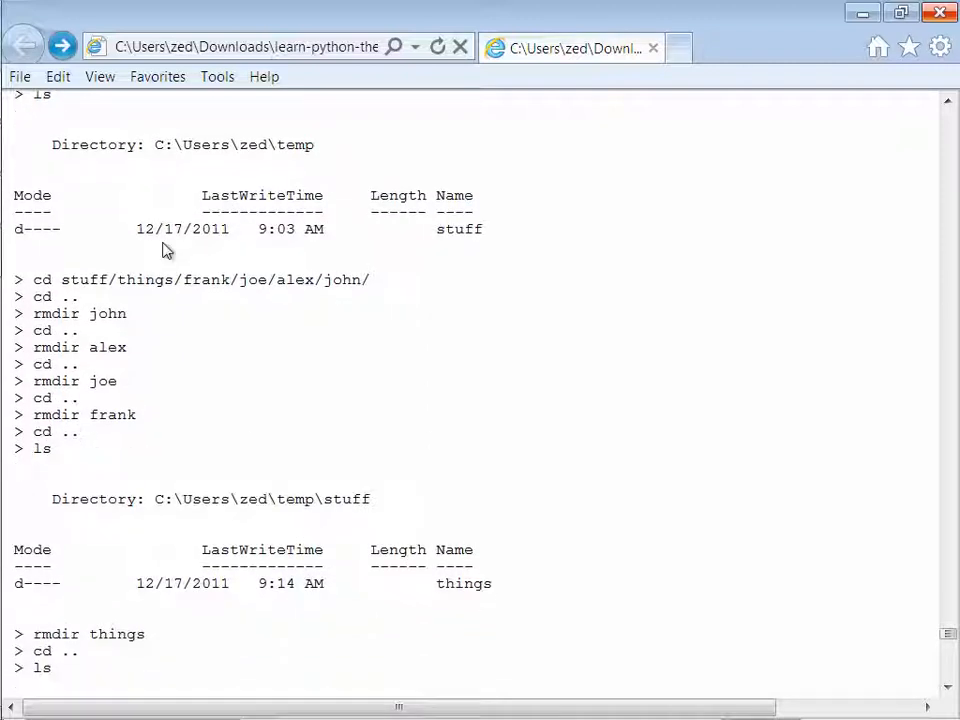
{"action": "mouse_move", "coordinate": [108, 224]}
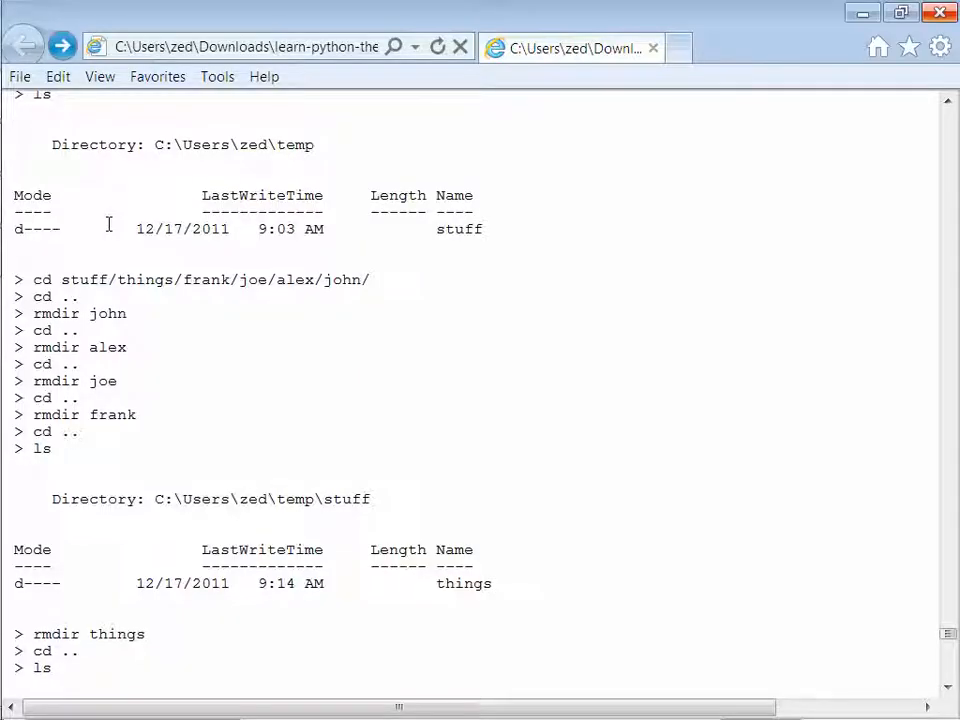
{"action": "mouse_move", "coordinate": [72, 312]}
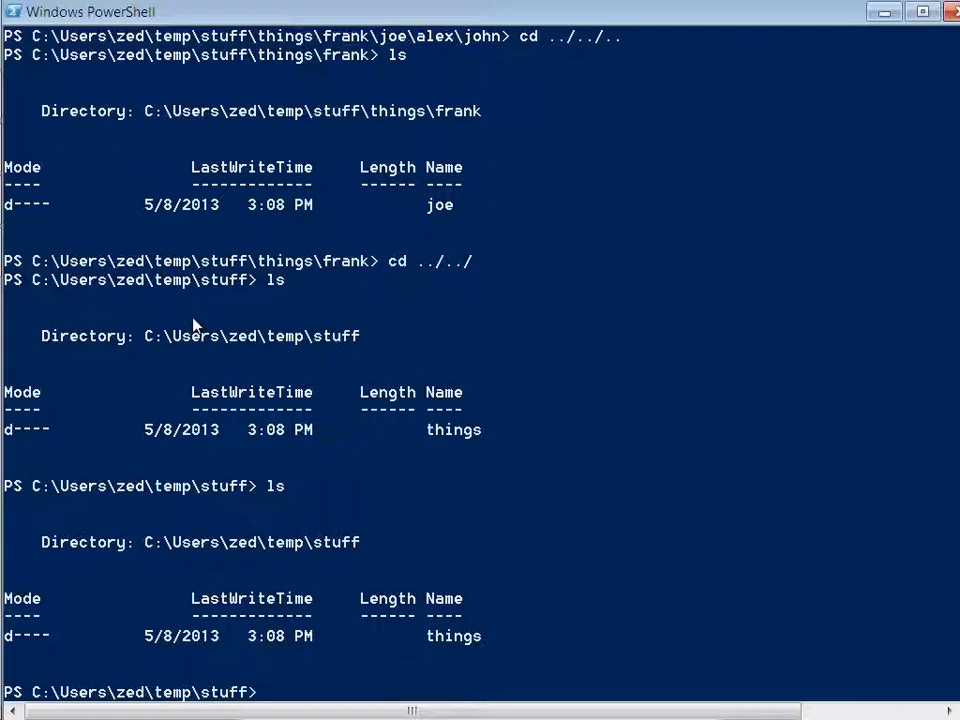
Step: Attempt rmdir john from stuff, check location with pwd, then return home and into temp
{"action": "type", "text": "rmi"}
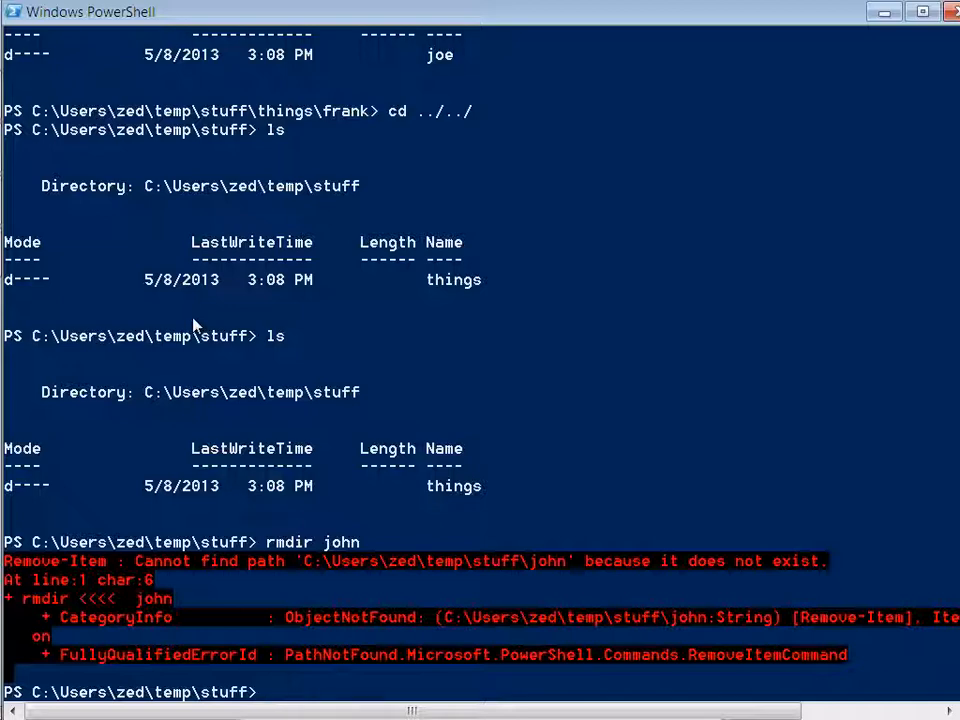
{"action": "type", "text": "pwd"}
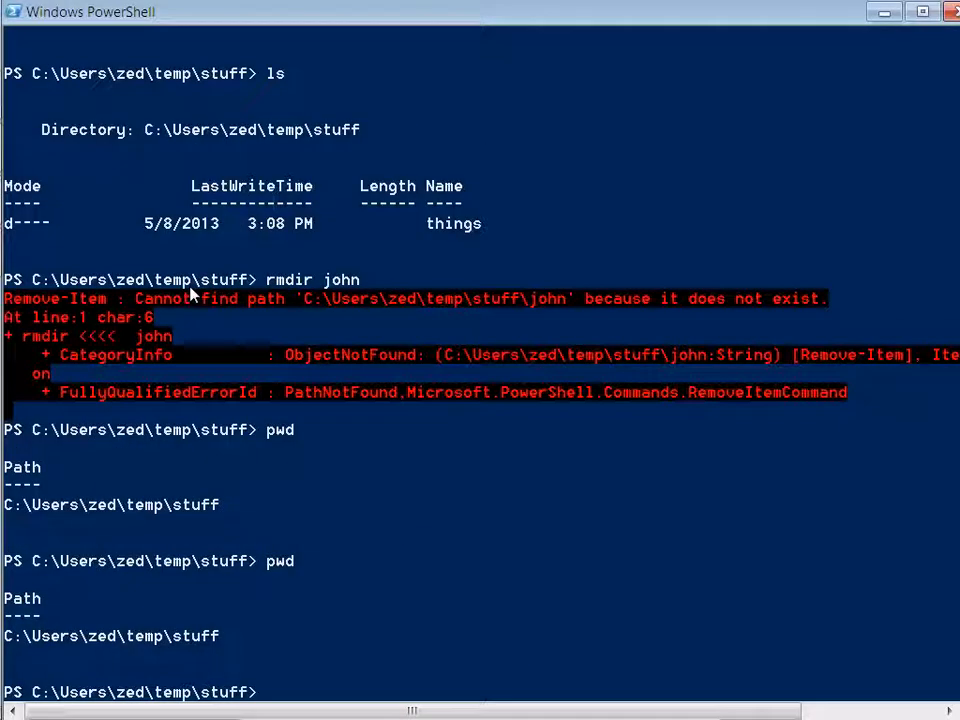
{"action": "type", "text": "cd ~"}
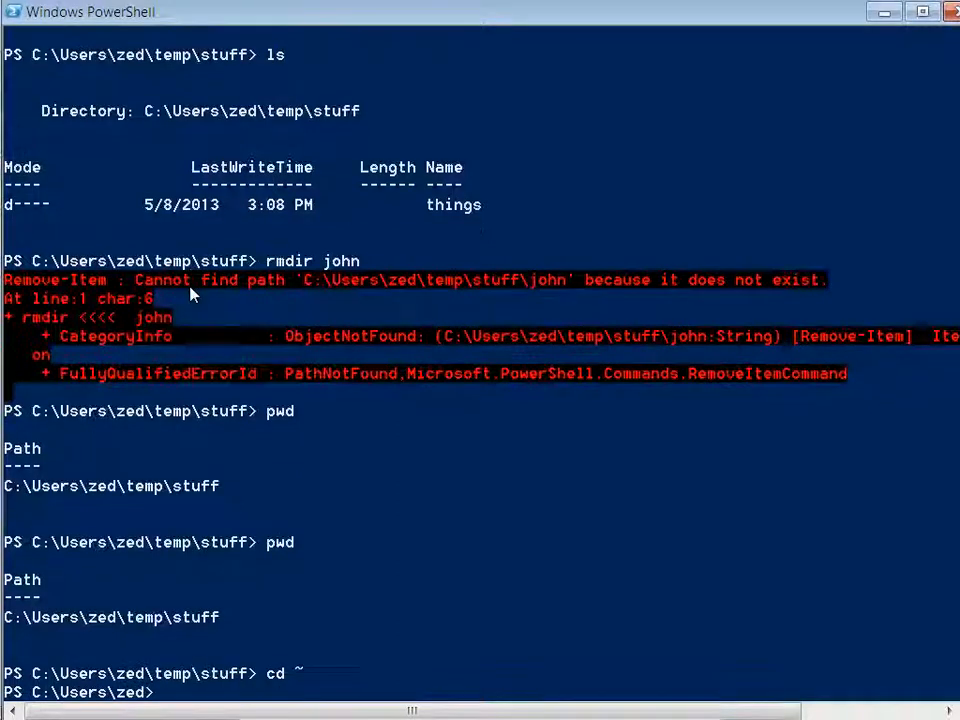
{"action": "type", "text": "cd temp"}
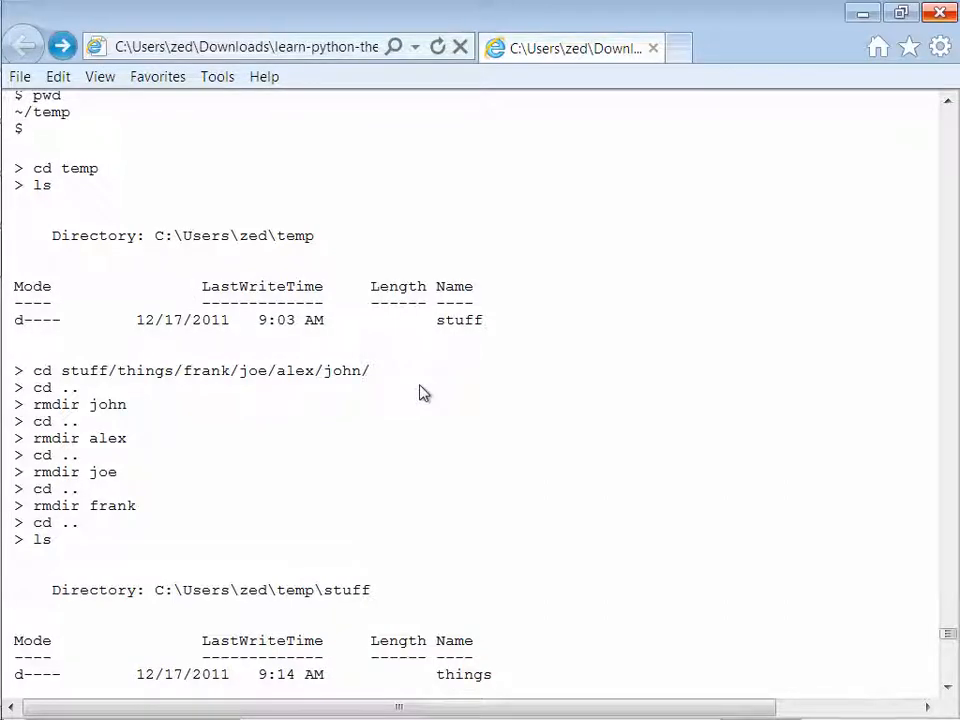
Step: Enter stuff/things/frank/joe/alex/john, then remove john, alex and joe level by level, checking with ls
{"action": "scroll", "scroll_direction": "down", "scroll_amount": 3}
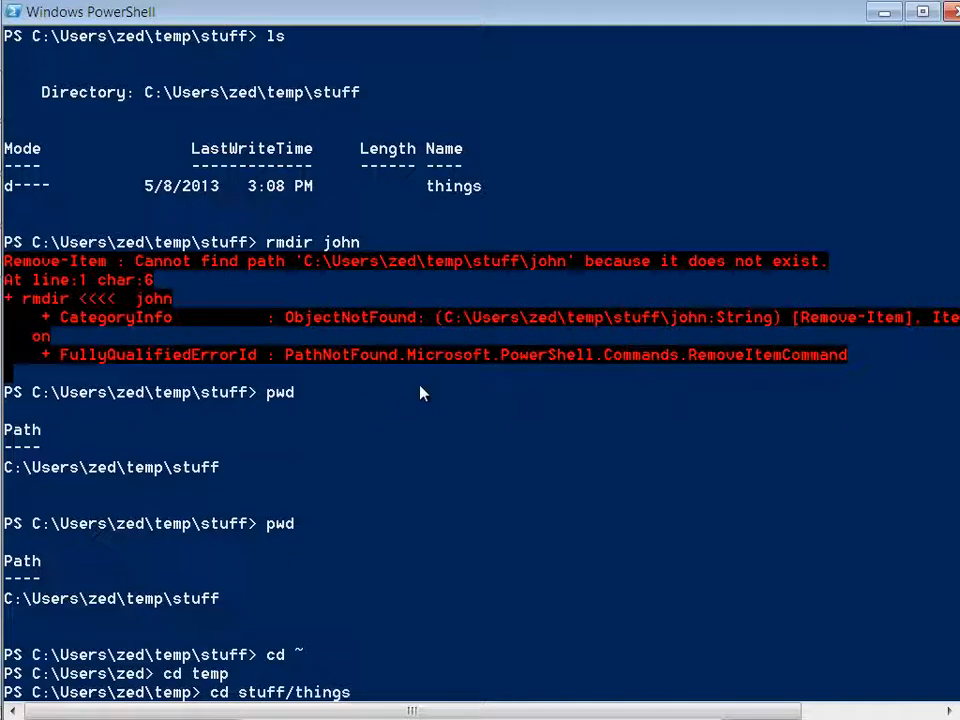
{"action": "type", "text": "/frank/joe/alex/john"}
{"action": "type", "text": "cd"}
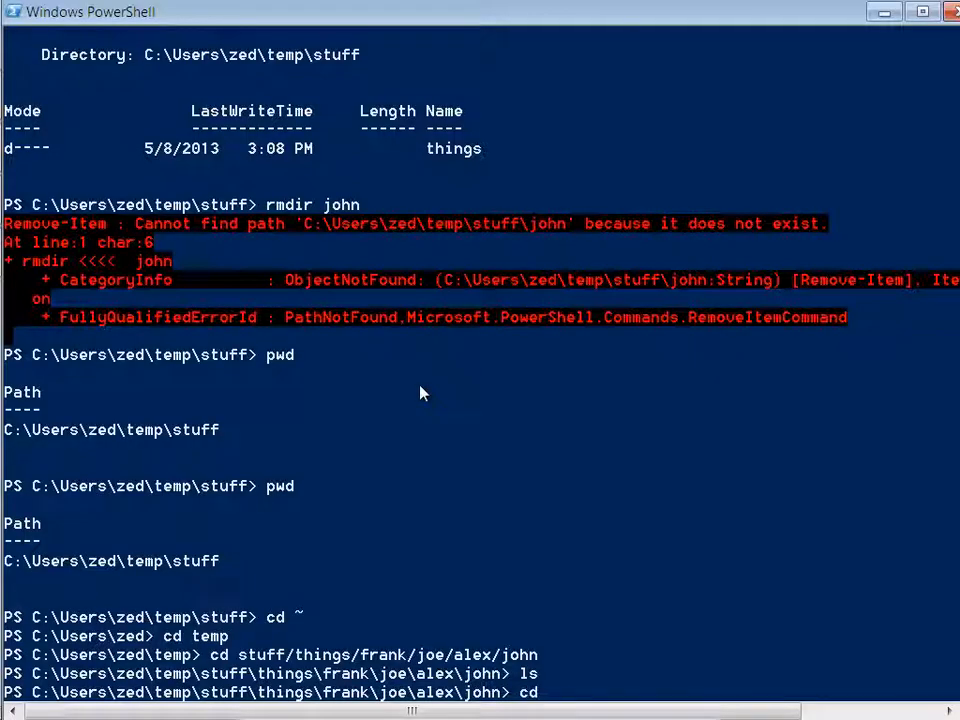
{"action": "type", "text": "rmdir joe"}
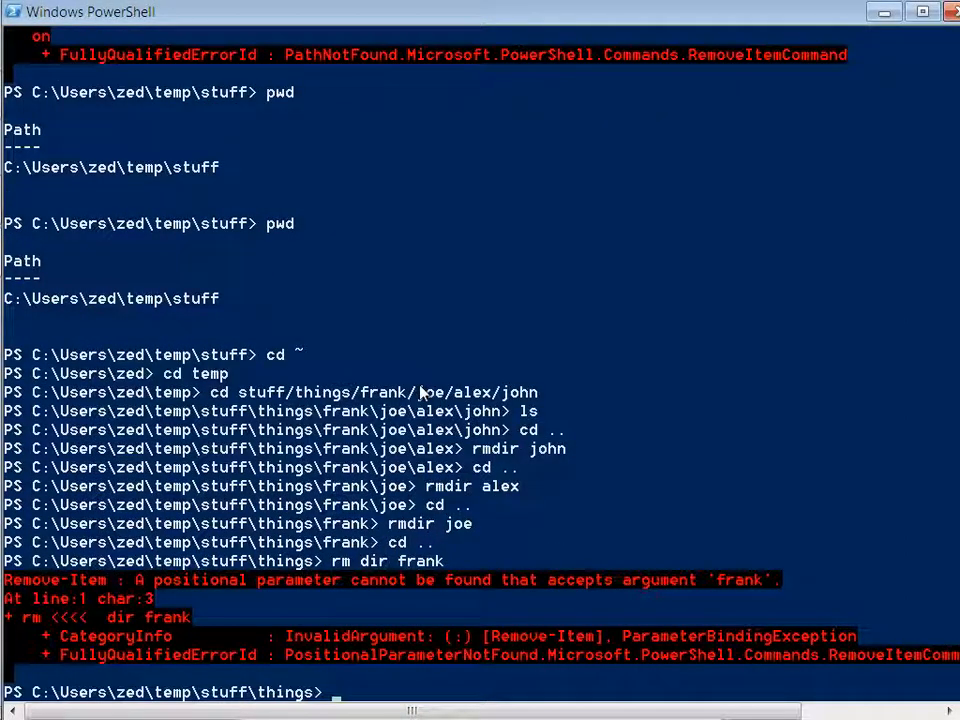
{"action": "type", "text": "ls"}
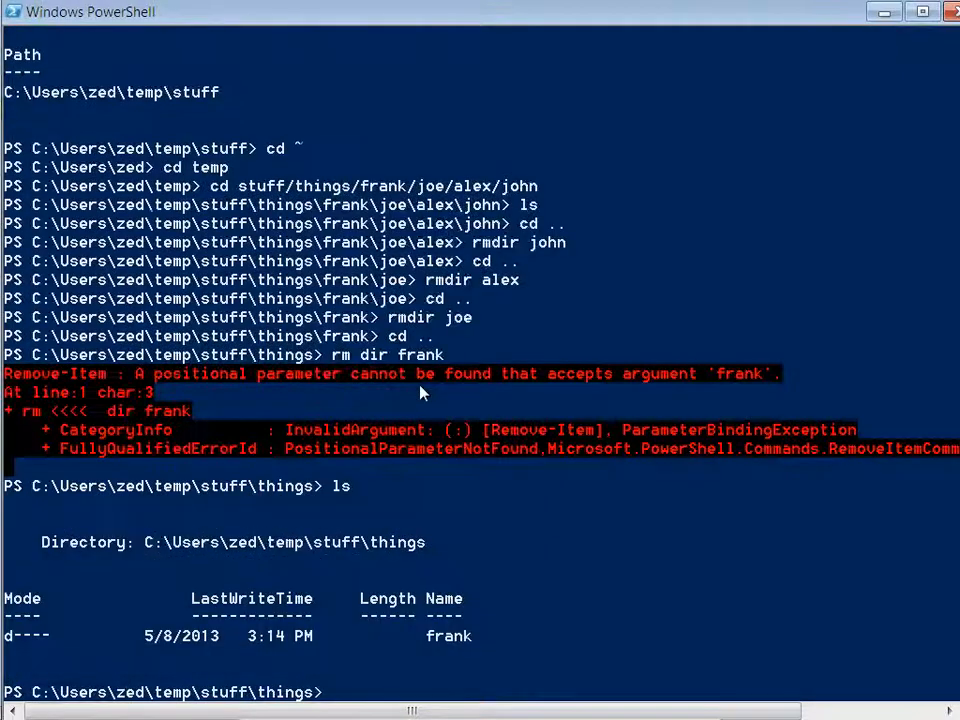
{"action": "type", "text": "rmdir"}
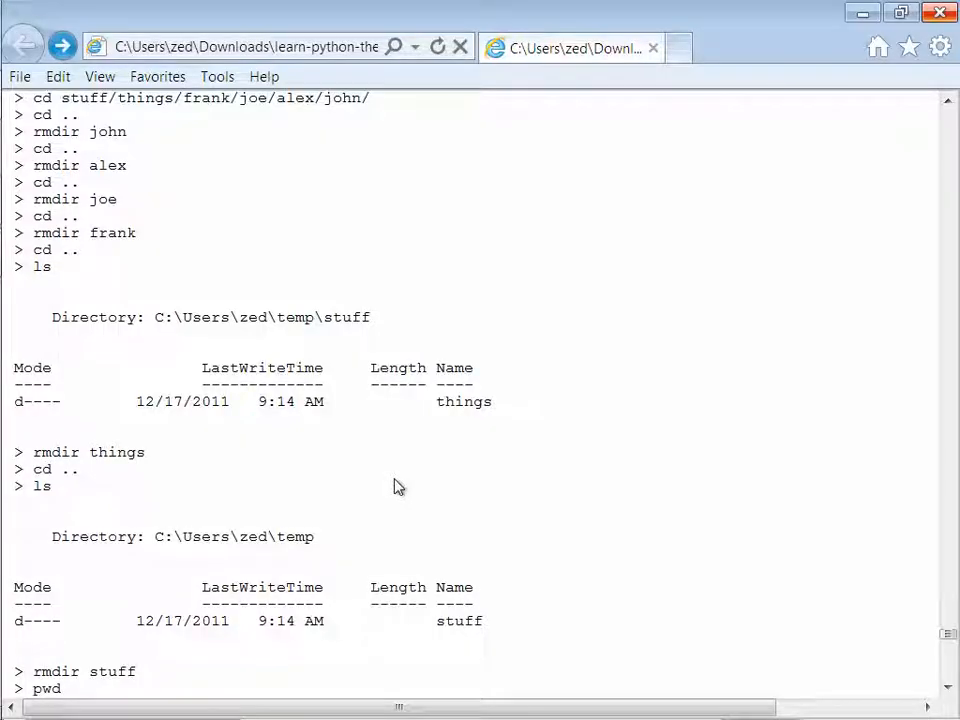
Step: Scroll the tutorial past You Learned This to the Moving Around (pushd, popd) example commands
{"action": "scroll", "scroll_direction": "down", "scroll_amount": 3}
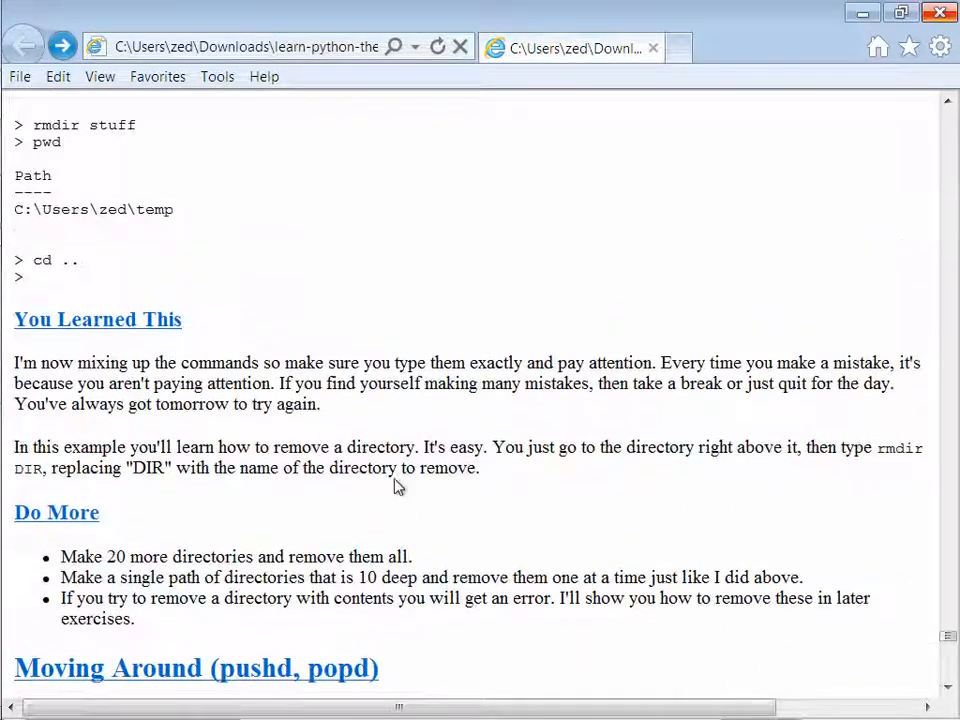
{"action": "scroll", "scroll_direction": "down", "scroll_amount": 3}
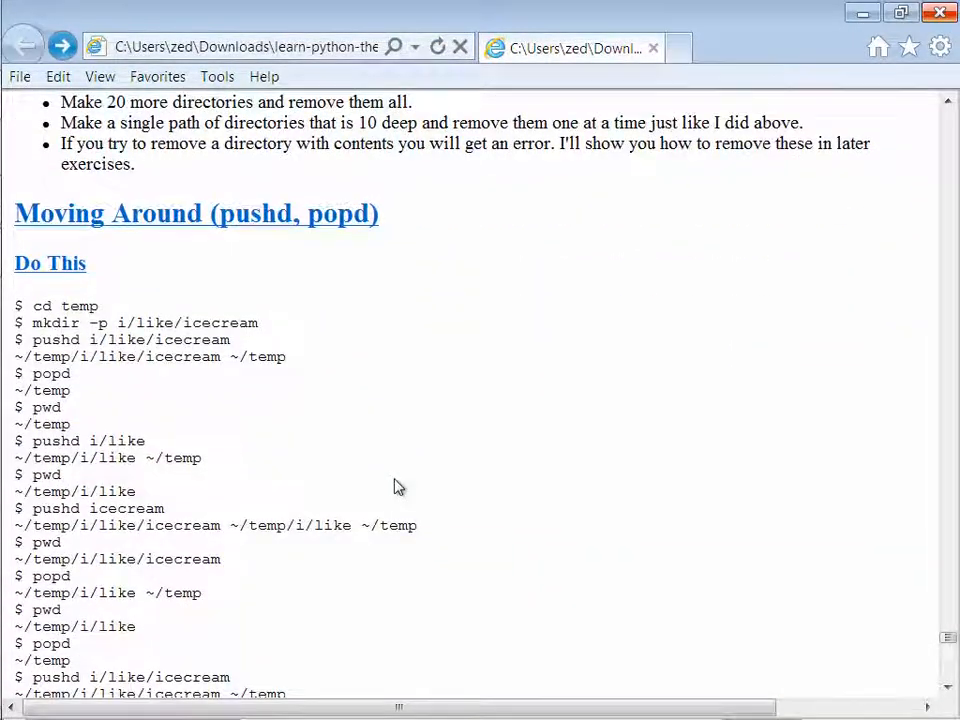
{"action": "scroll", "scroll_direction": "down", "scroll_amount": 3}
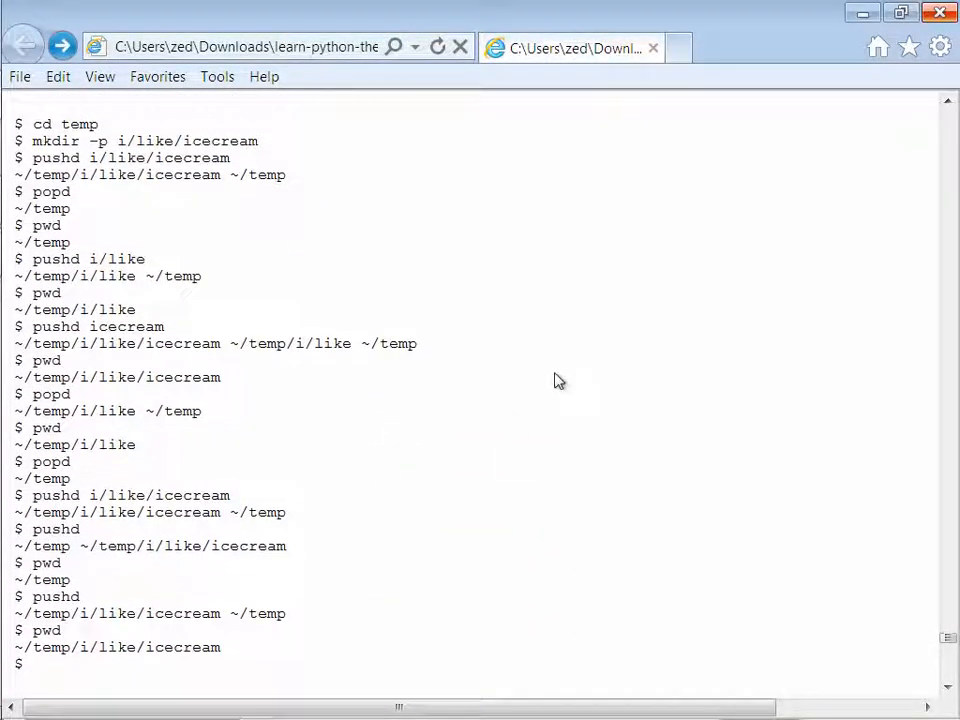
{"action": "mouse_move", "coordinate": [404, 338]}
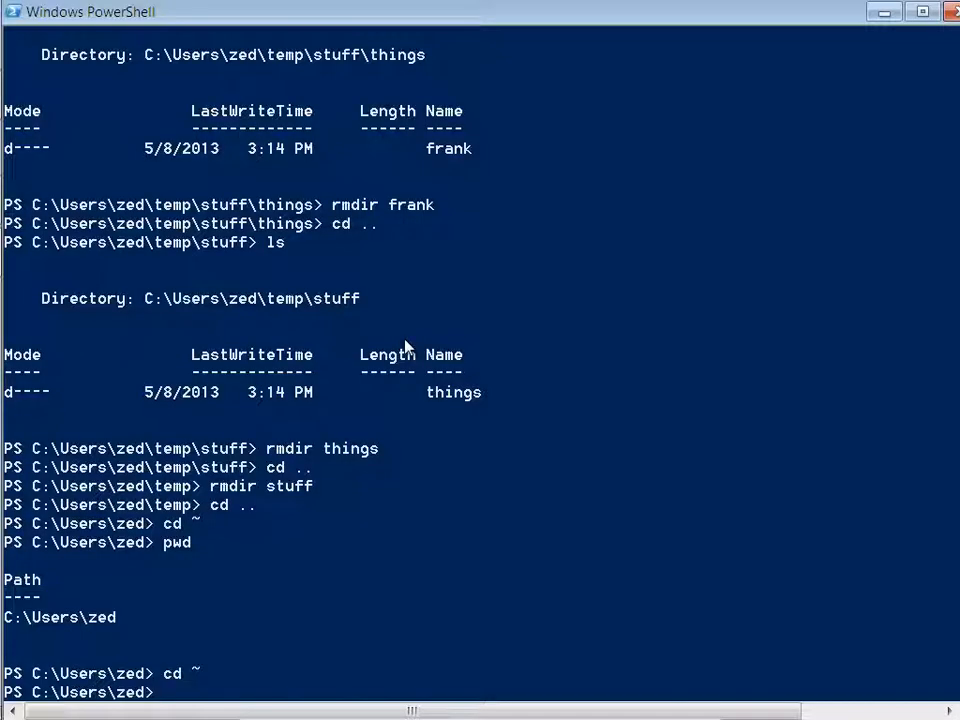
Step: In temp, mkdir -p i/like/icecream, then pushd into i/like and icecream, confirming each with pwd
{"action": "type", "text": "cd temp"}
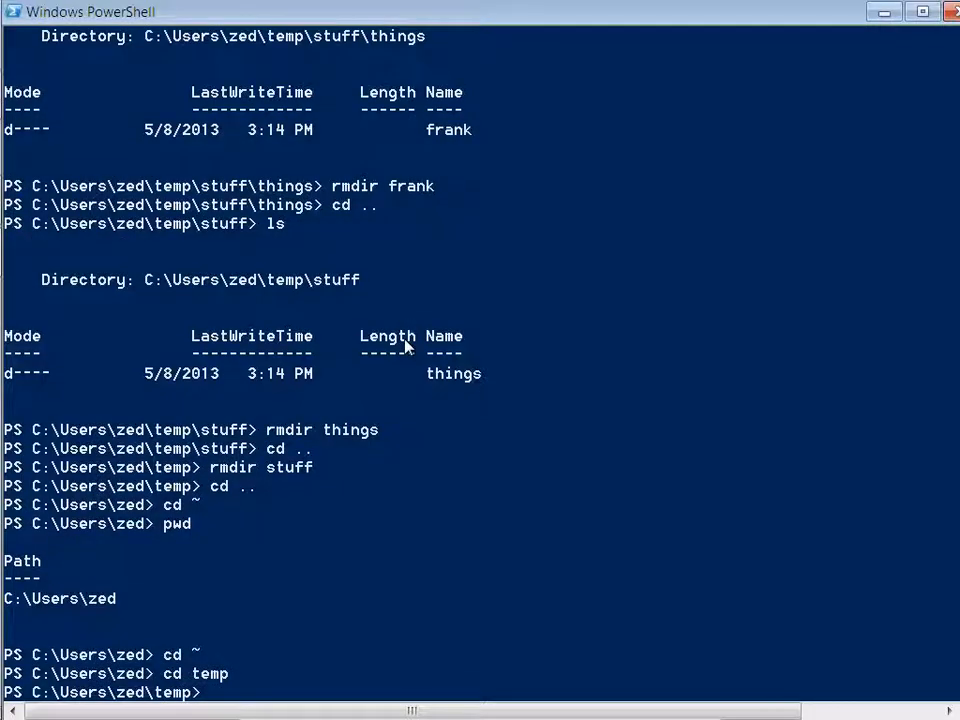
{"action": "type", "text": "mkdir -p i/like/icecream"}
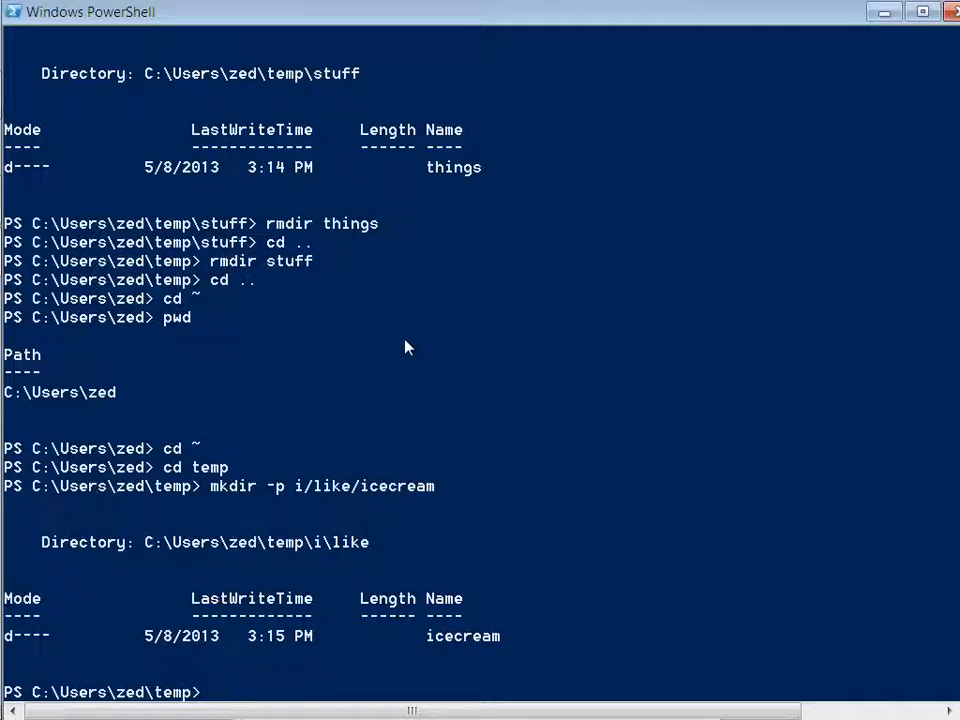
{"action": "type", "text": "push i/like"}
{"action": "type", "text": "pwd"}
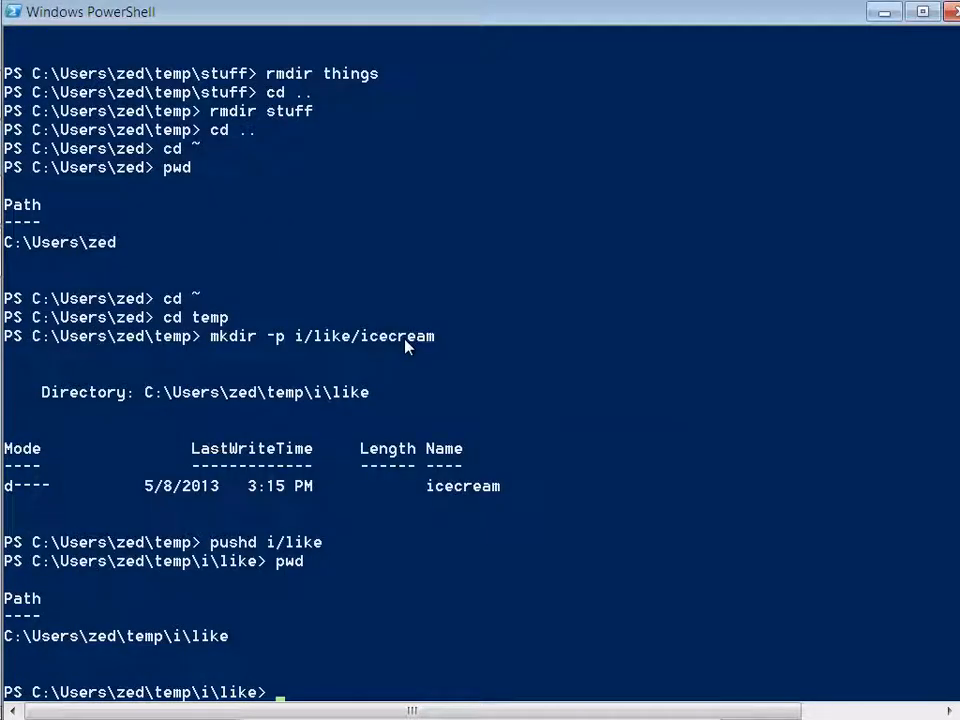
{"action": "mouse_move", "coordinate": [716, 288]}
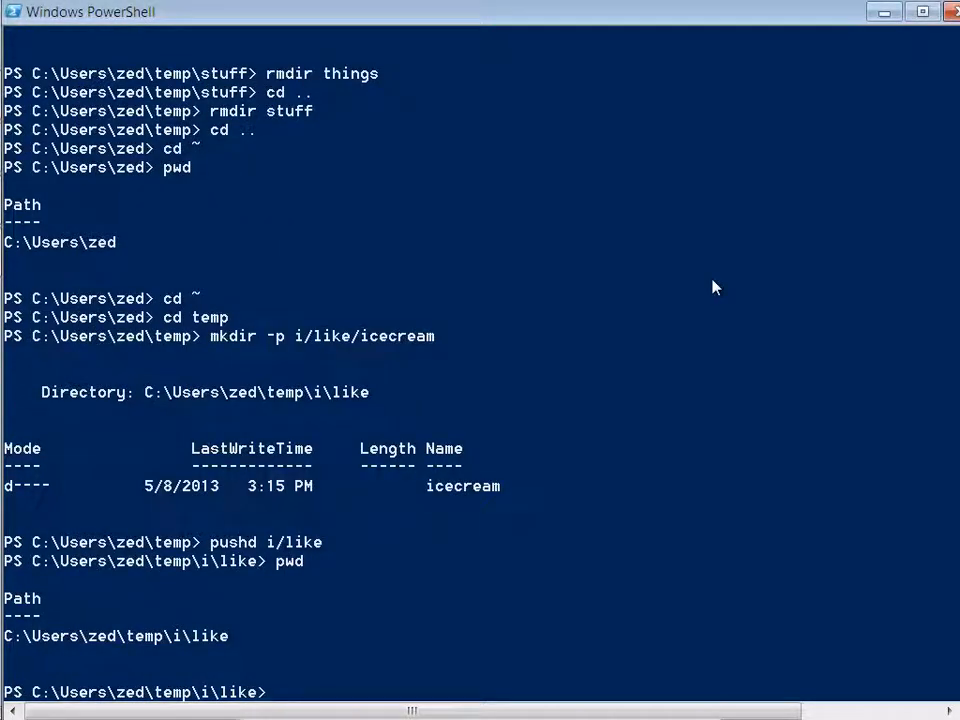
{"action": "type", "text": "cd"}
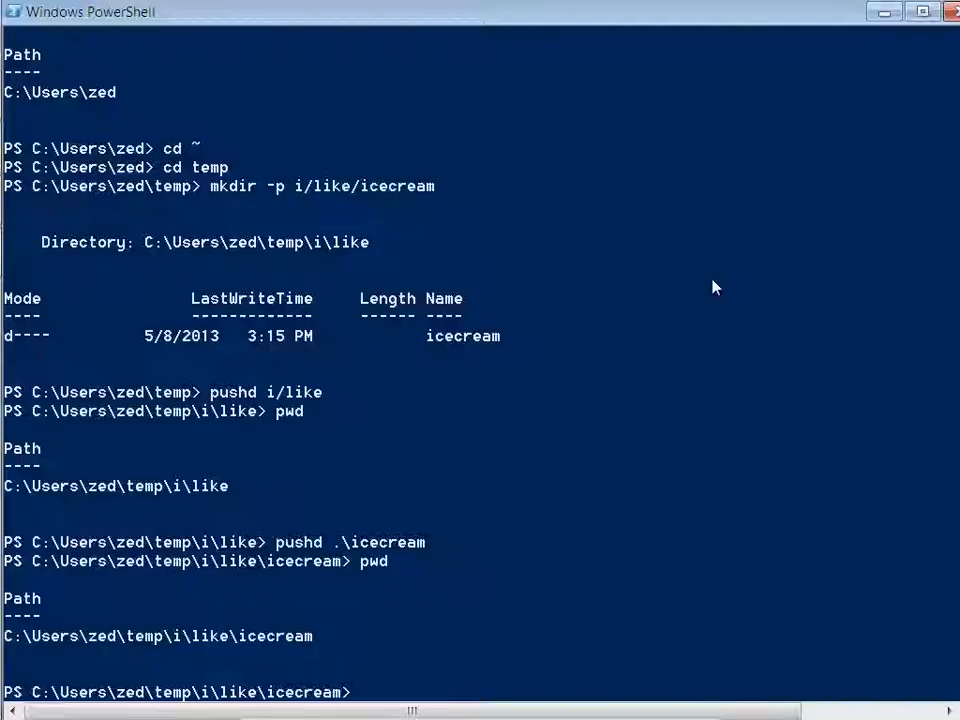
{"action": "type", "text": "p"}
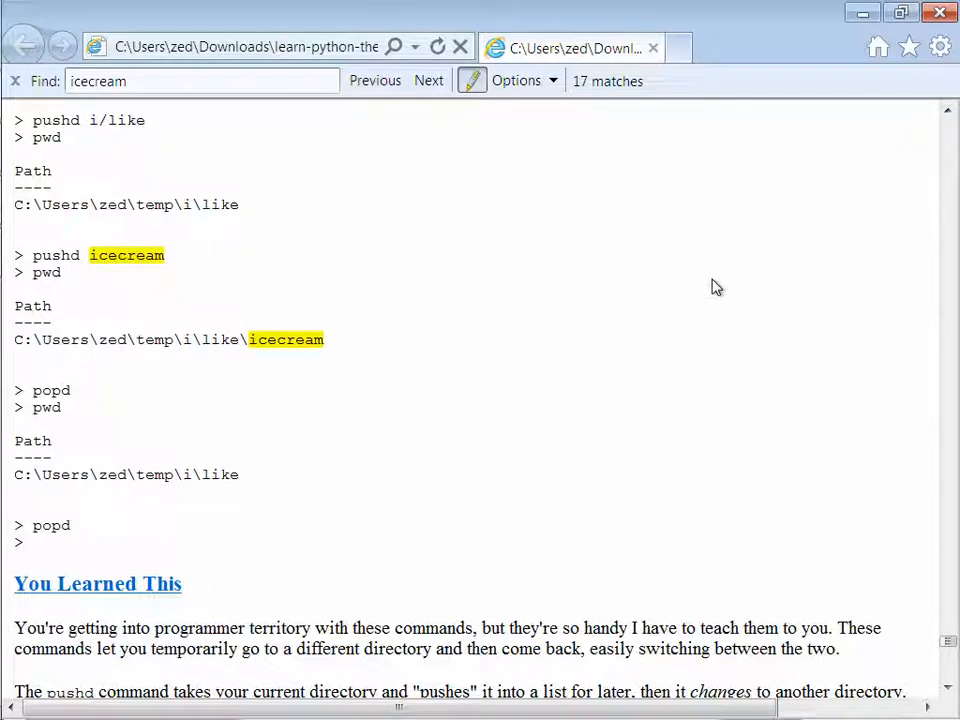
{"action": "mouse_move", "coordinate": [510, 332]}
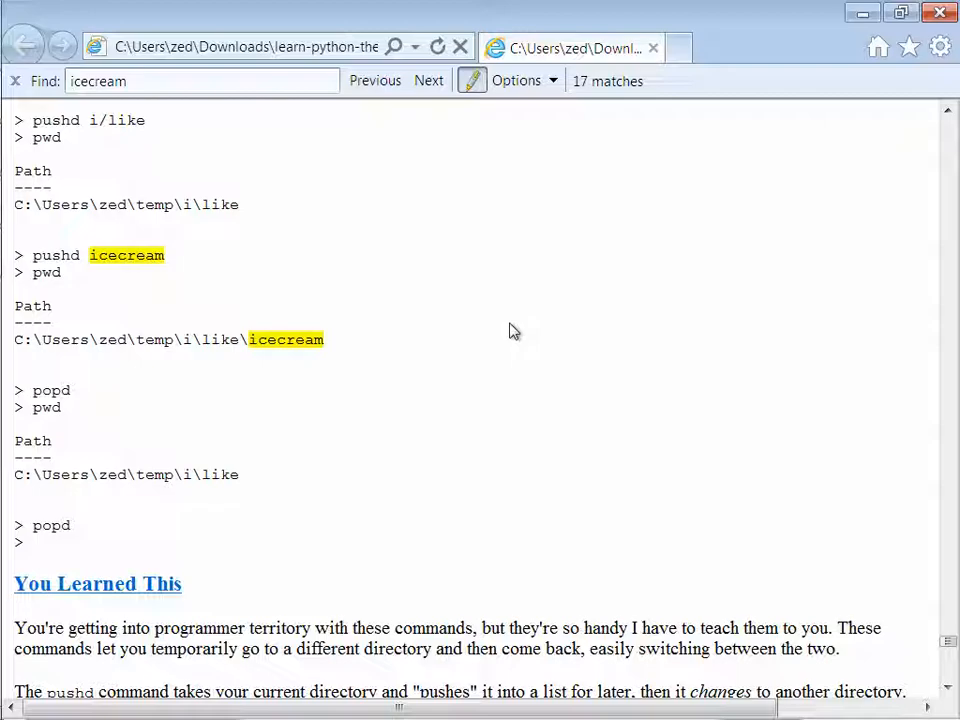
Step: Scroll the tutorial past the popd example to the Making Empty Files (Touch, New-Item) section
{"action": "scroll", "scroll_direction": "down", "scroll_amount": 3}
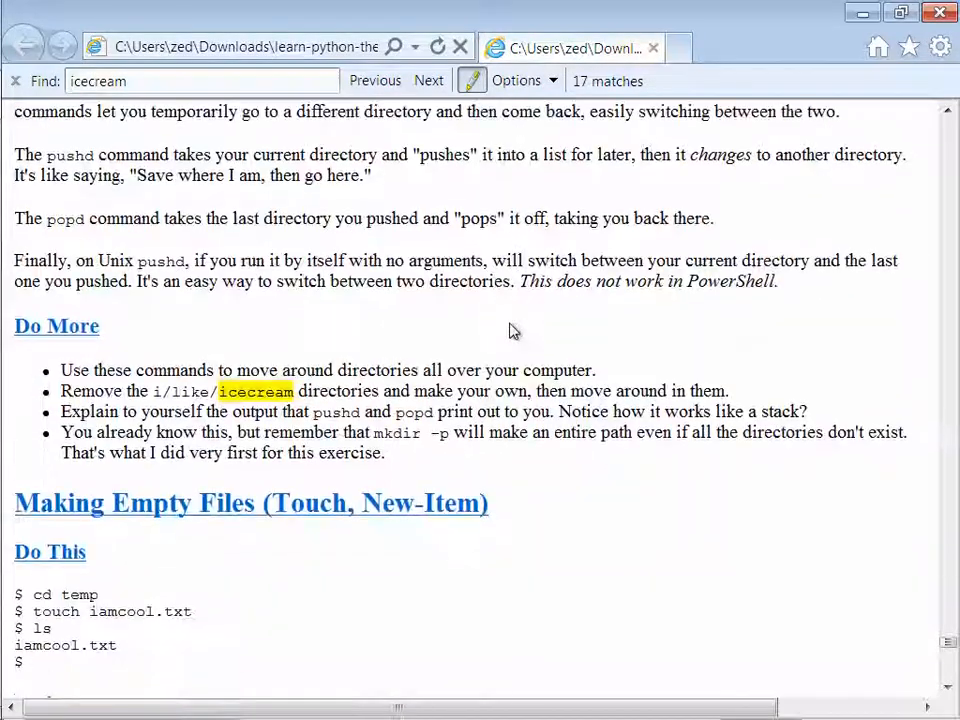
{"action": "scroll", "scroll_direction": "down", "scroll_amount": 3}
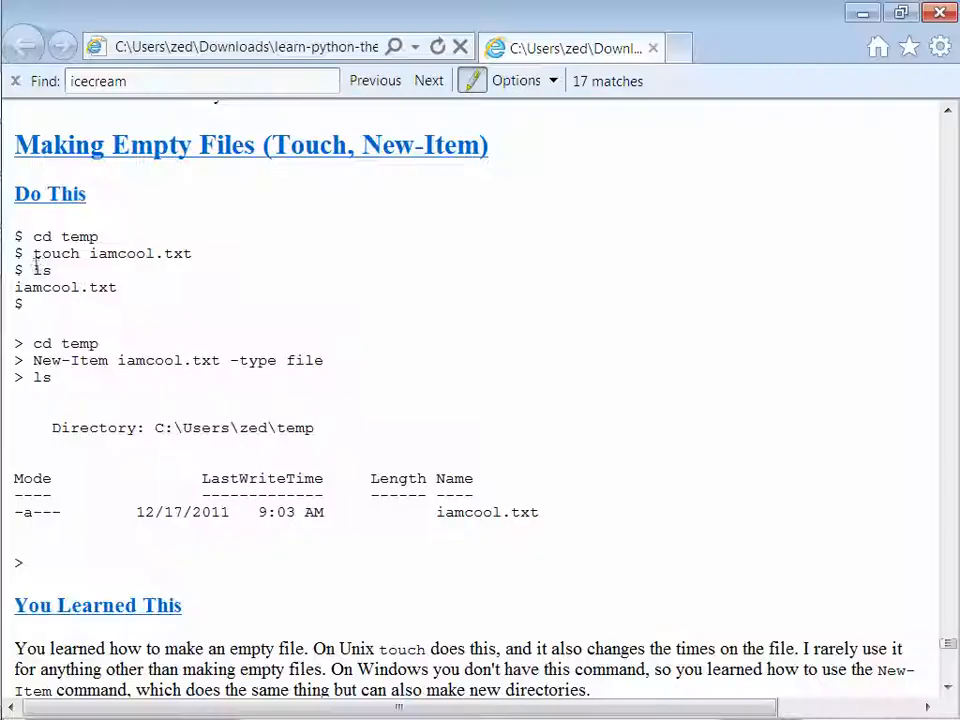
{"action": "mouse_move", "coordinate": [190, 384]}
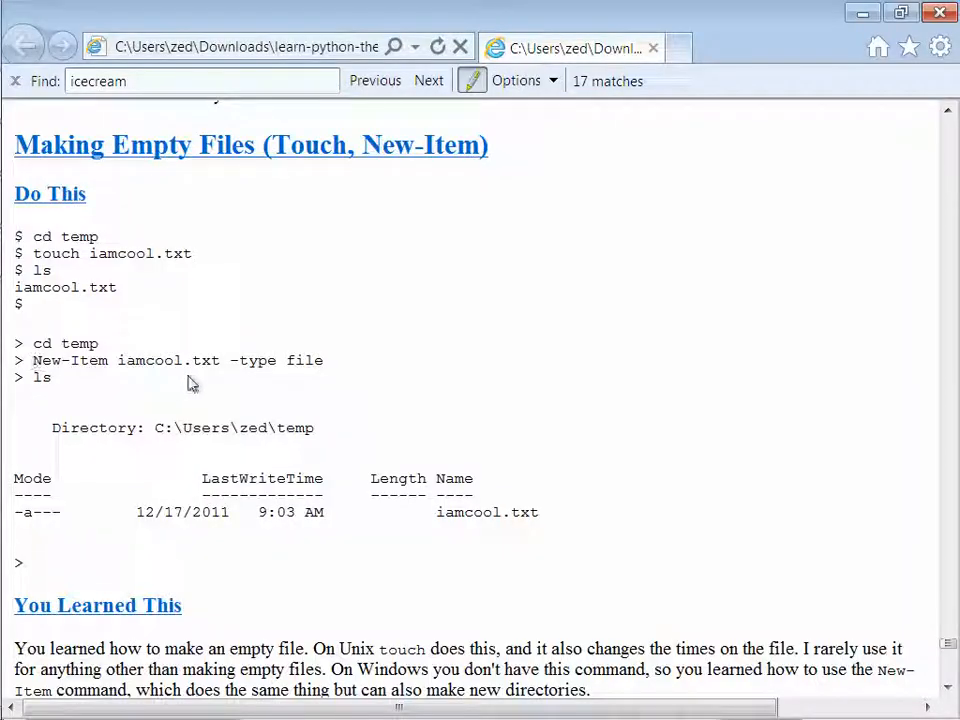
{"action": "scroll", "scroll_direction": "down", "scroll_amount": 3}
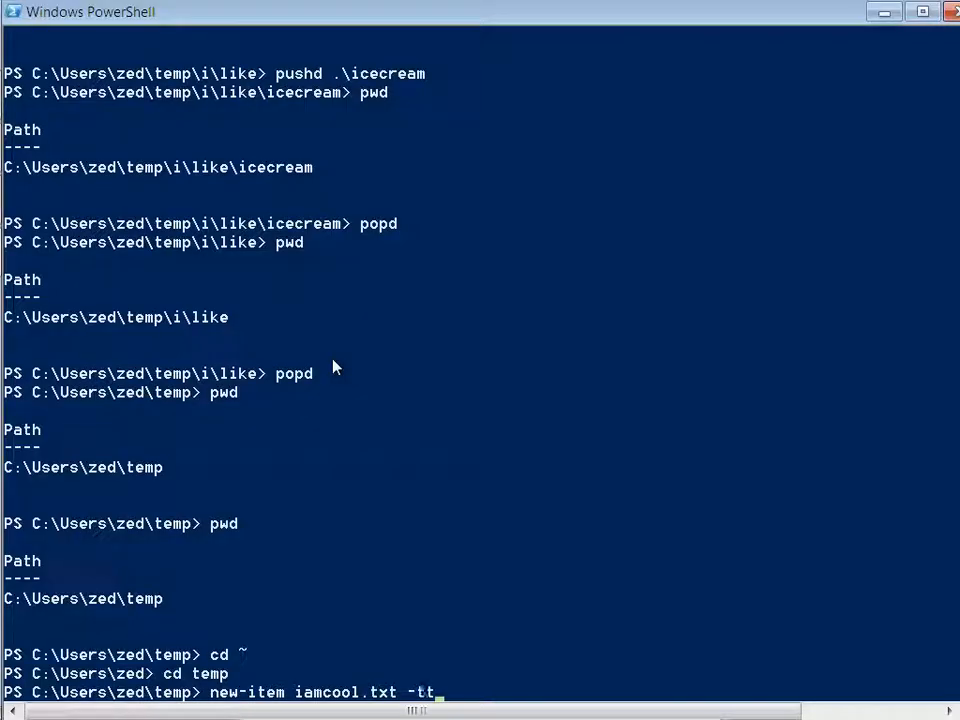
Step: Create iamcool.txt with New-Item, then copy it to neat.txt, awesome.txt and thefourthfile.txt
{"action": "type", "text": "ype file"}
{"action": "key", "text": "Enter"}
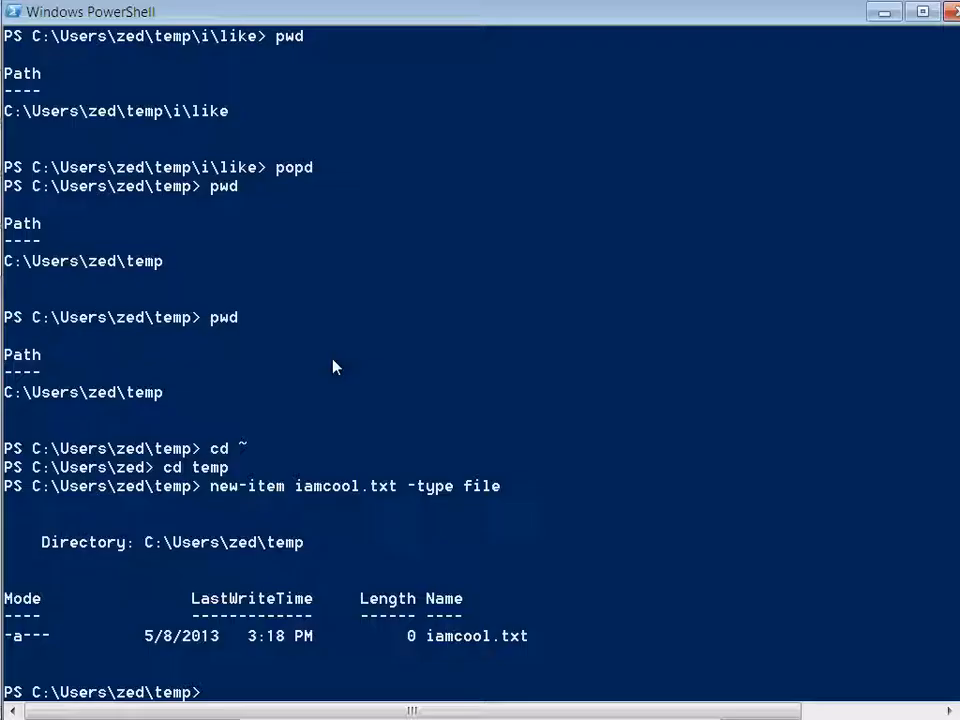
{"action": "scroll", "scroll_direction": "down", "scroll_amount": 3}
{"action": "type", "text": "pwd"}
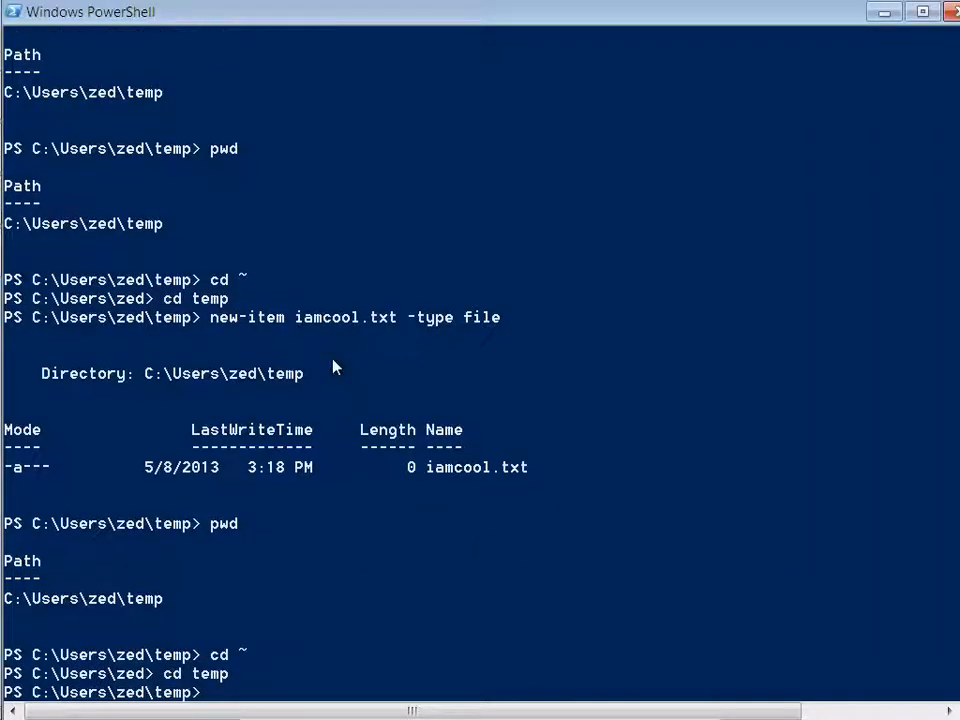
{"action": "type", "text": "cp iamcool.t"}
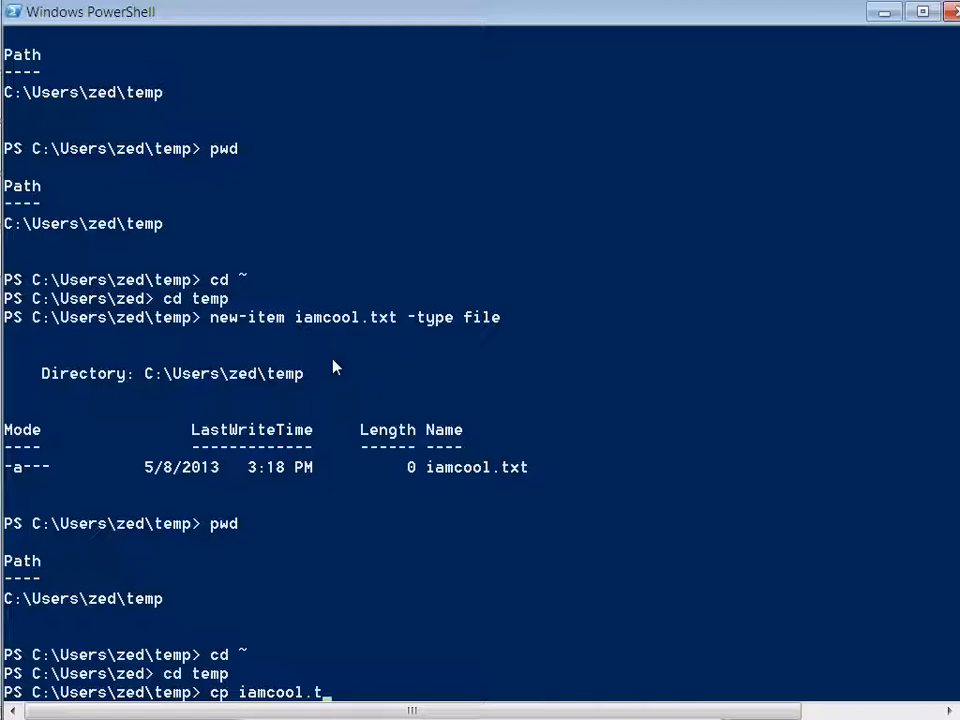
{"action": "type", "text": "xt neat.txt"}
{"action": "type", "text": "cp"}
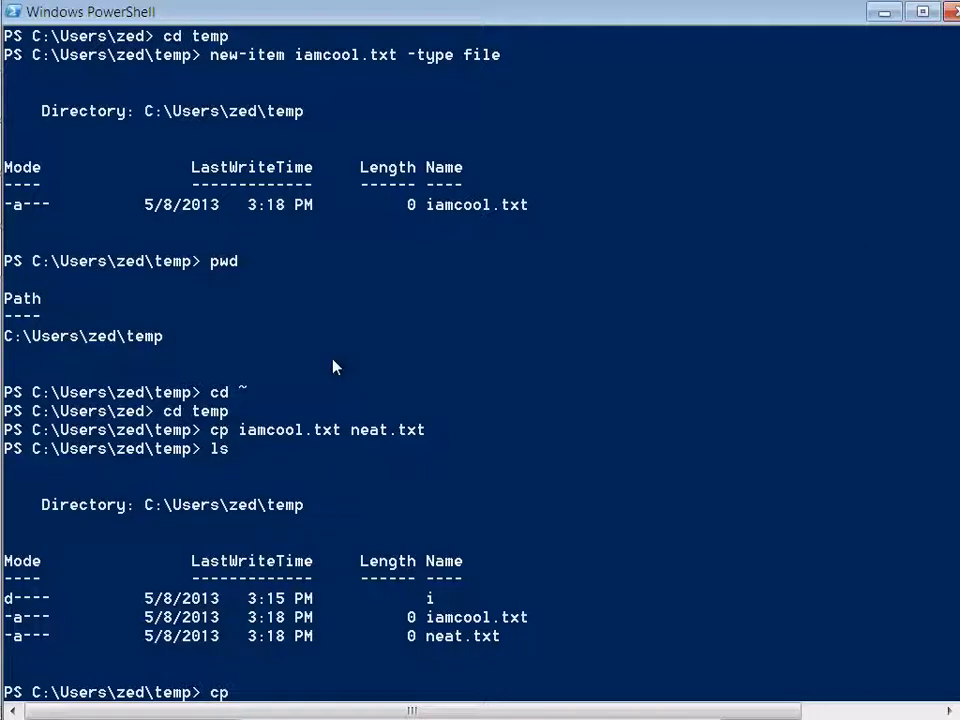
{"action": "type", "text": "neat.txt"}
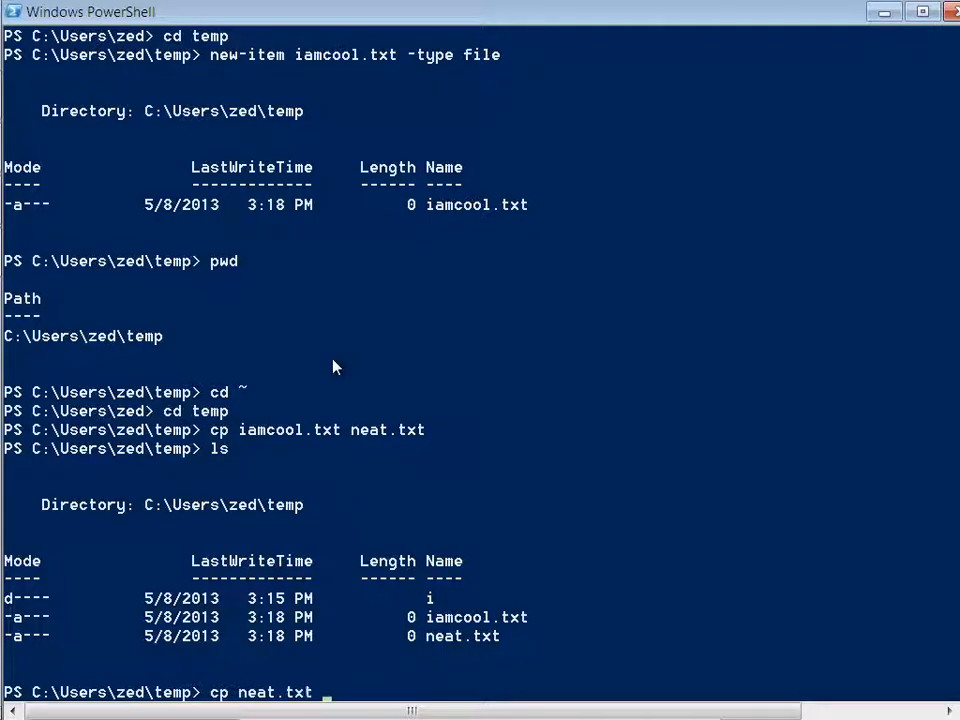
{"action": "type", "text": "awesome.txt"}
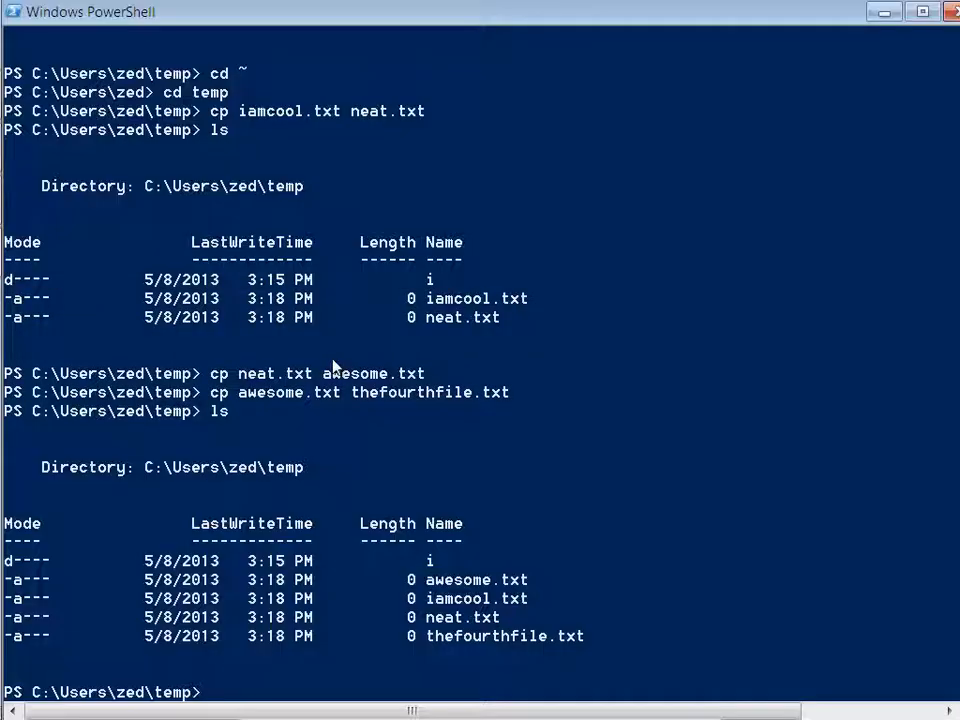
Step: Make a something folder, copy awesome.txt into it and list its contents
{"action": "type", "text": "mkdir something"}
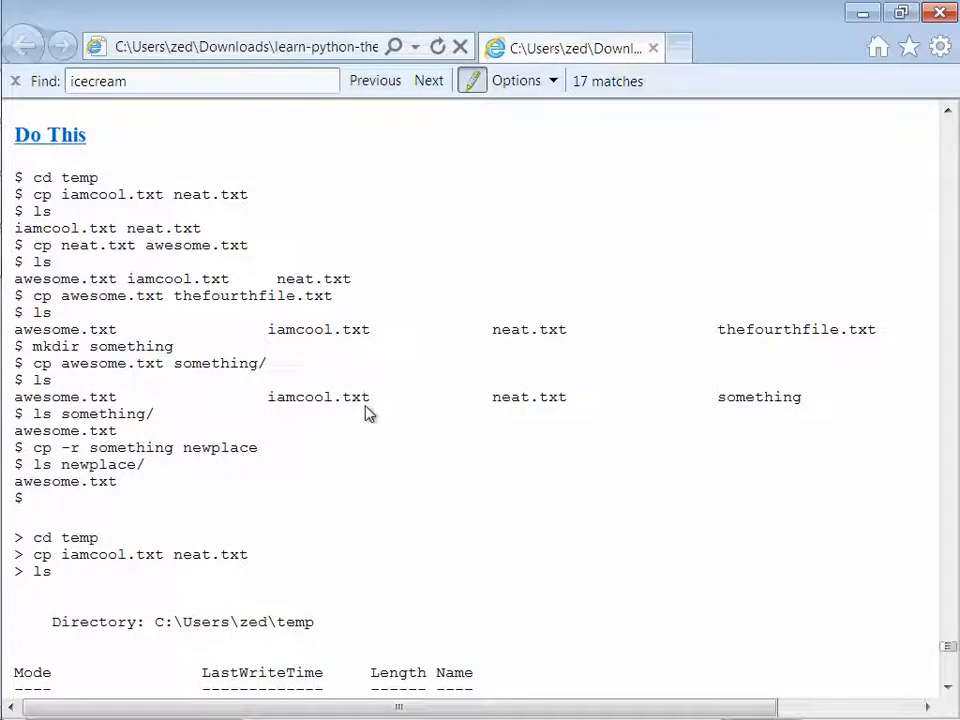
{"action": "scroll", "scroll_direction": "down", "scroll_amount": 3}
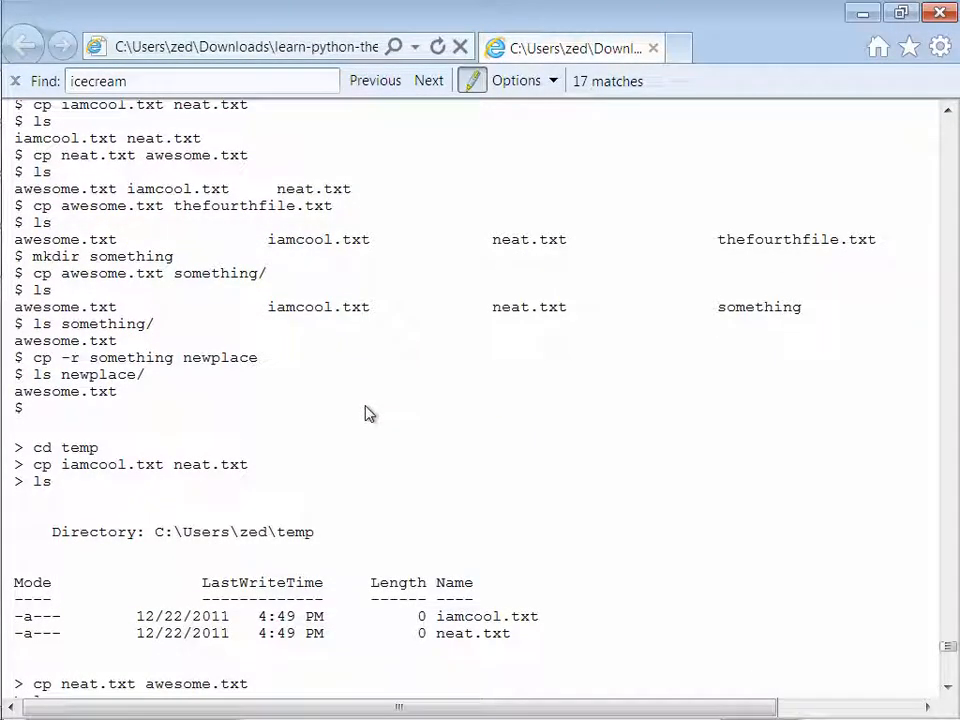
{"action": "left_click", "coordinate": [90, 12]}
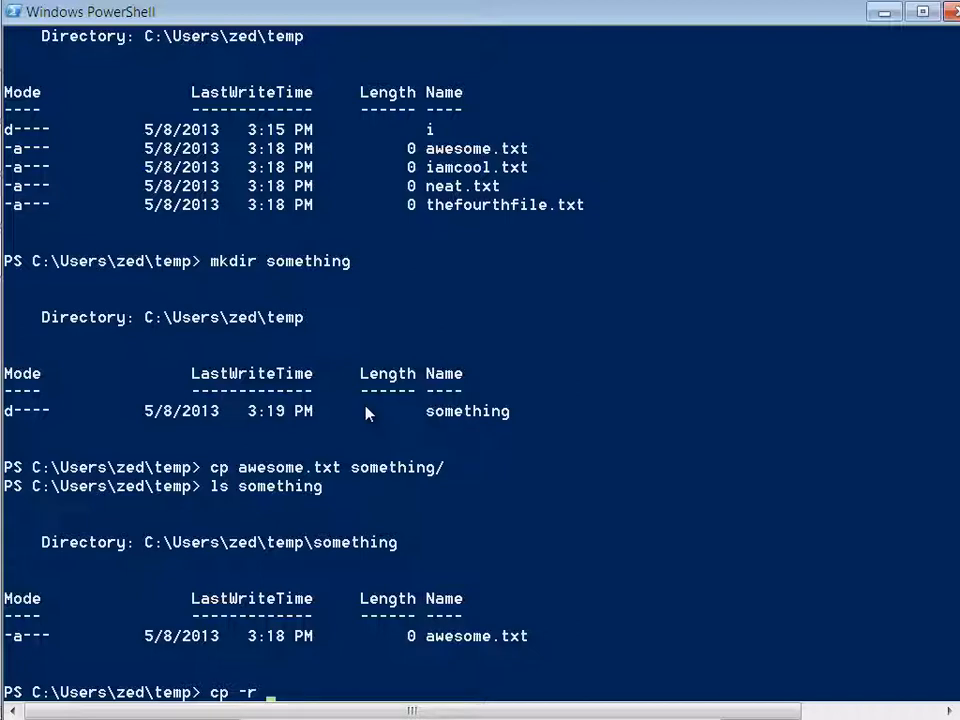
Step: Copy the something folder recursively to newplace with cp -r
{"action": "type", "text": "something new"}
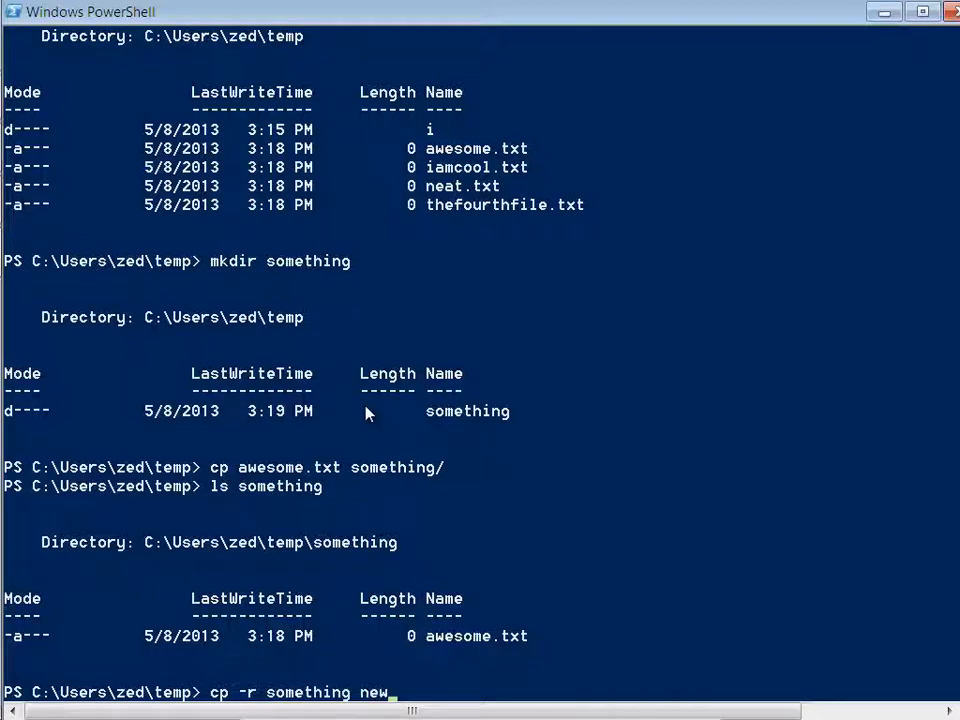
{"action": "type", "text": "p"}
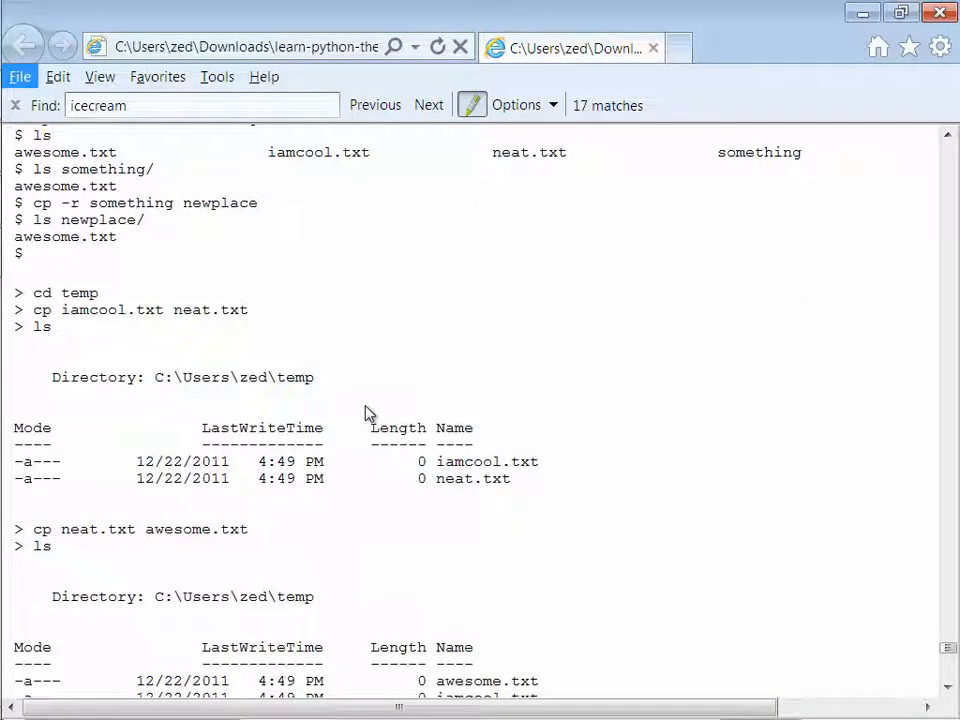
Step: Scroll the tutorial down to the mkdir something and cp awesome.txt something/ output
{"action": "scroll", "scroll_direction": "down", "scroll_amount": 3}
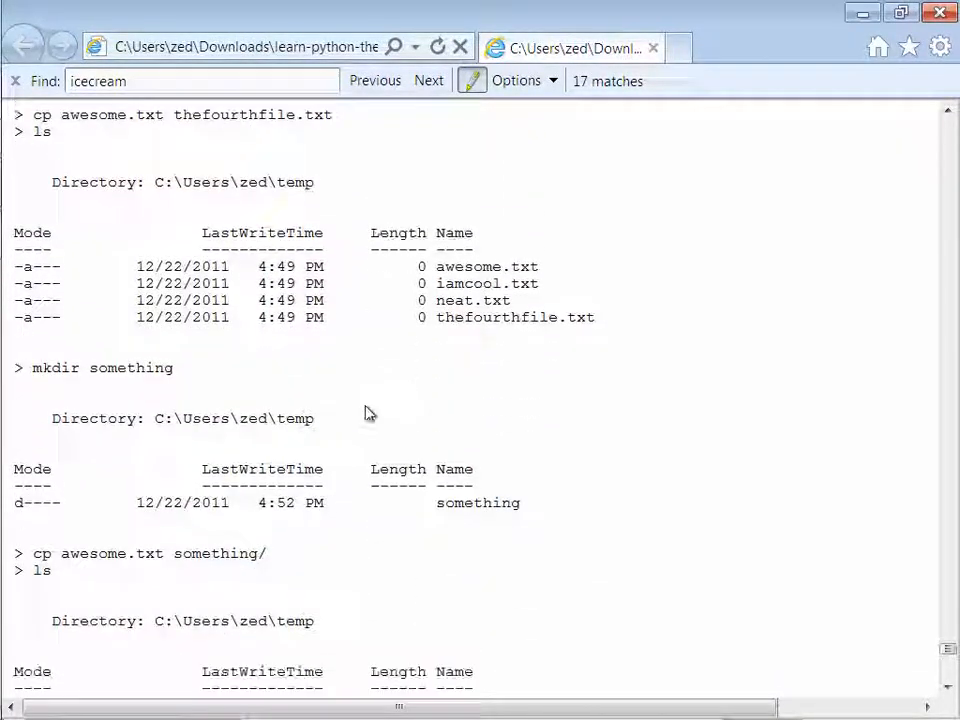
{"action": "scroll", "scroll_direction": "down", "scroll_amount": 3}
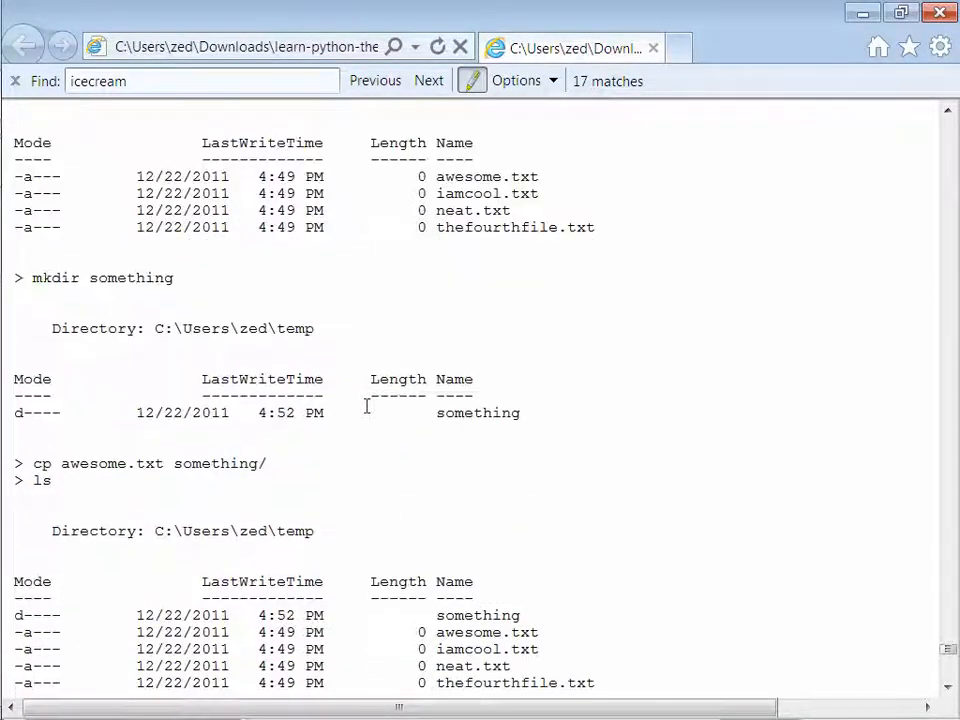
{"action": "scroll", "scroll_direction": "down", "scroll_amount": 3}
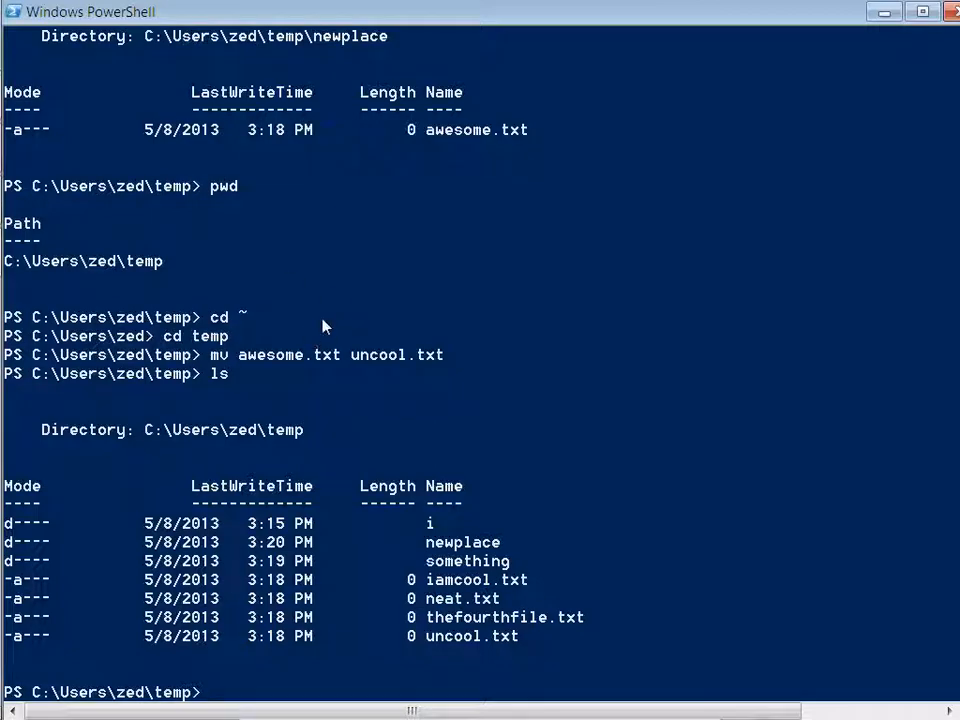
Step: Select uncool.txt in the listing, then rename newplace to oldplace with mv
{"action": "double_click", "coordinate": [474, 636]}
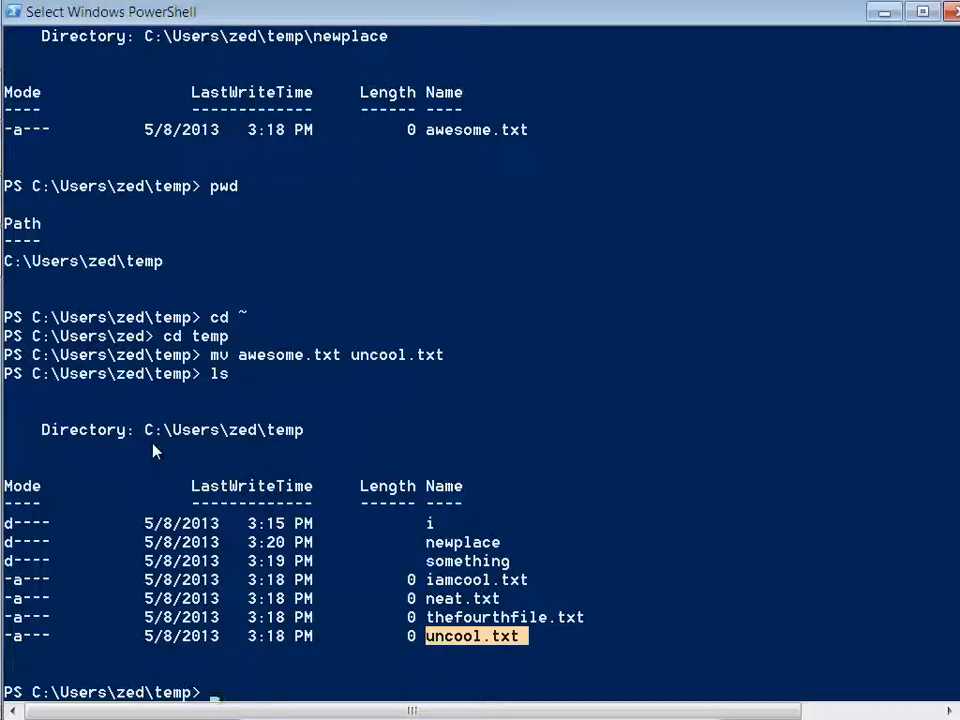
{"action": "type", "text": "mv newplace oldplace"}
{"action": "type", "text": "ls"}
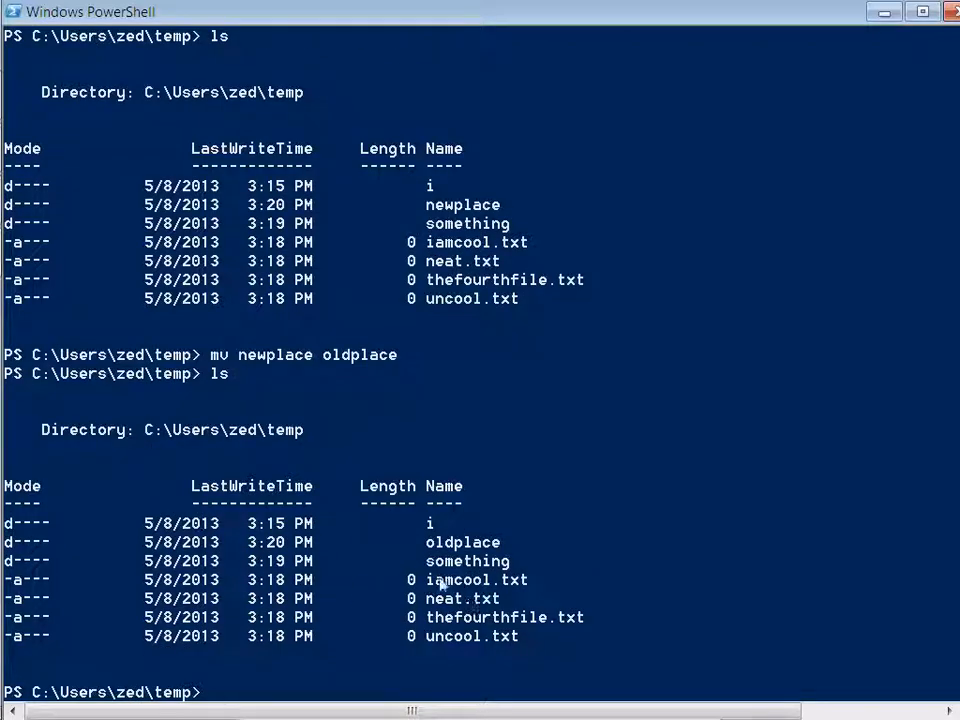
{"action": "mouse_move", "coordinate": [500, 624]}
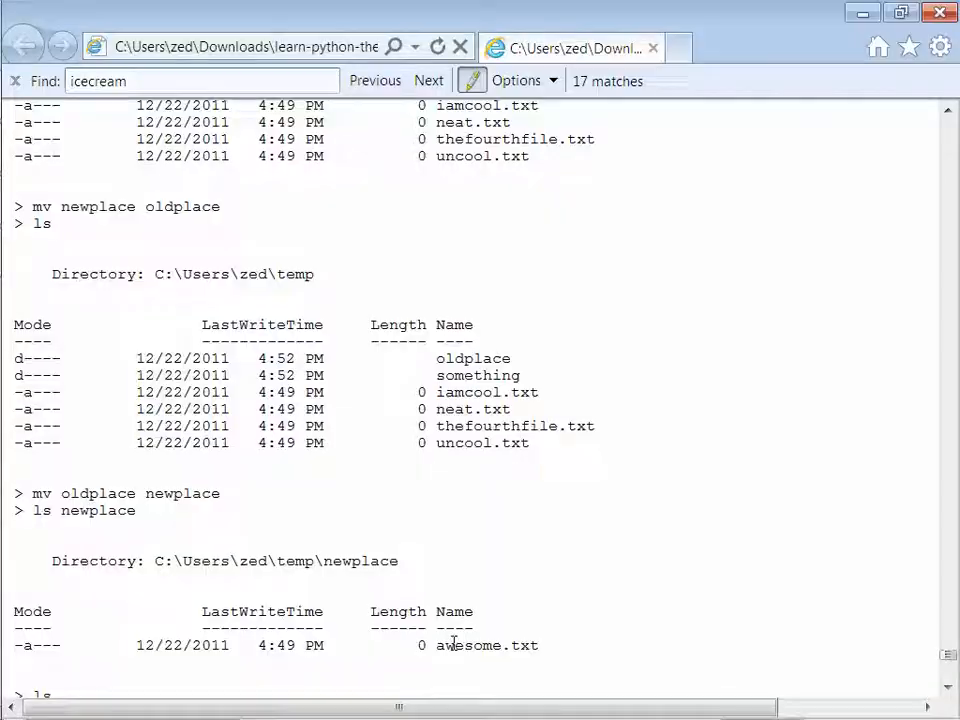
Step: Scroll the tutorial past the mv examples to the You Learned This summary
{"action": "scroll", "scroll_direction": "down", "scroll_amount": 3}
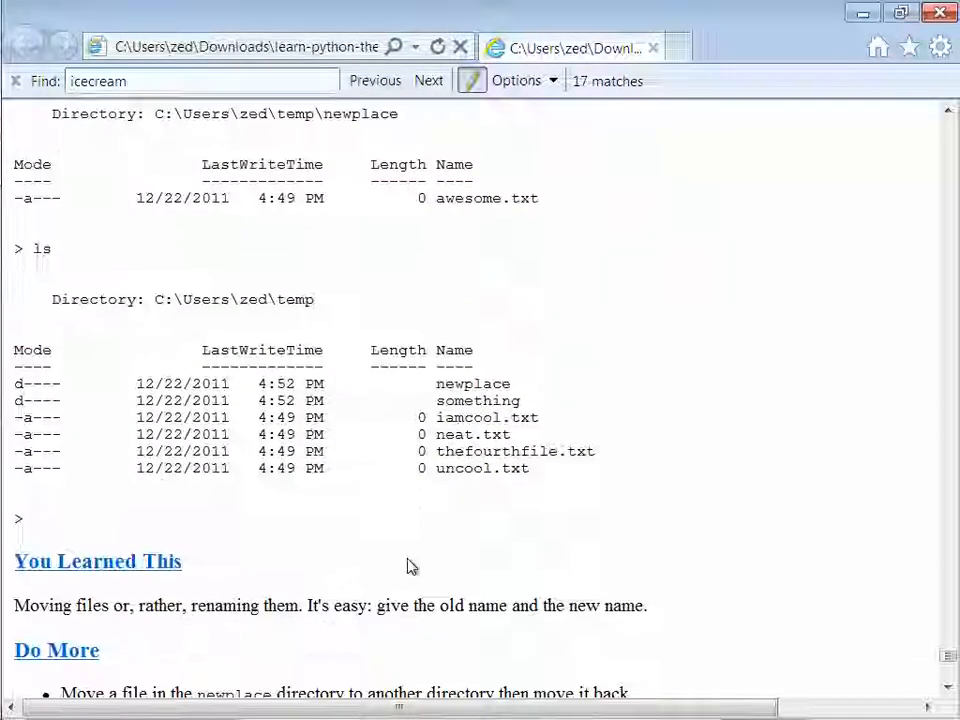
{"action": "scroll", "scroll_direction": "down", "scroll_amount": 3}
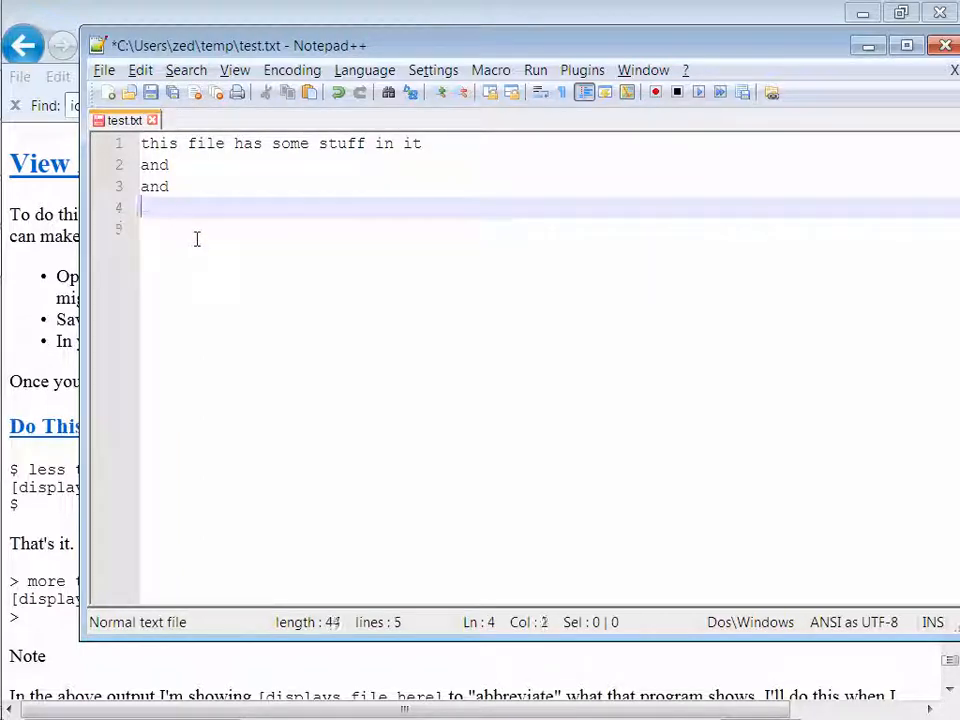
Step: Type asdf filler lines, run ls, and start a new Notepad++ document with more filler
{"action": "type", "text": "asdf"}
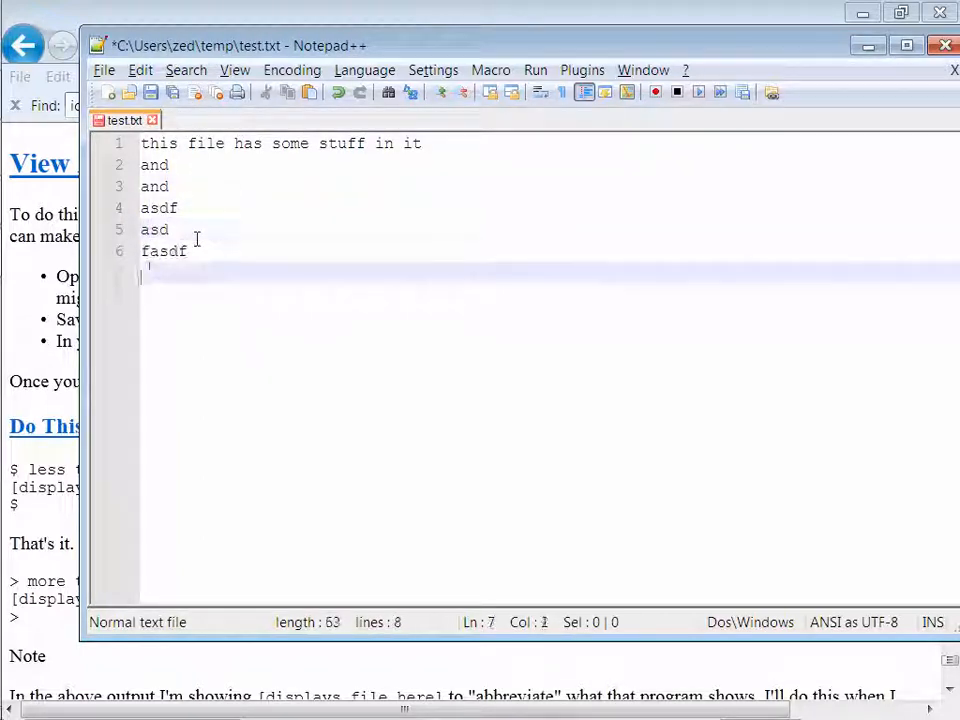
{"action": "type", "text": "asdf"}
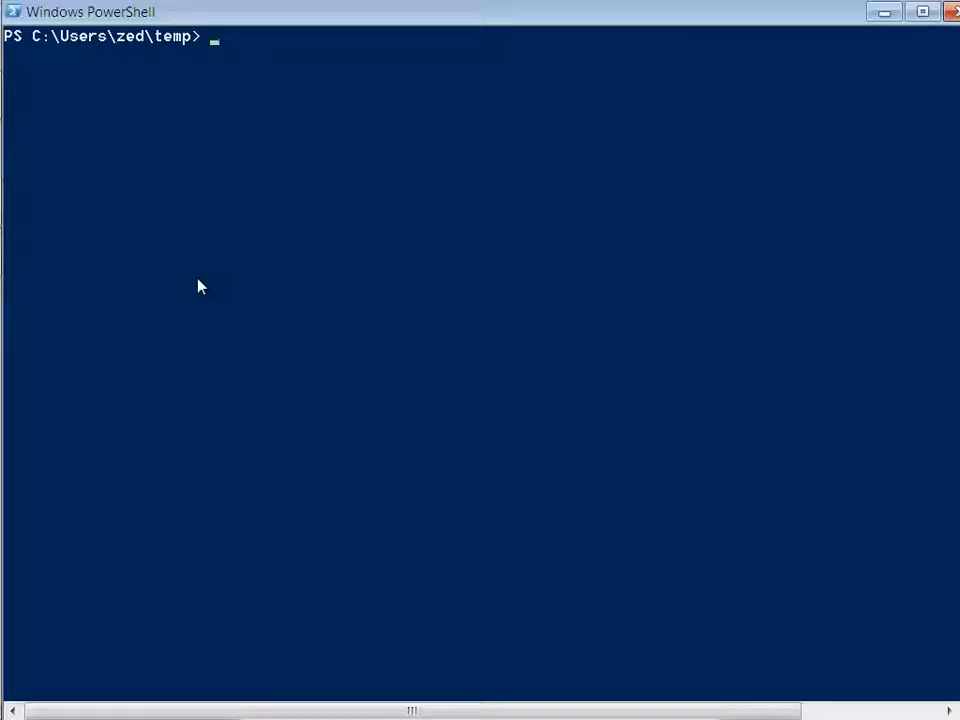
{"action": "type", "text": "ls"}
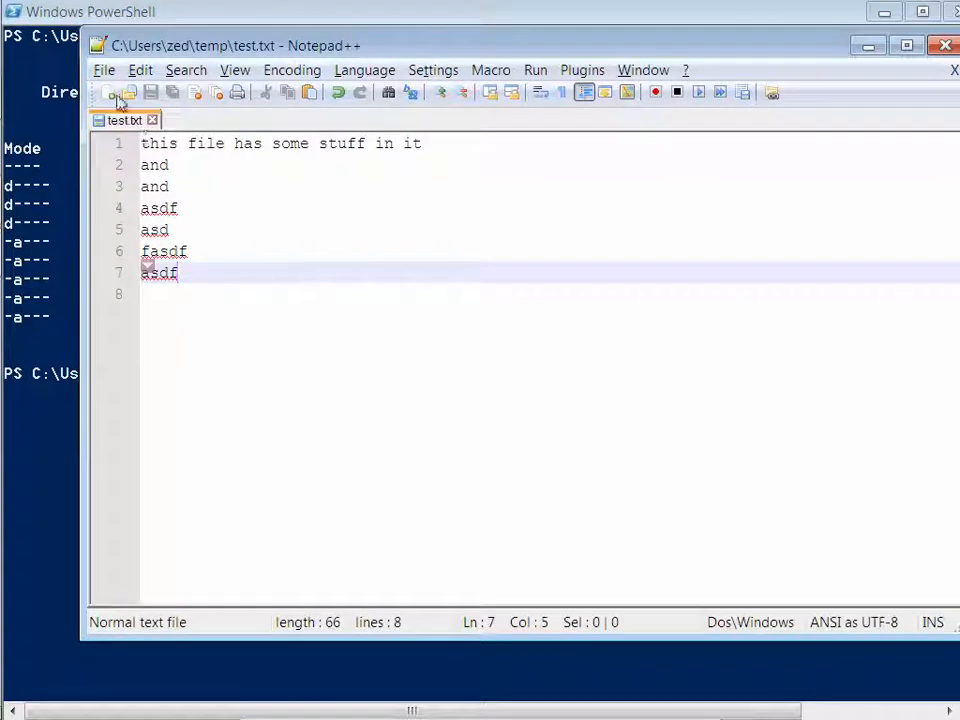
{"action": "left_click", "coordinate": [108, 92]}
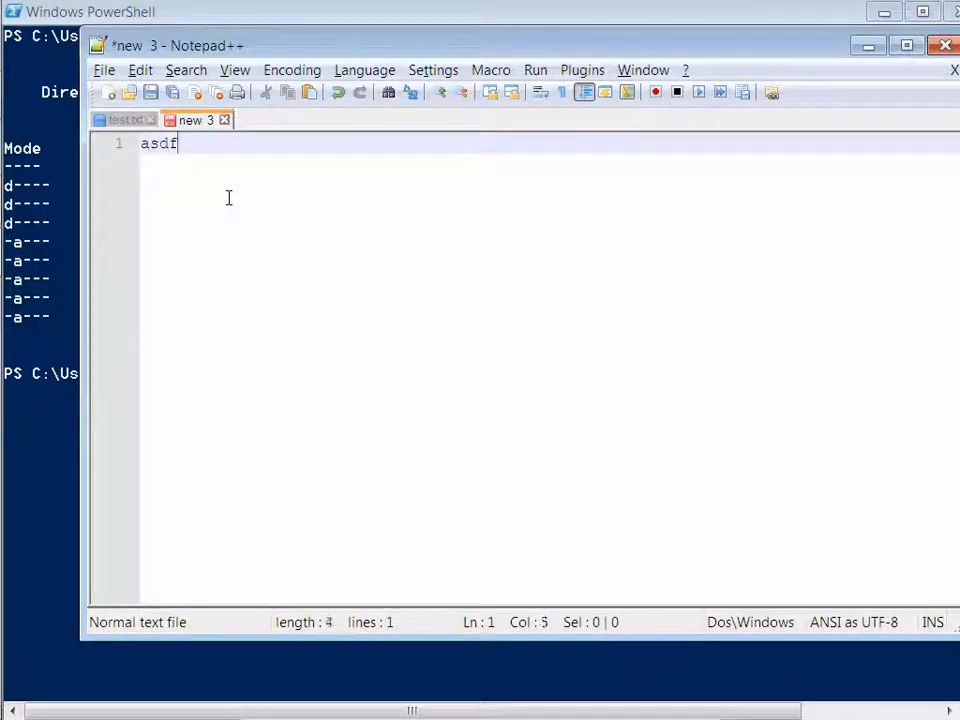
{"action": "type", "text": "asdf"}
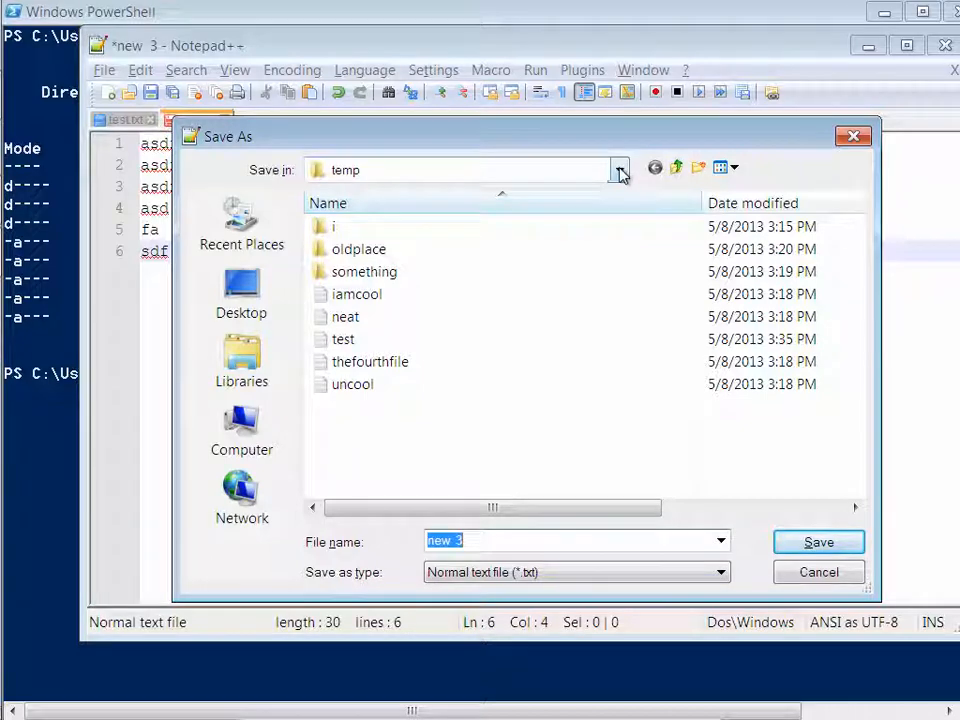
Step: Save the new document as cheese.txt in C:\Users\zed\temp and return to PowerShell
{"action": "left_click", "coordinate": [620, 168]}
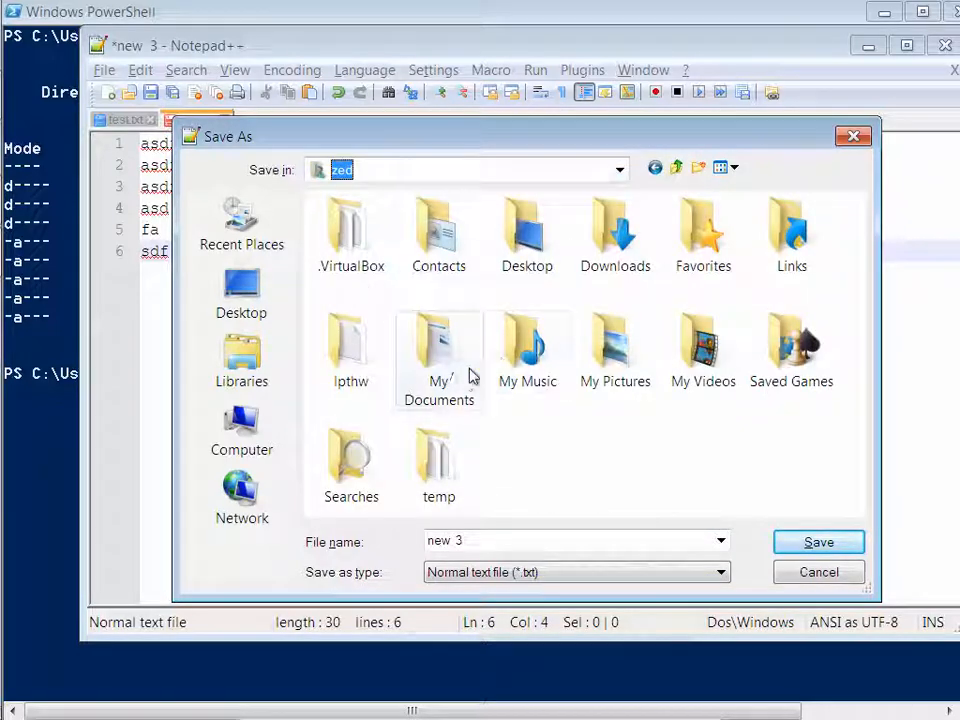
{"action": "mouse_move", "coordinate": [420, 460]}
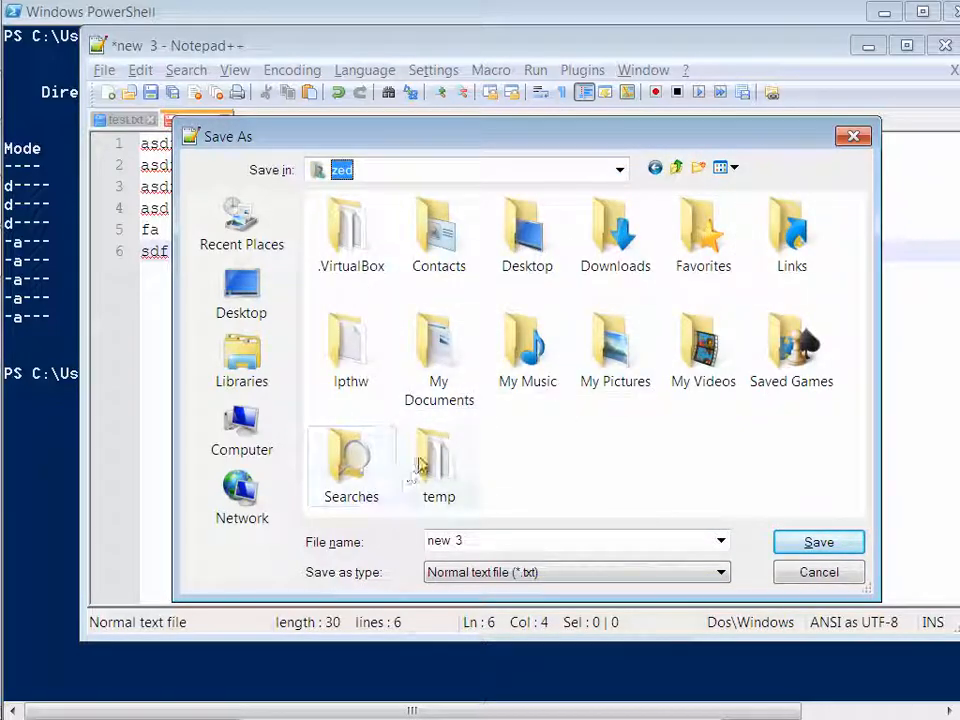
{"action": "double_click", "coordinate": [440, 460]}
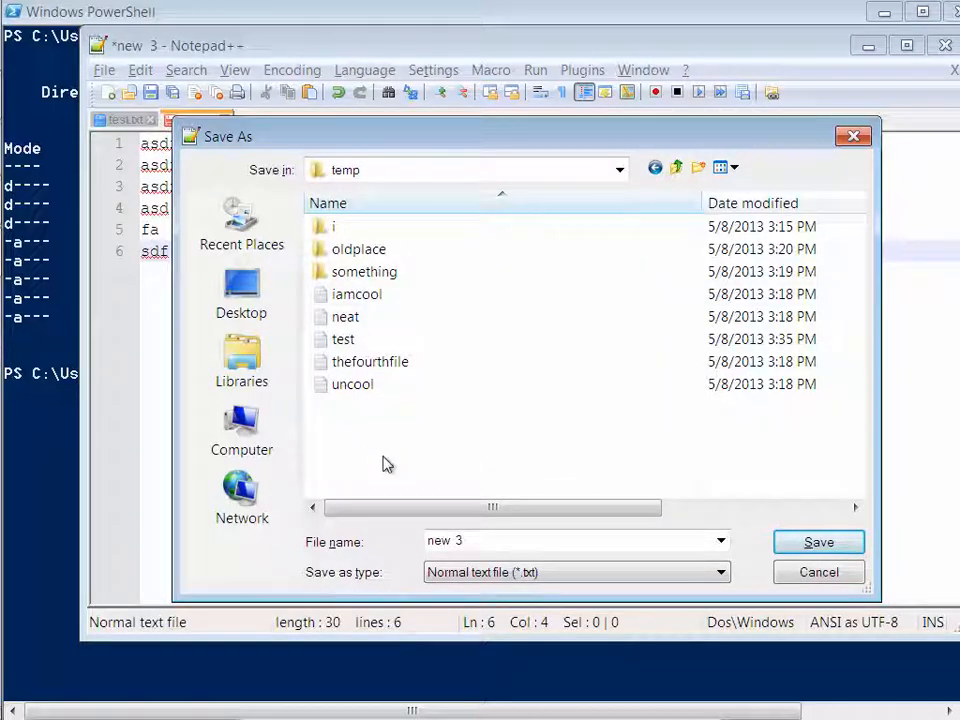
{"action": "left_click", "coordinate": [470, 540]}
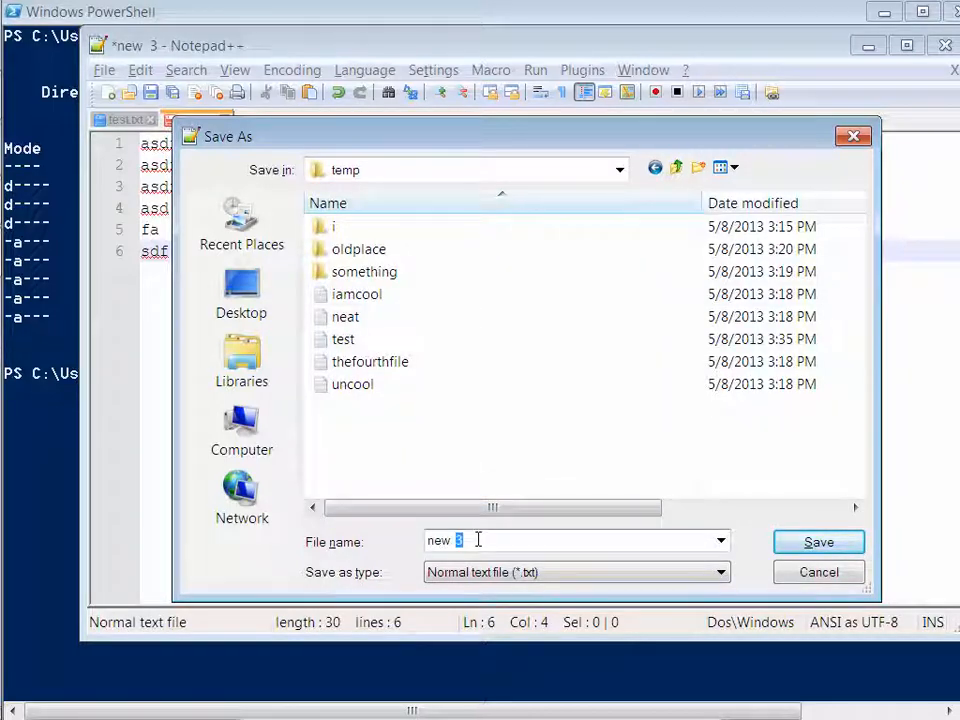
{"action": "type", "text": "cheese"}
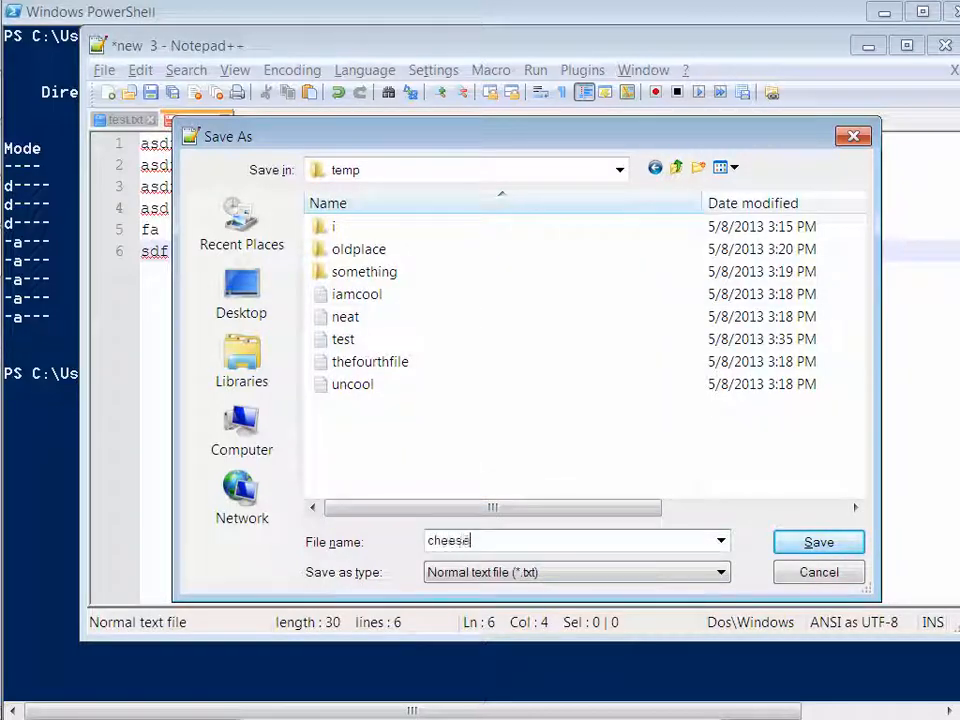
{"action": "left_click", "coordinate": [818, 540]}
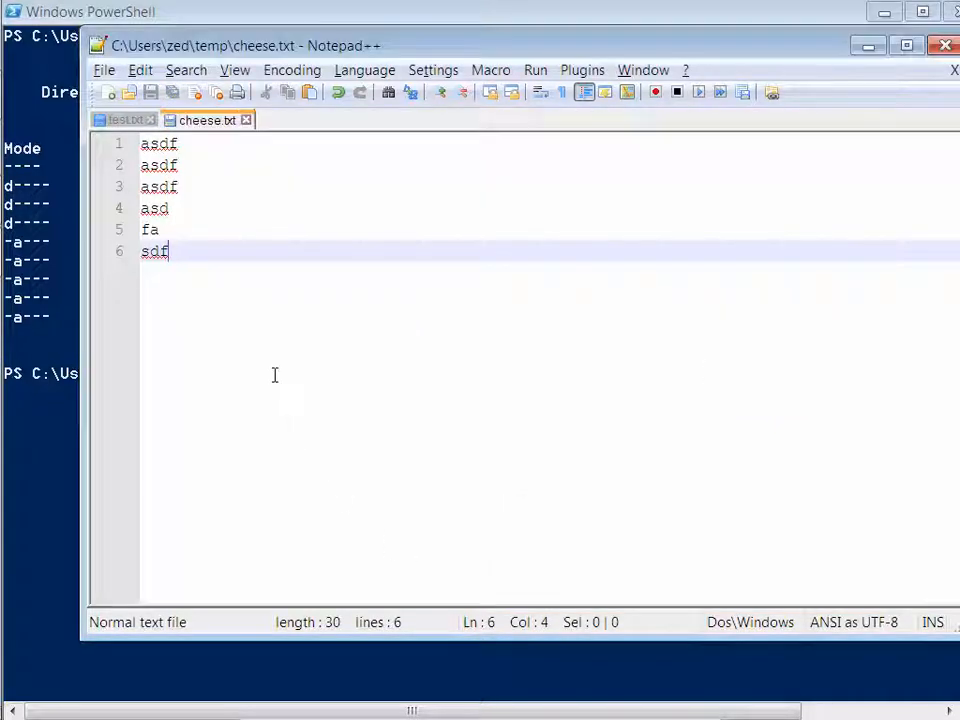
{"action": "left_click", "coordinate": [122, 120]}
{"action": "type", "text": "ls"}
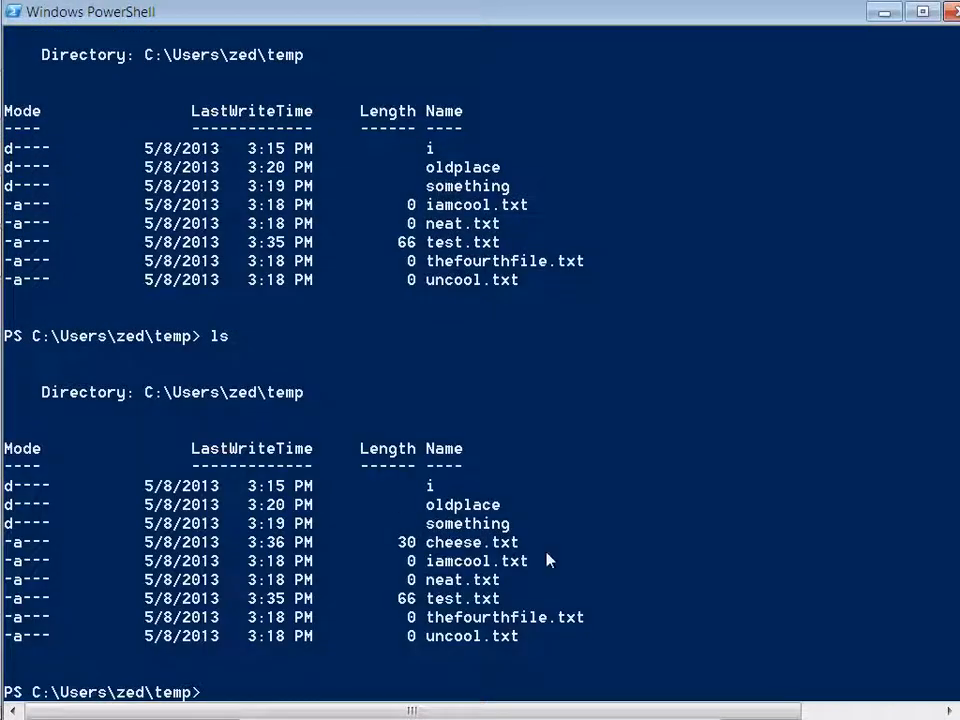
{"action": "mouse_move", "coordinate": [510, 438]}
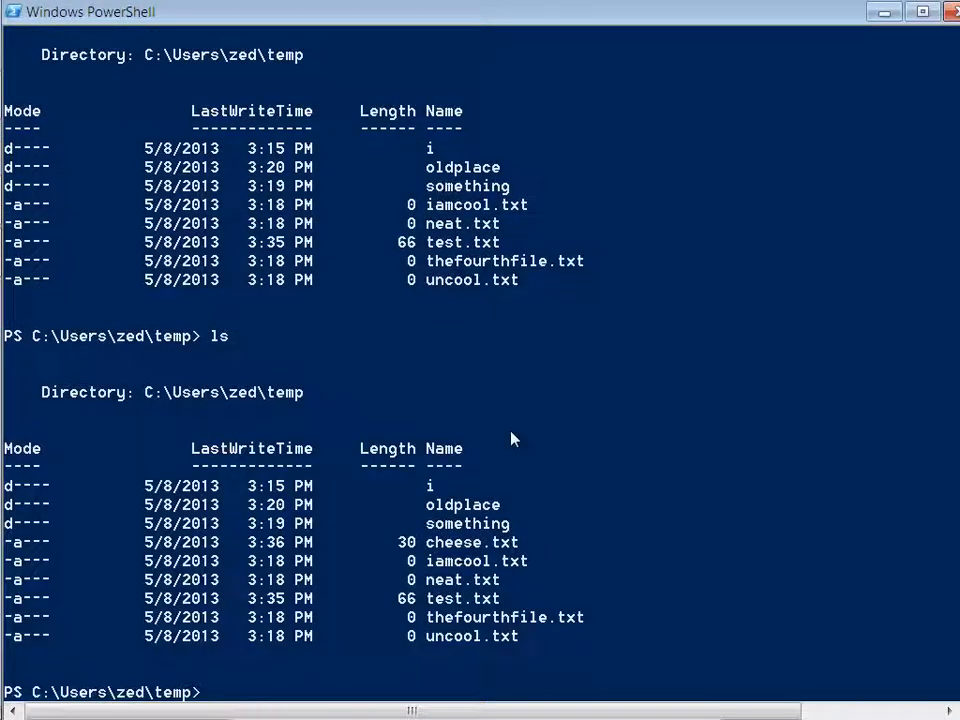
Step: Show the contents of test.txt with more
{"action": "type", "text": "more tests."}
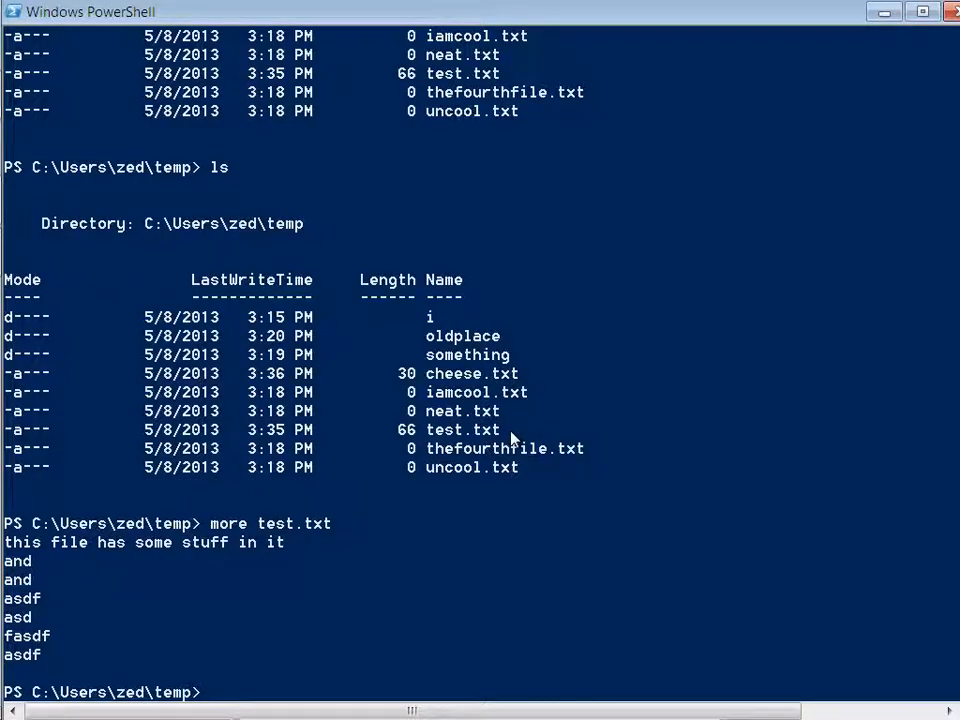
{"action": "mouse_move", "coordinate": [324, 400]}
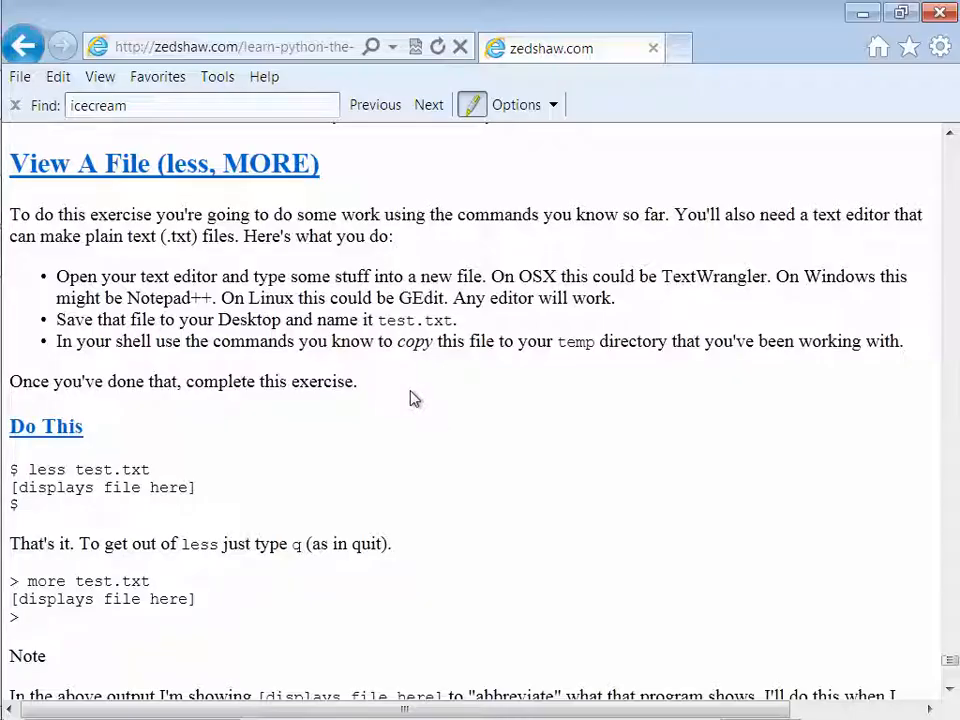
Step: Scroll the tutorial past View A File to the cat section and Do More list
{"action": "scroll", "scroll_direction": "down", "scroll_amount": 3}
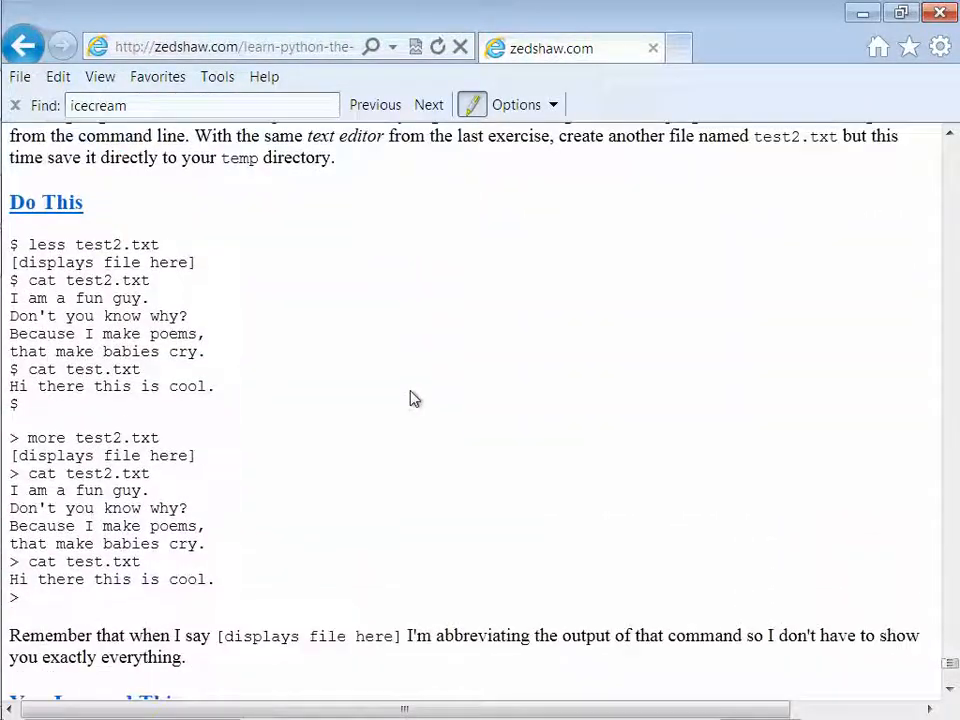
{"action": "scroll", "scroll_direction": "down", "scroll_amount": 3}
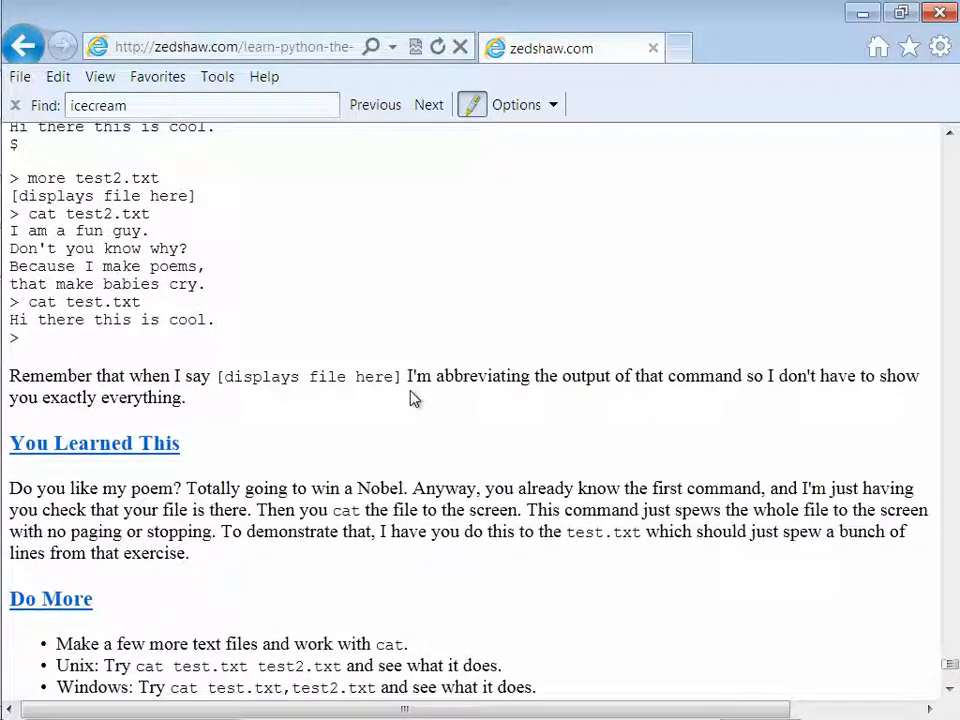
{"action": "scroll", "scroll_direction": "down", "scroll_amount": 3}
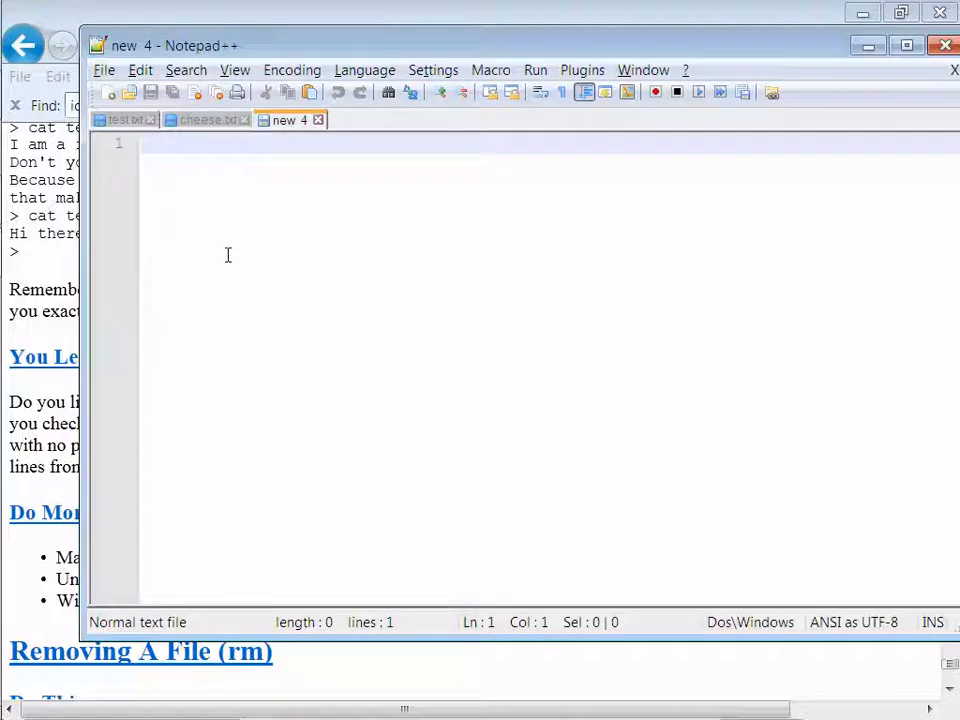
Step: Type filler lines and save the new document as test2 in the temp folder
{"action": "type", "text": "asfads"}
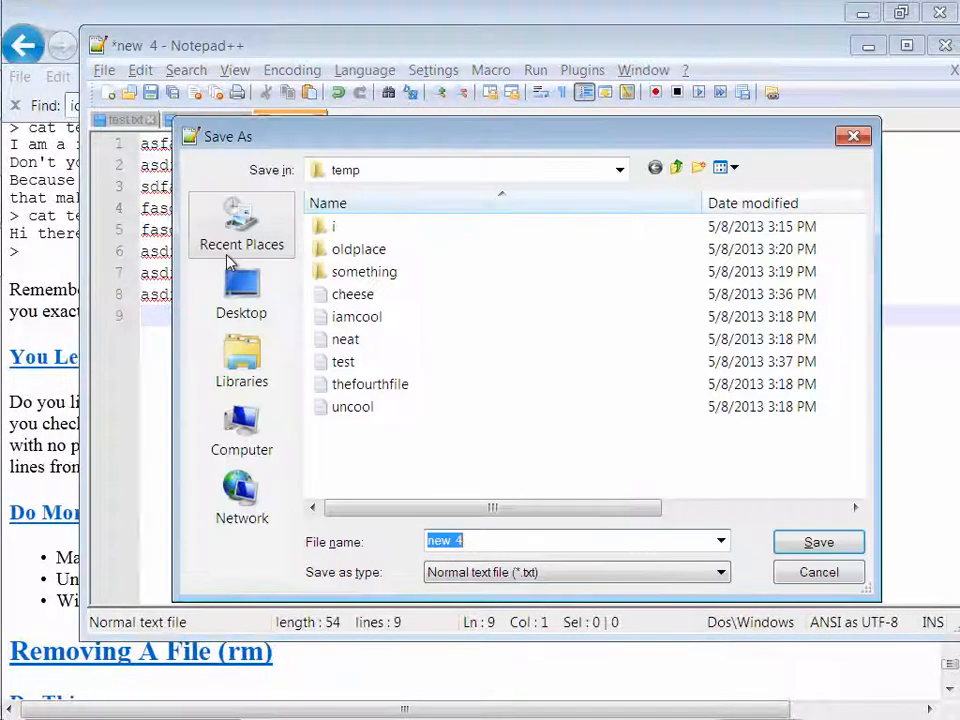
{"action": "type", "text": "test2"}
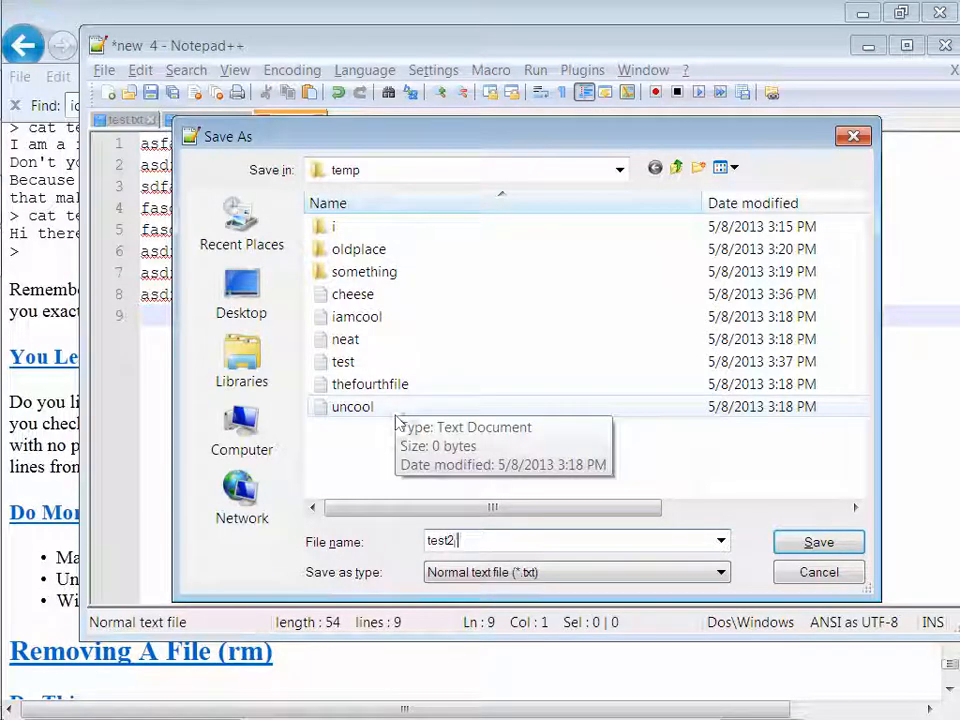
{"action": "left_click", "coordinate": [816, 540]}
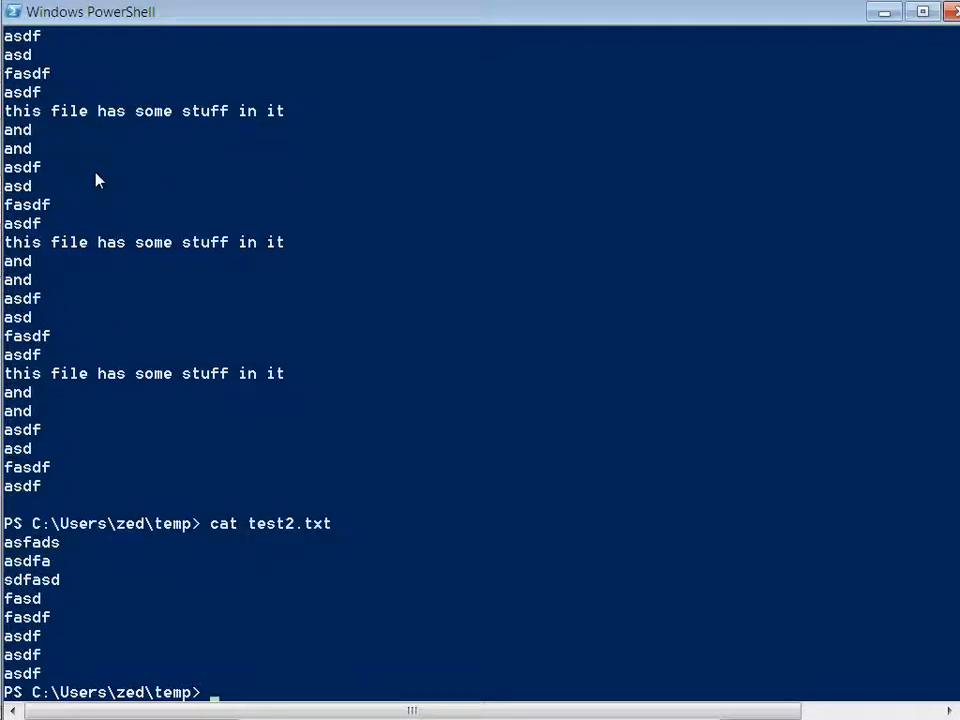
Step: Print test2.txt and test.txt with cat, then scroll the tutorial to the rm section
{"action": "type", "text": "cat test"}
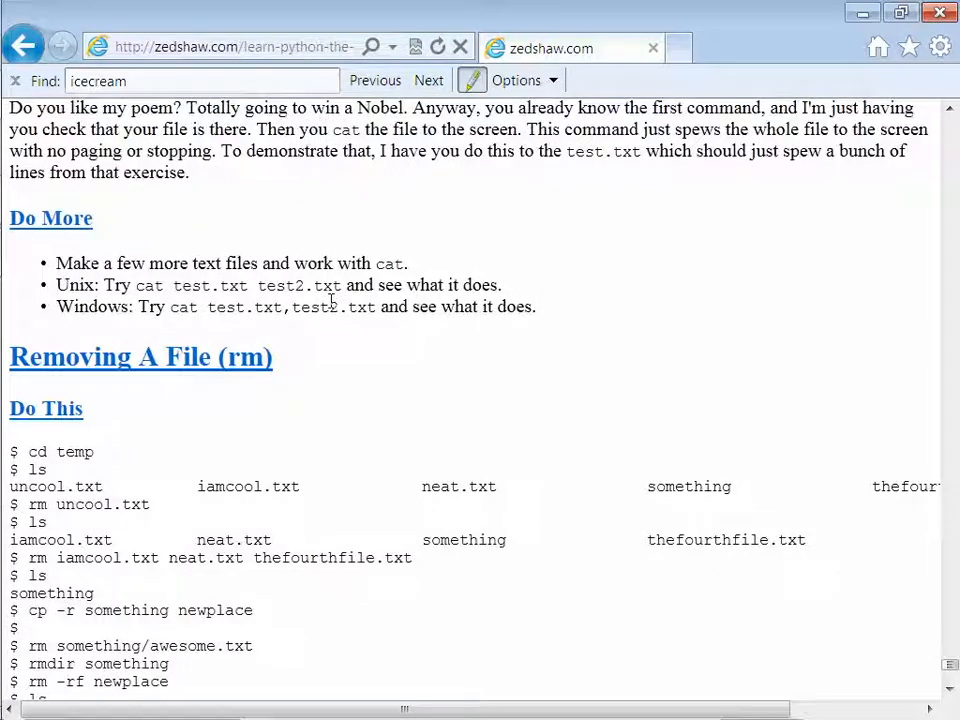
{"action": "mouse_move", "coordinate": [258, 306]}
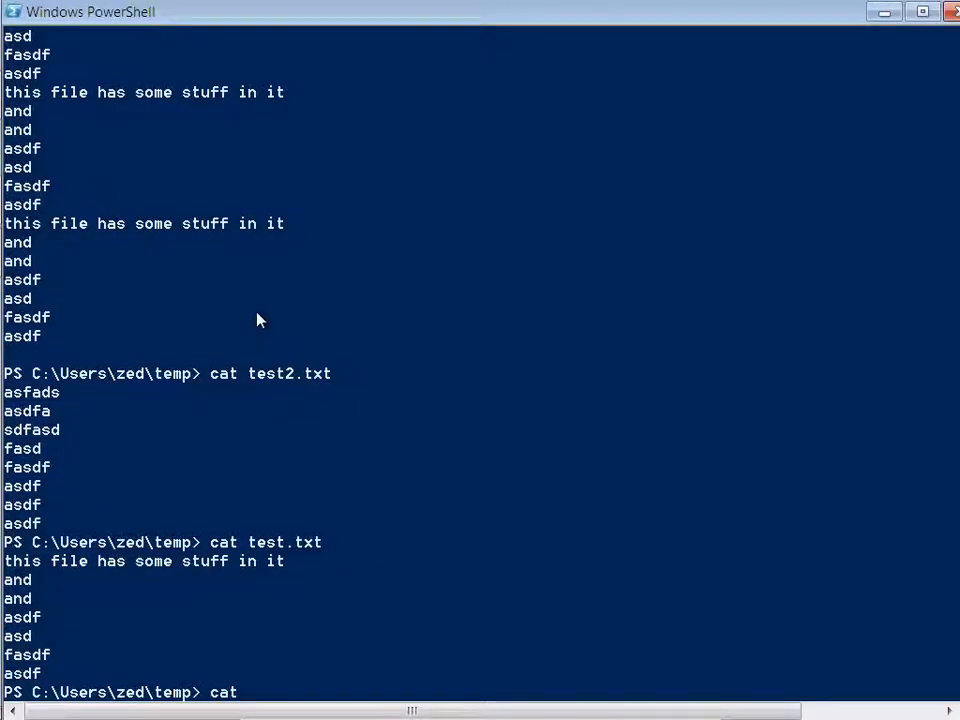
{"action": "type", "text": "test."}
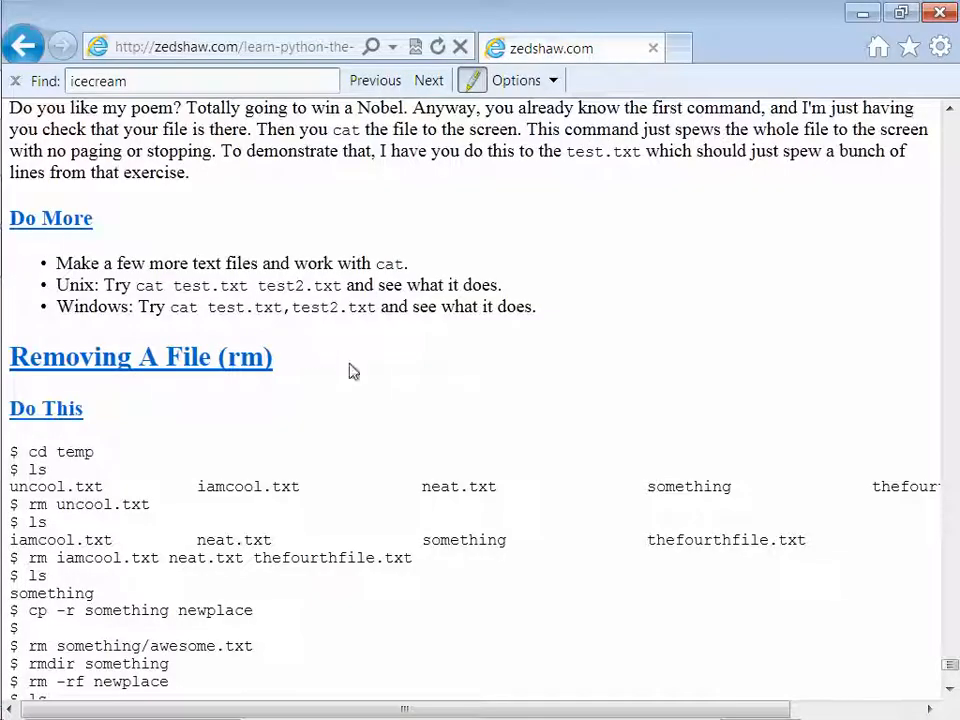
{"action": "scroll", "scroll_direction": "down", "scroll_amount": 3}
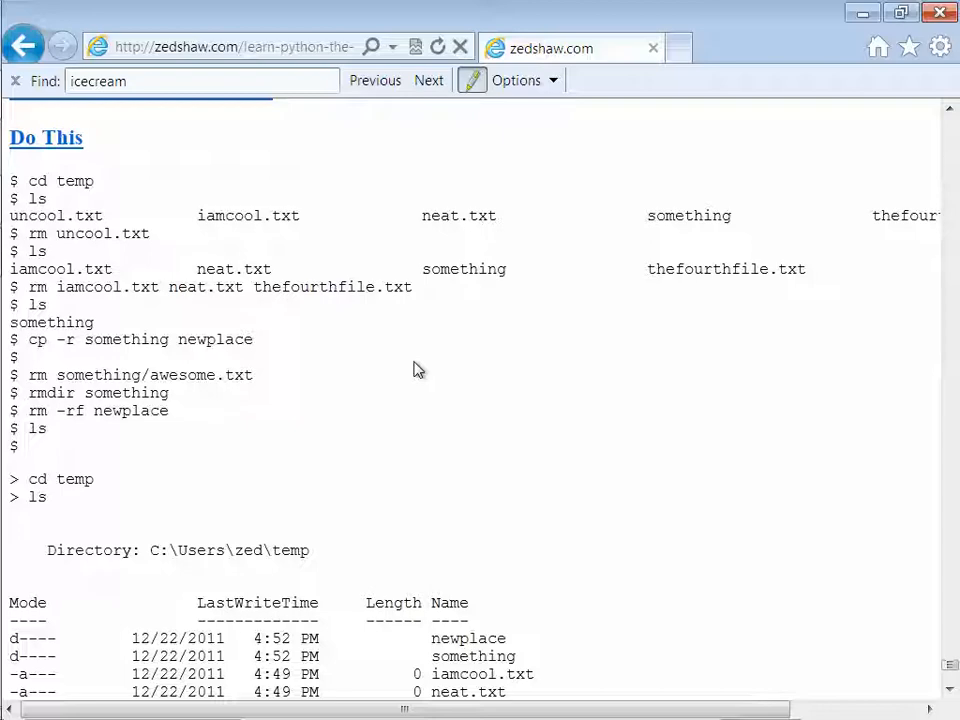
Step: Scroll back to the Removing A File example and type uncool.txt for the rm command
{"action": "scroll", "scroll_direction": "up", "scroll_amount": 3}
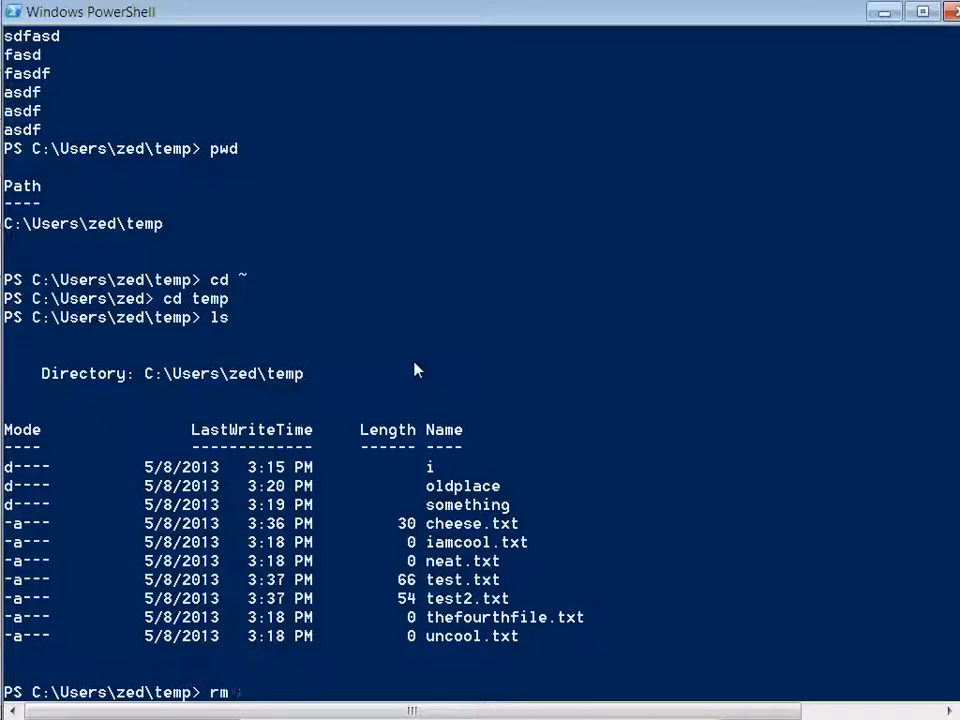
{"action": "type", "text": "uncool.txt"}
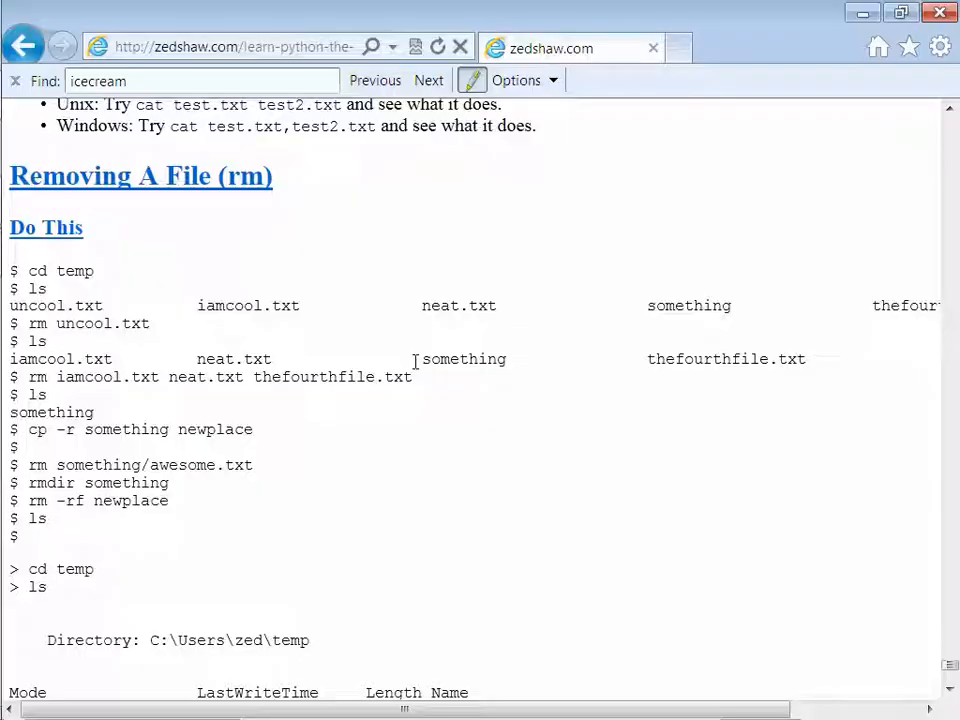
Step: Scroll down through the rm exercise's sample PowerShell directory listings
{"action": "scroll", "scroll_direction": "down", "scroll_amount": 3}
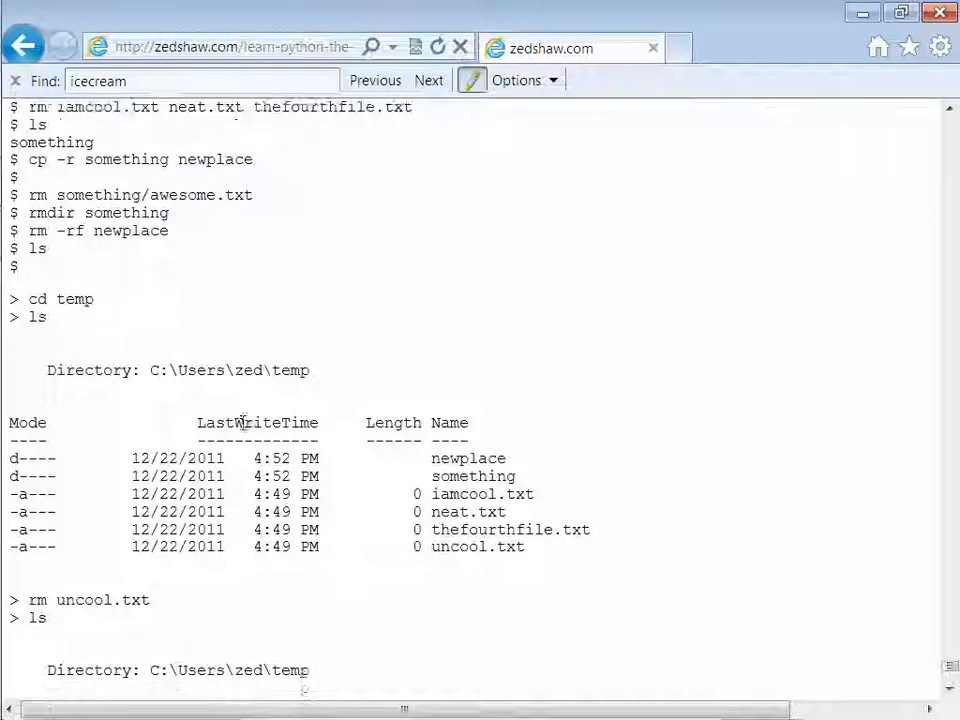
{"action": "scroll", "scroll_direction": "down", "scroll_amount": 3}
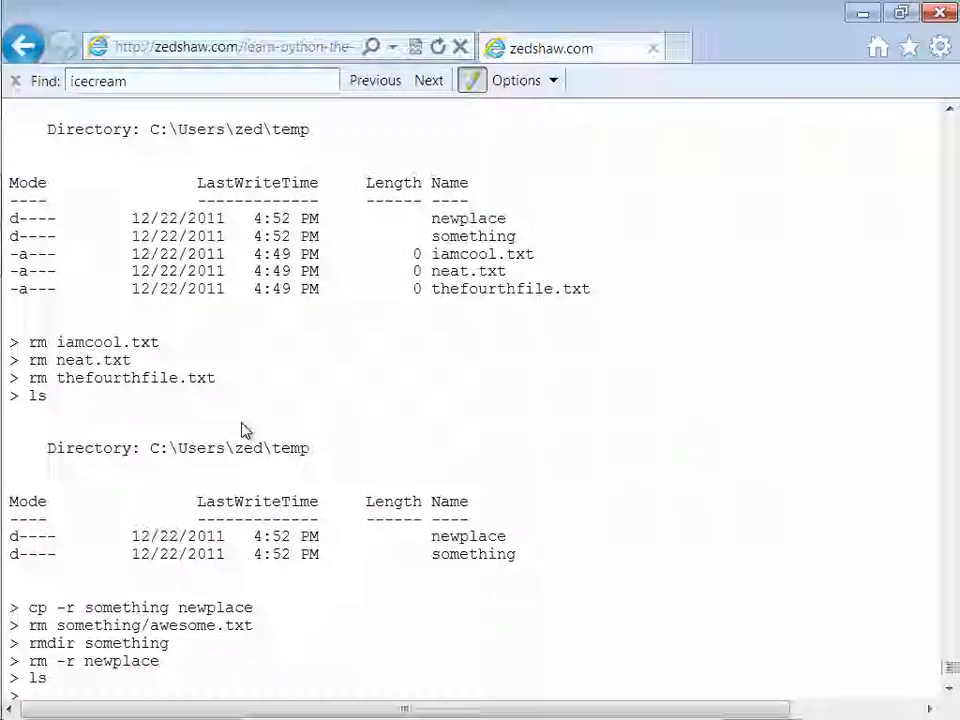
{"action": "scroll", "scroll_direction": "down", "scroll_amount": 3}
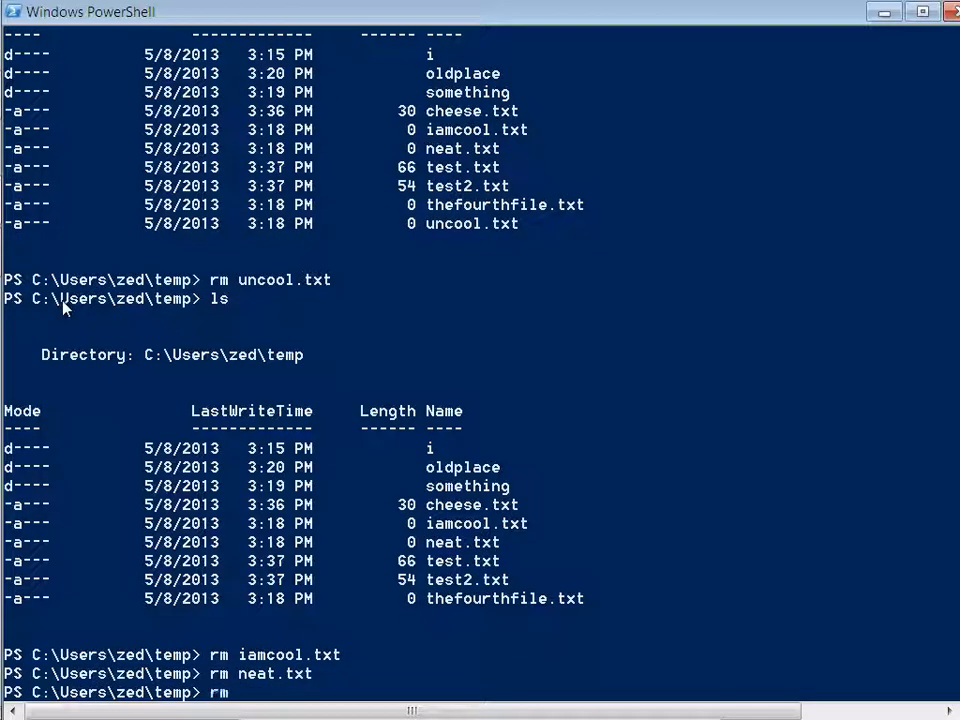
Step: Remove thefourthfile.txt, the oldplace and something folders with rm -r, then cheese.txt
{"action": "type", "text": "thefourthfile.txt"}
{"action": "type", "text": "ls"}
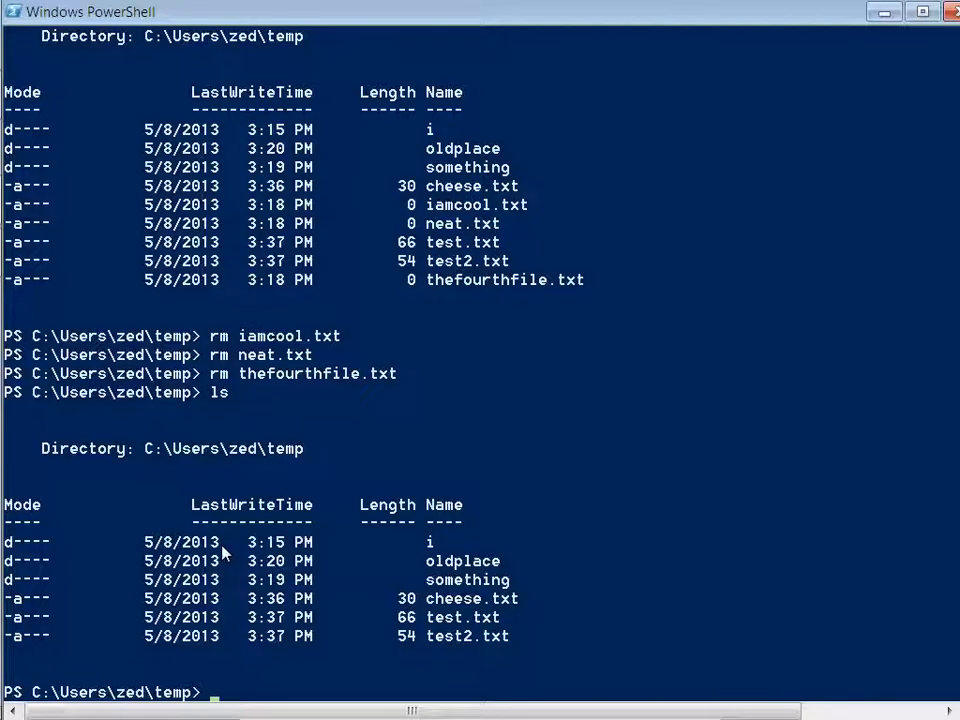
{"action": "type", "text": "rm -r oldplace"}
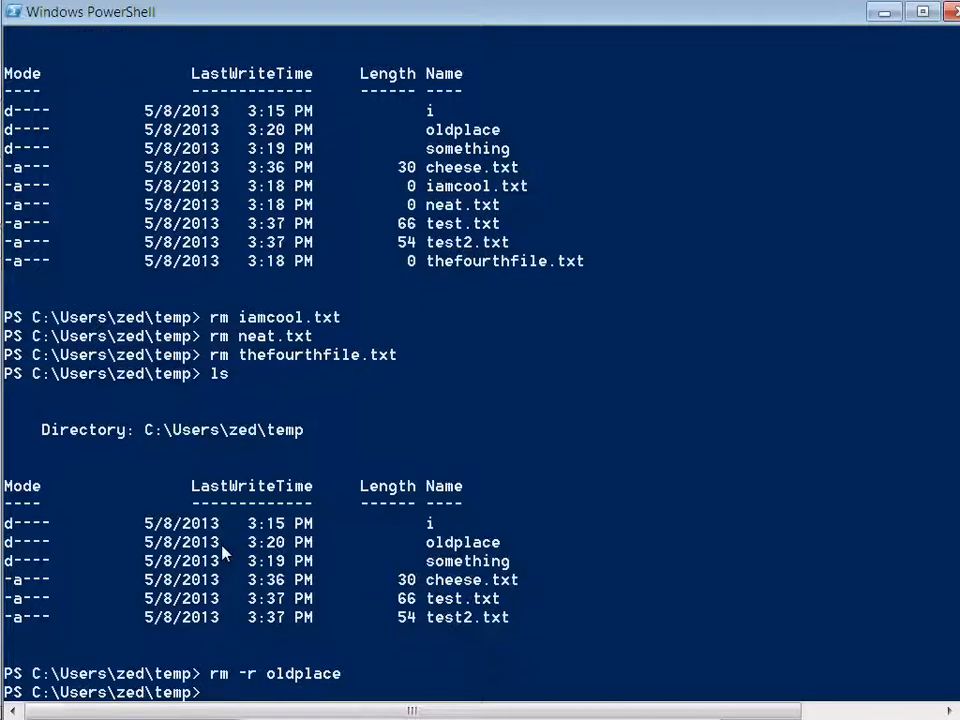
{"action": "type", "text": "rm -r some"}
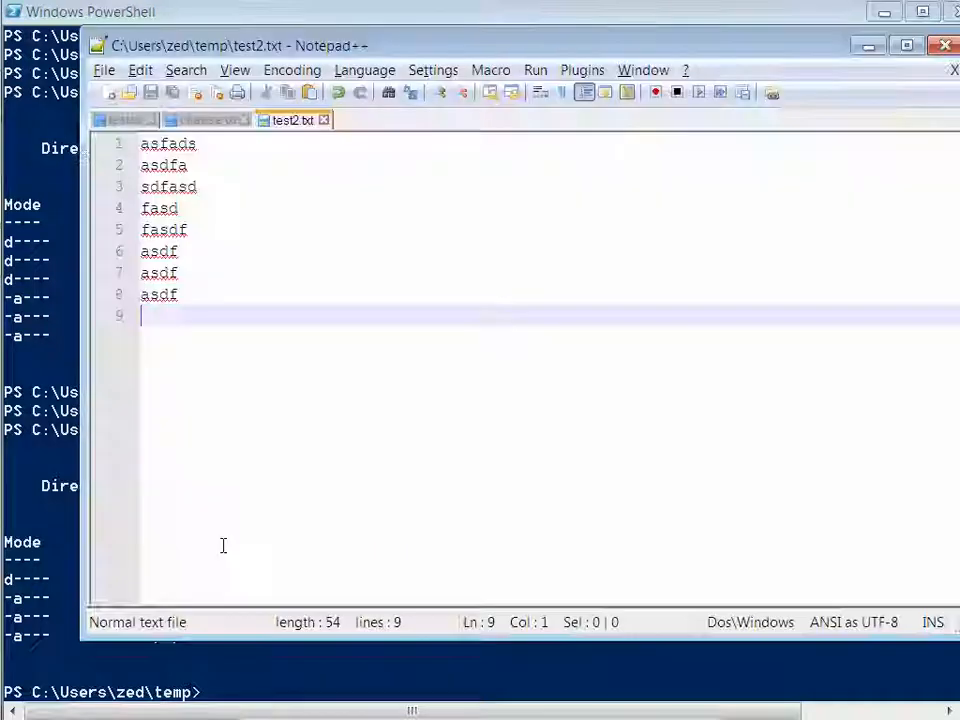
{"action": "left_click", "coordinate": [200, 120]}
{"action": "type", "text": "r"}
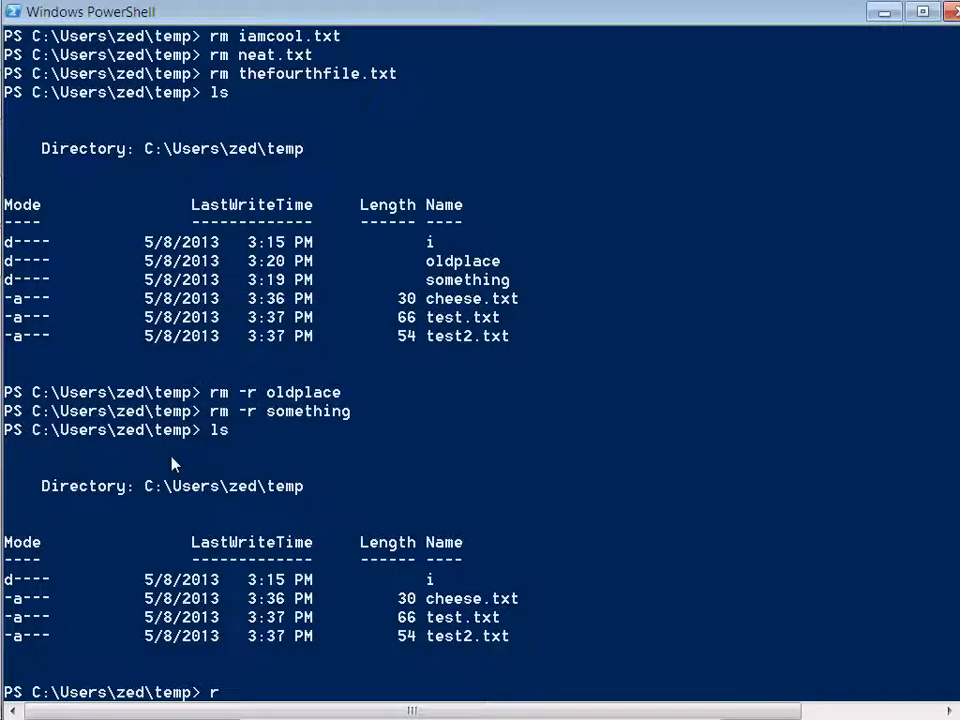
{"action": "type", "text": "m cheese."}
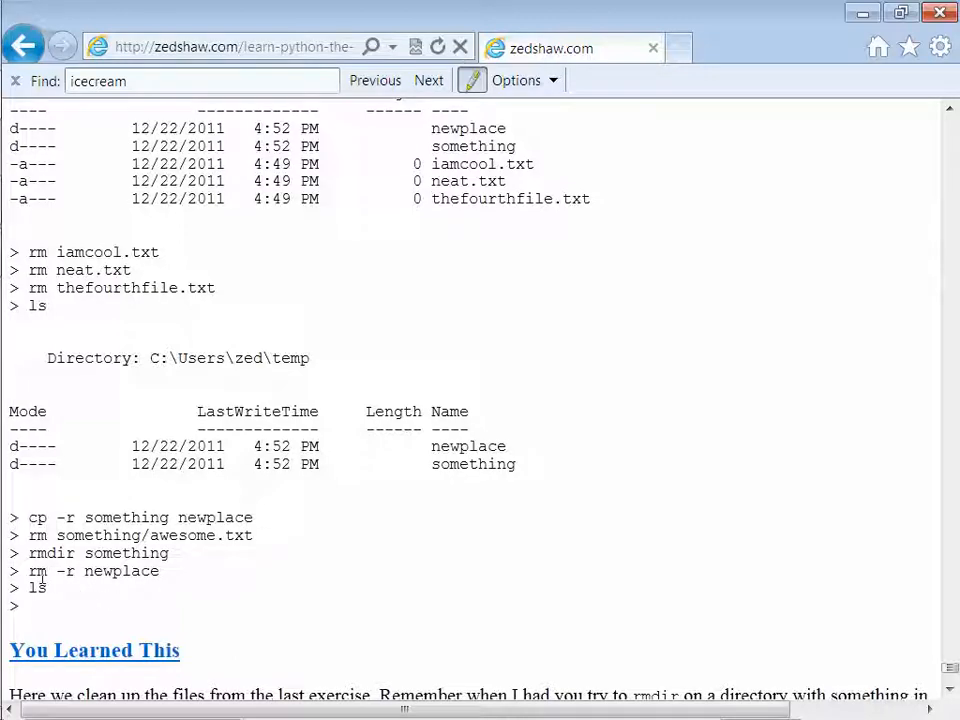
Step: Scroll the tutorial down past Exiting Your Terminal to the Next Steps section
{"action": "scroll", "scroll_direction": "down", "scroll_amount": 3}
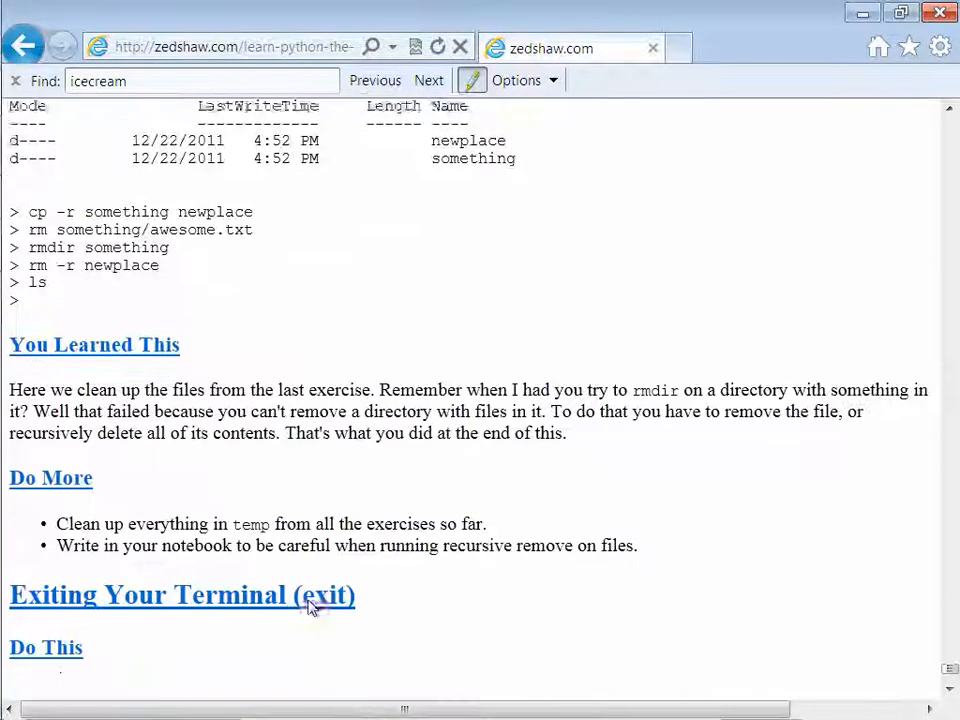
{"action": "scroll", "scroll_direction": "down", "scroll_amount": 3}
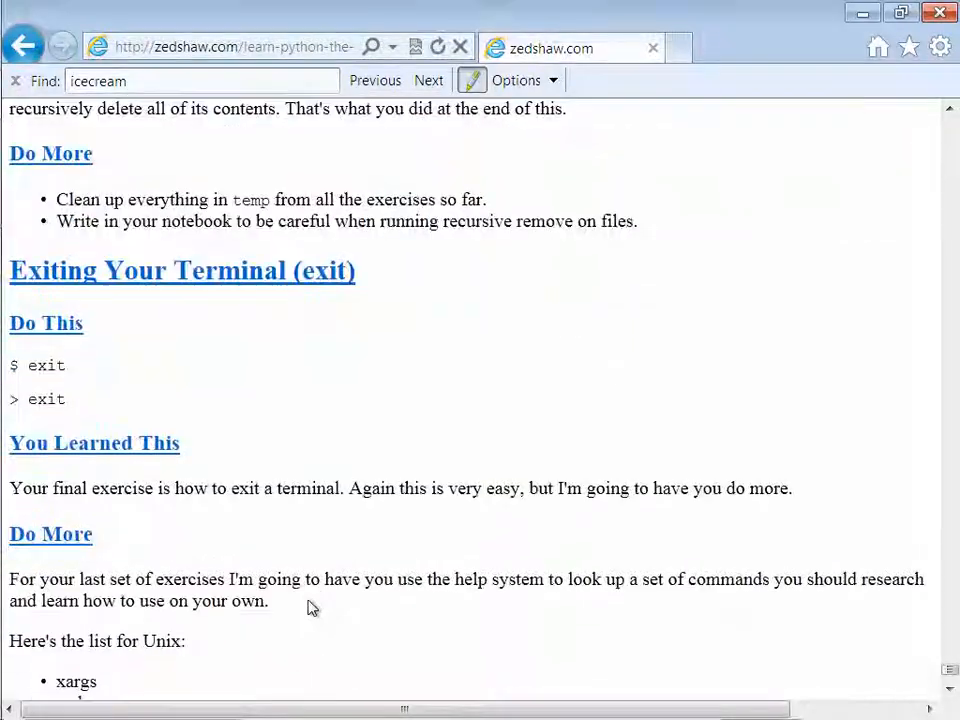
{"action": "scroll", "scroll_direction": "down", "scroll_amount": 3}
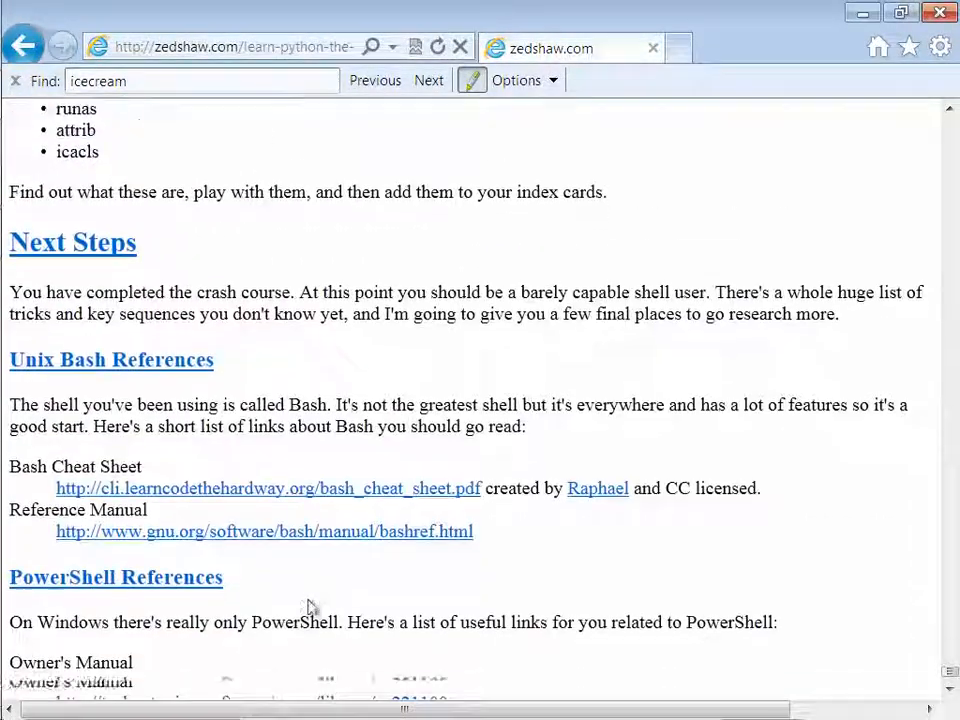